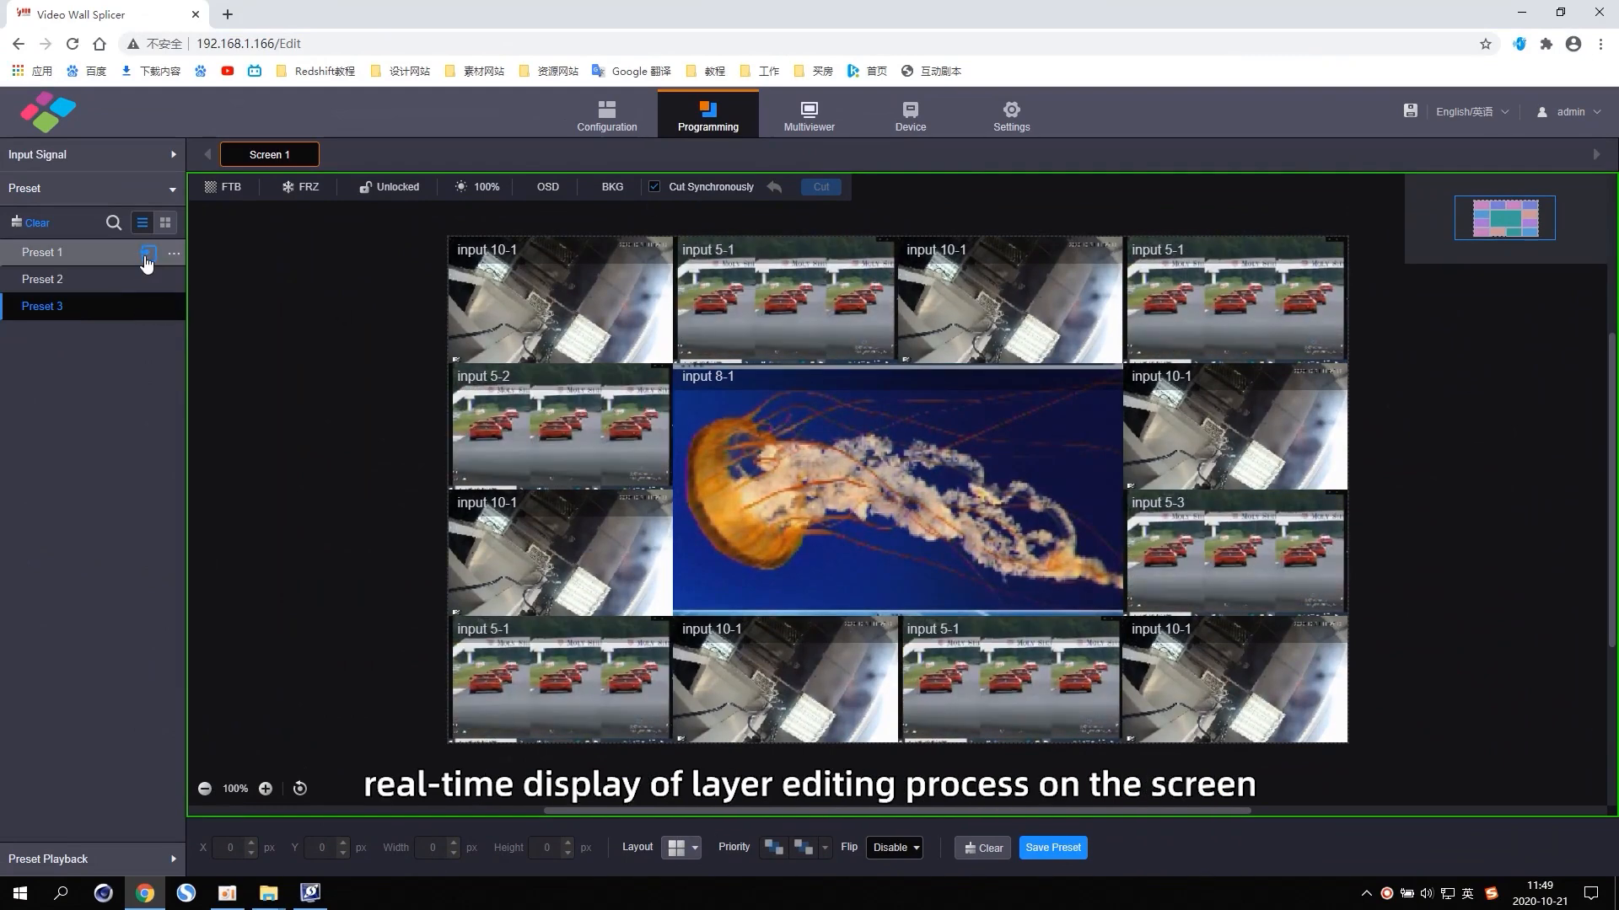
# Step: Load Preset 1, untick Cut Synchronously, then load Preset 2 and cut it to the wall
pyautogui.click(41, 251)
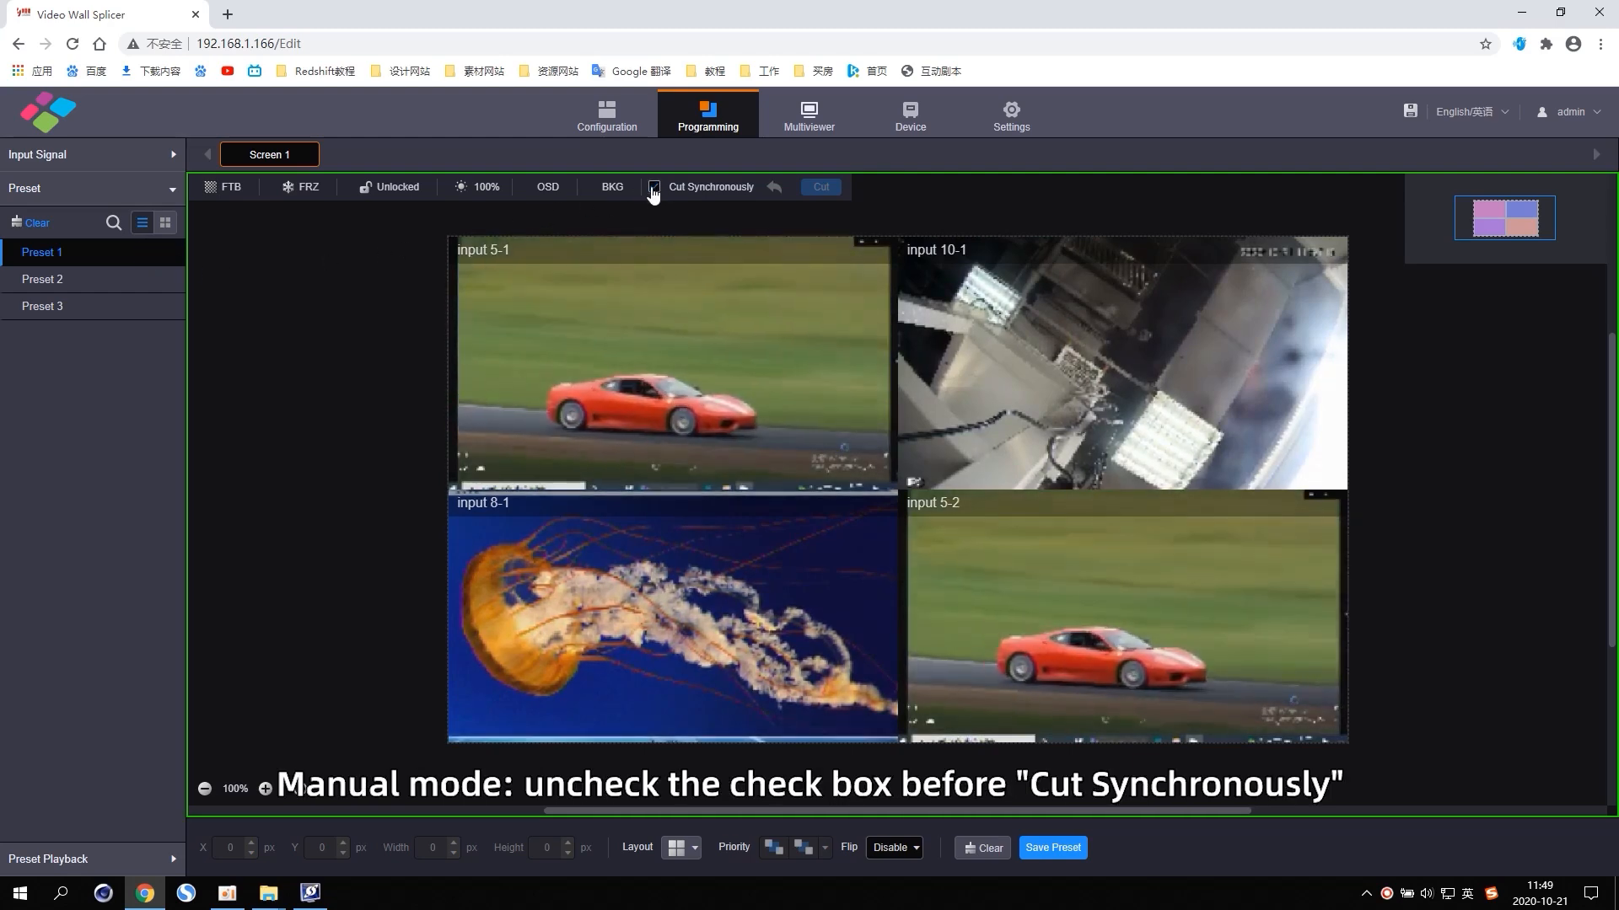
pyautogui.click(654, 187)
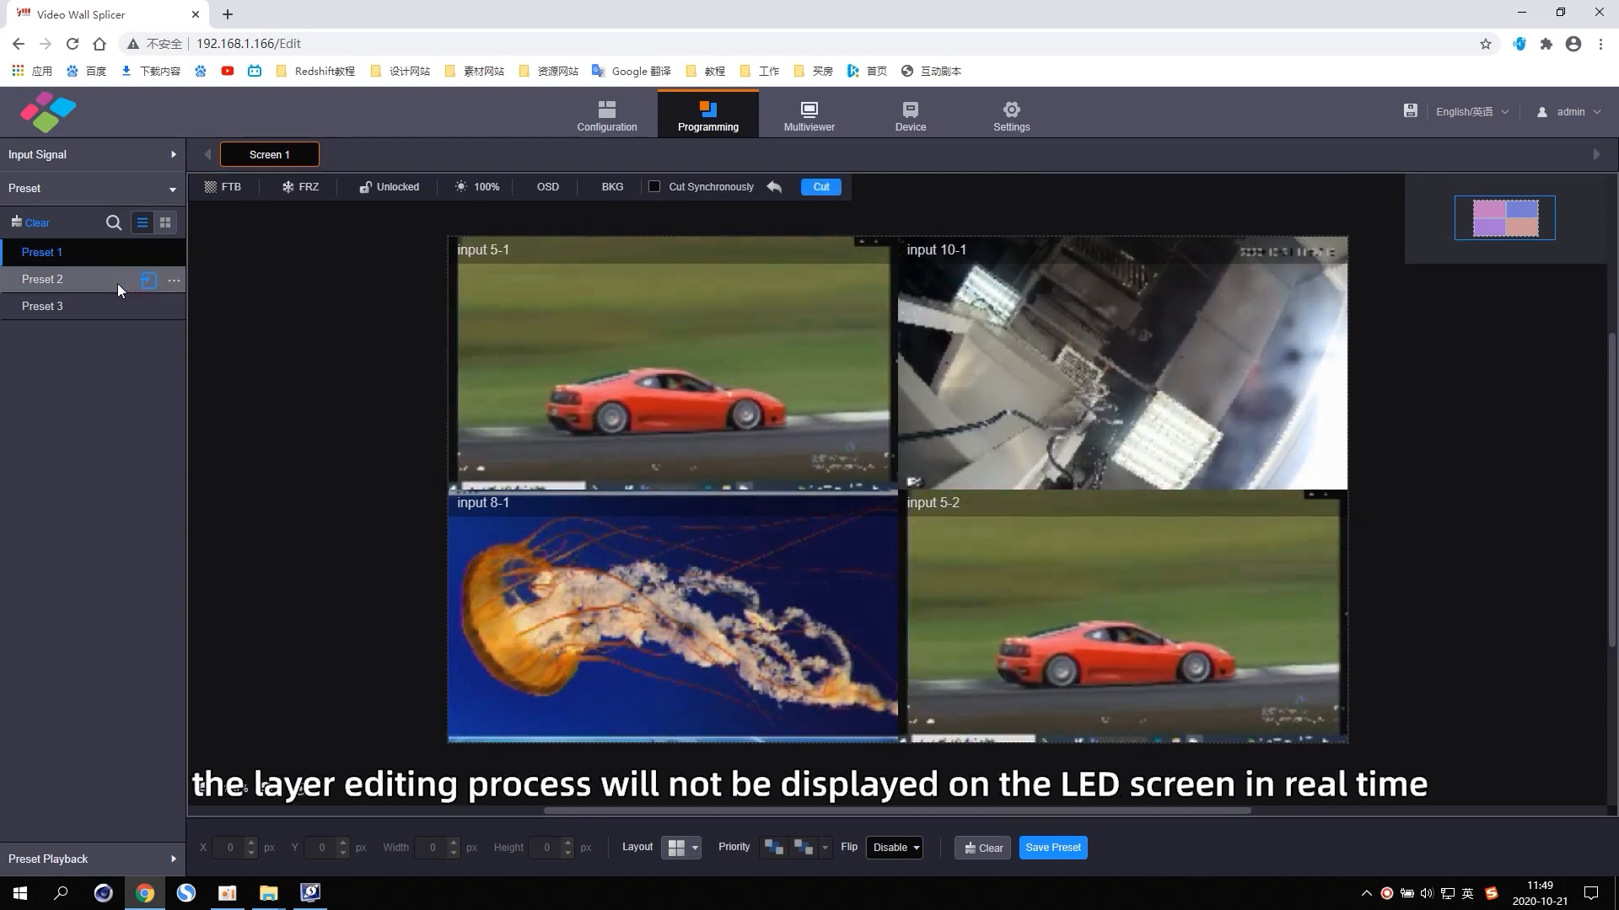
pyautogui.click(42, 279)
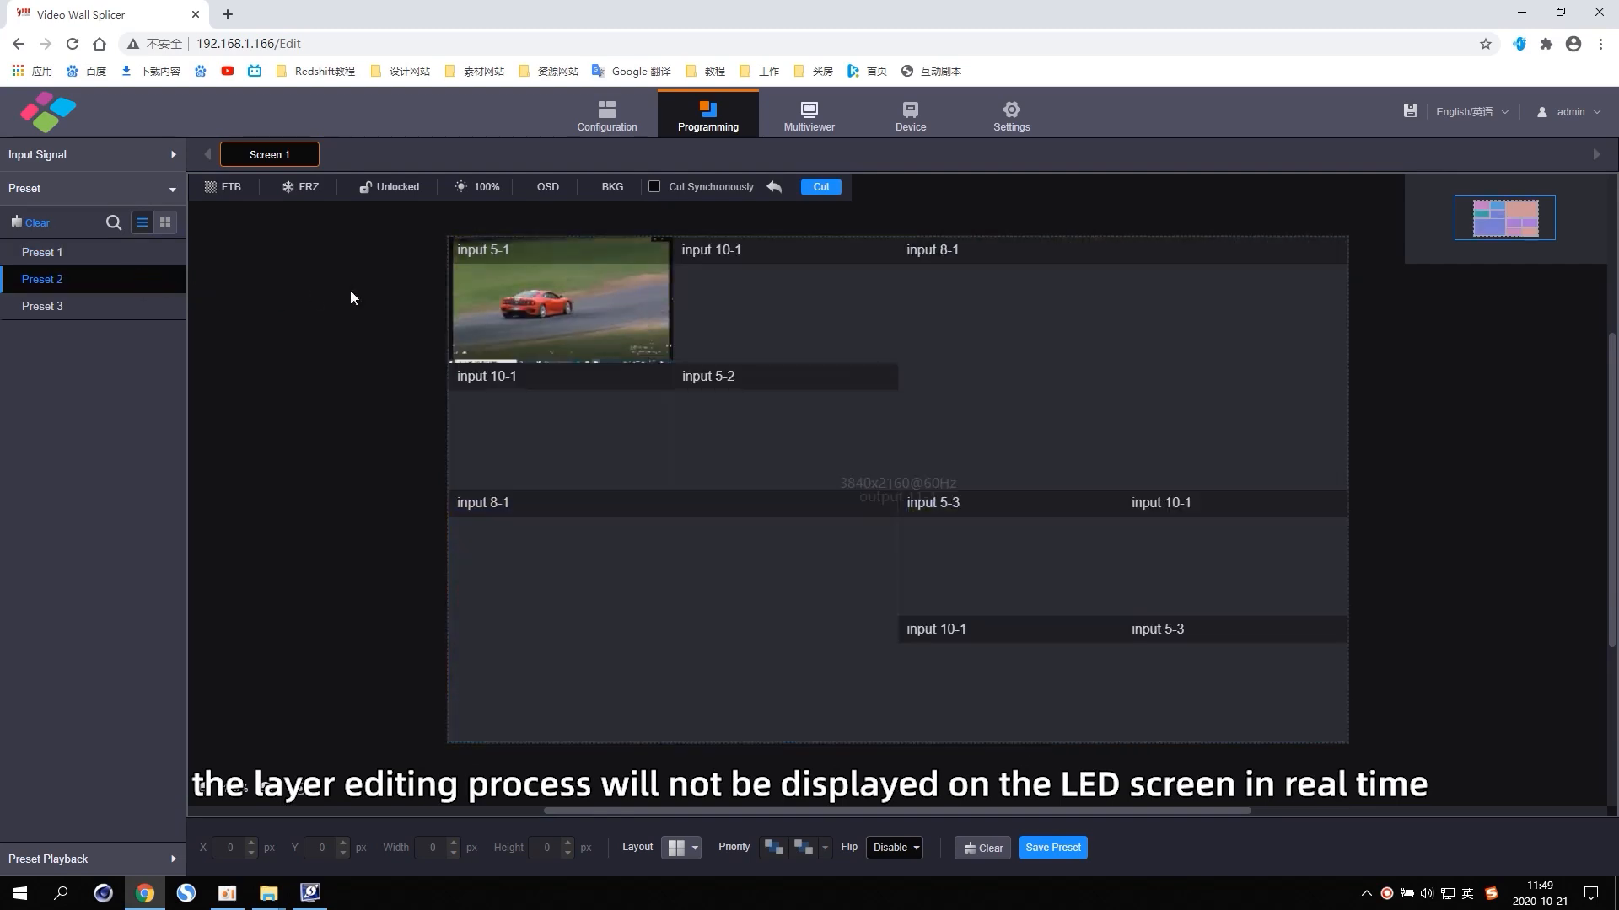
pyautogui.click(821, 187)
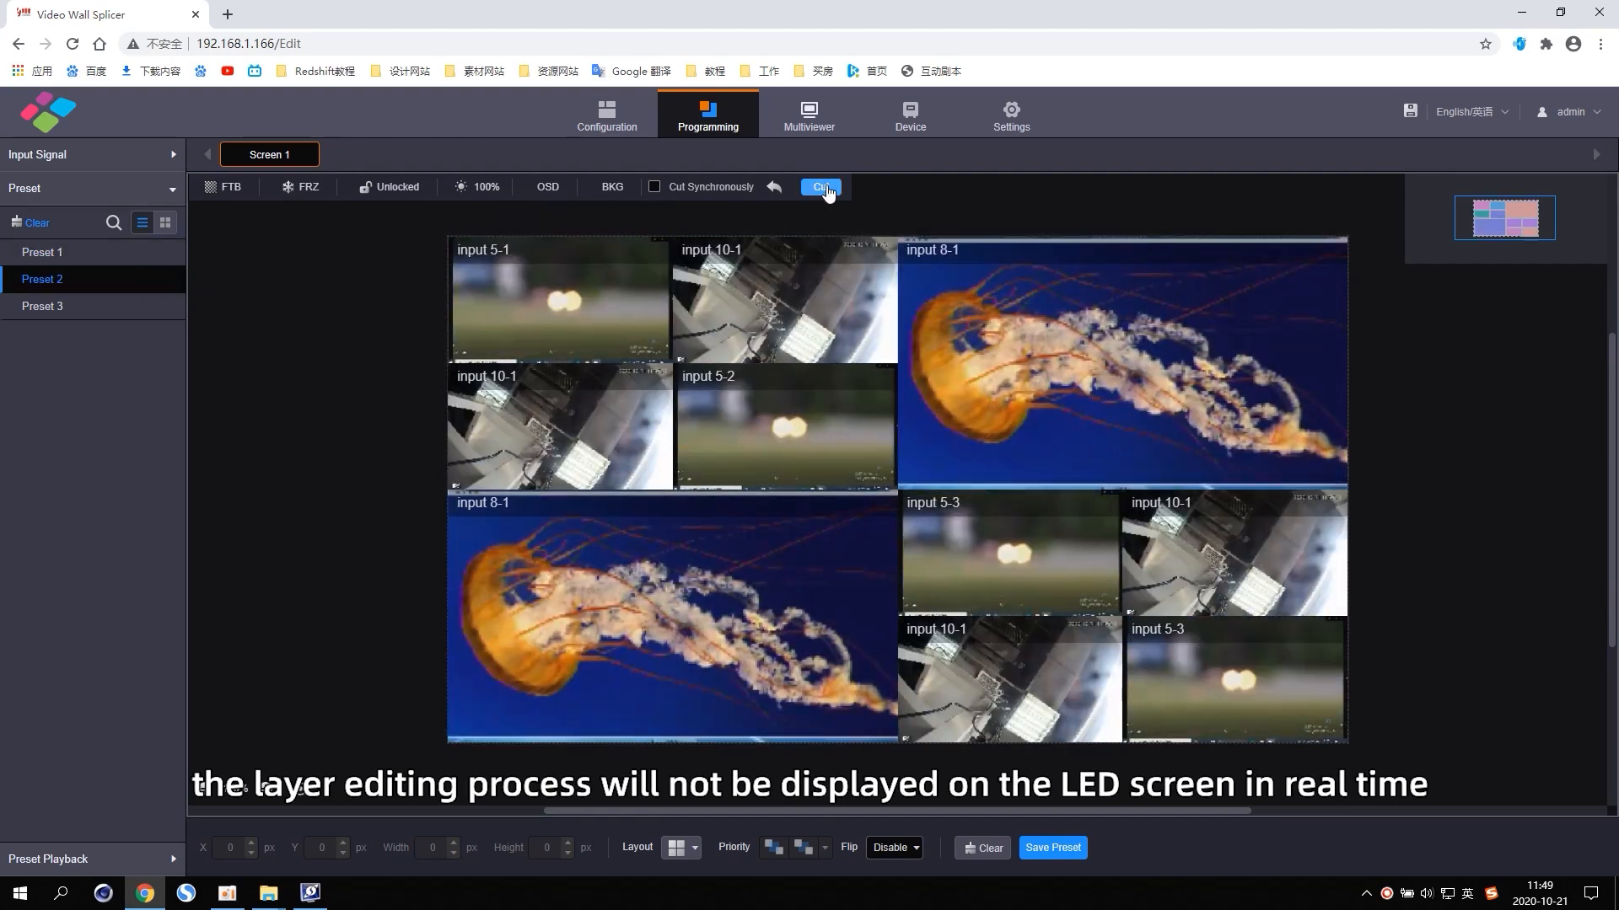
pyautogui.click(819, 187)
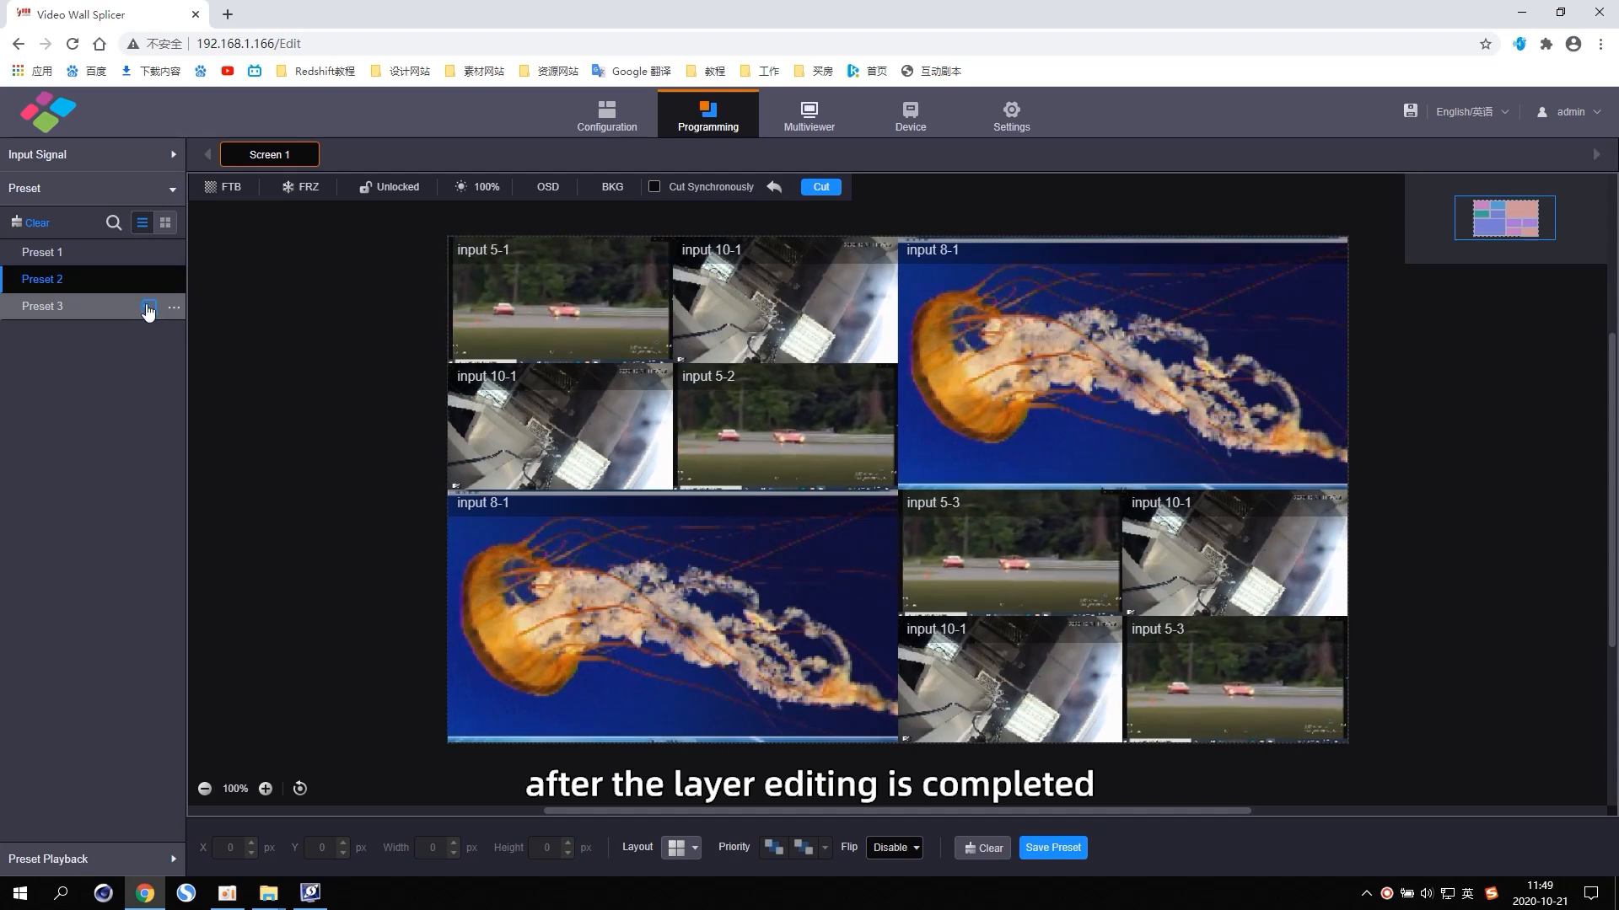
# Step: Load Preset 3 and cut its mosaic layout to Screen 1
pyautogui.click(42, 305)
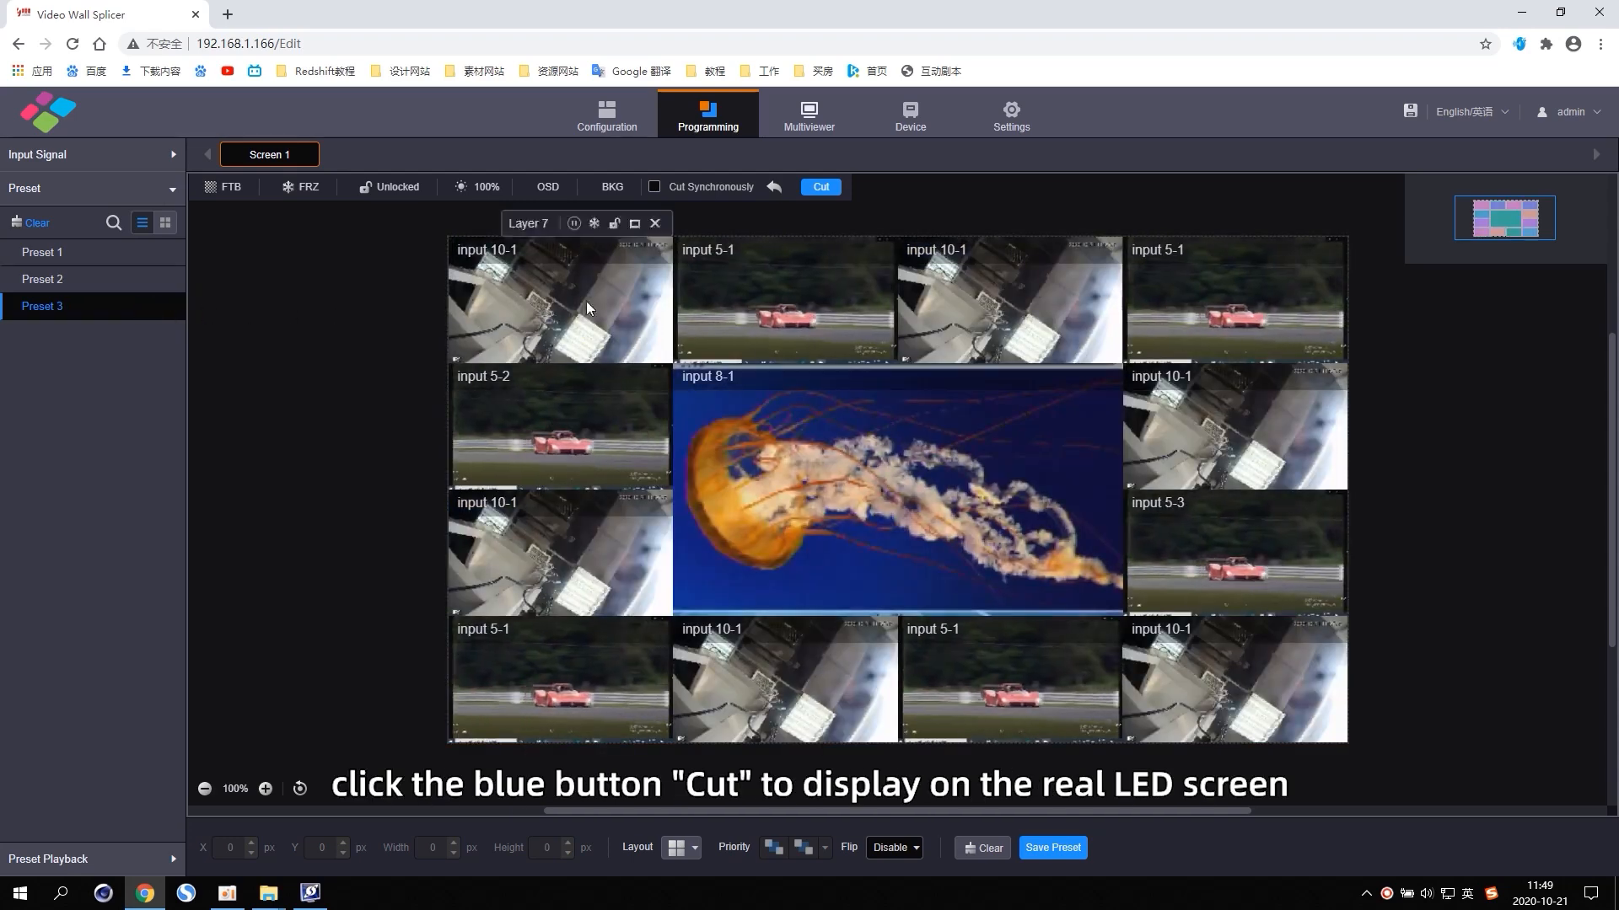
pyautogui.click(819, 187)
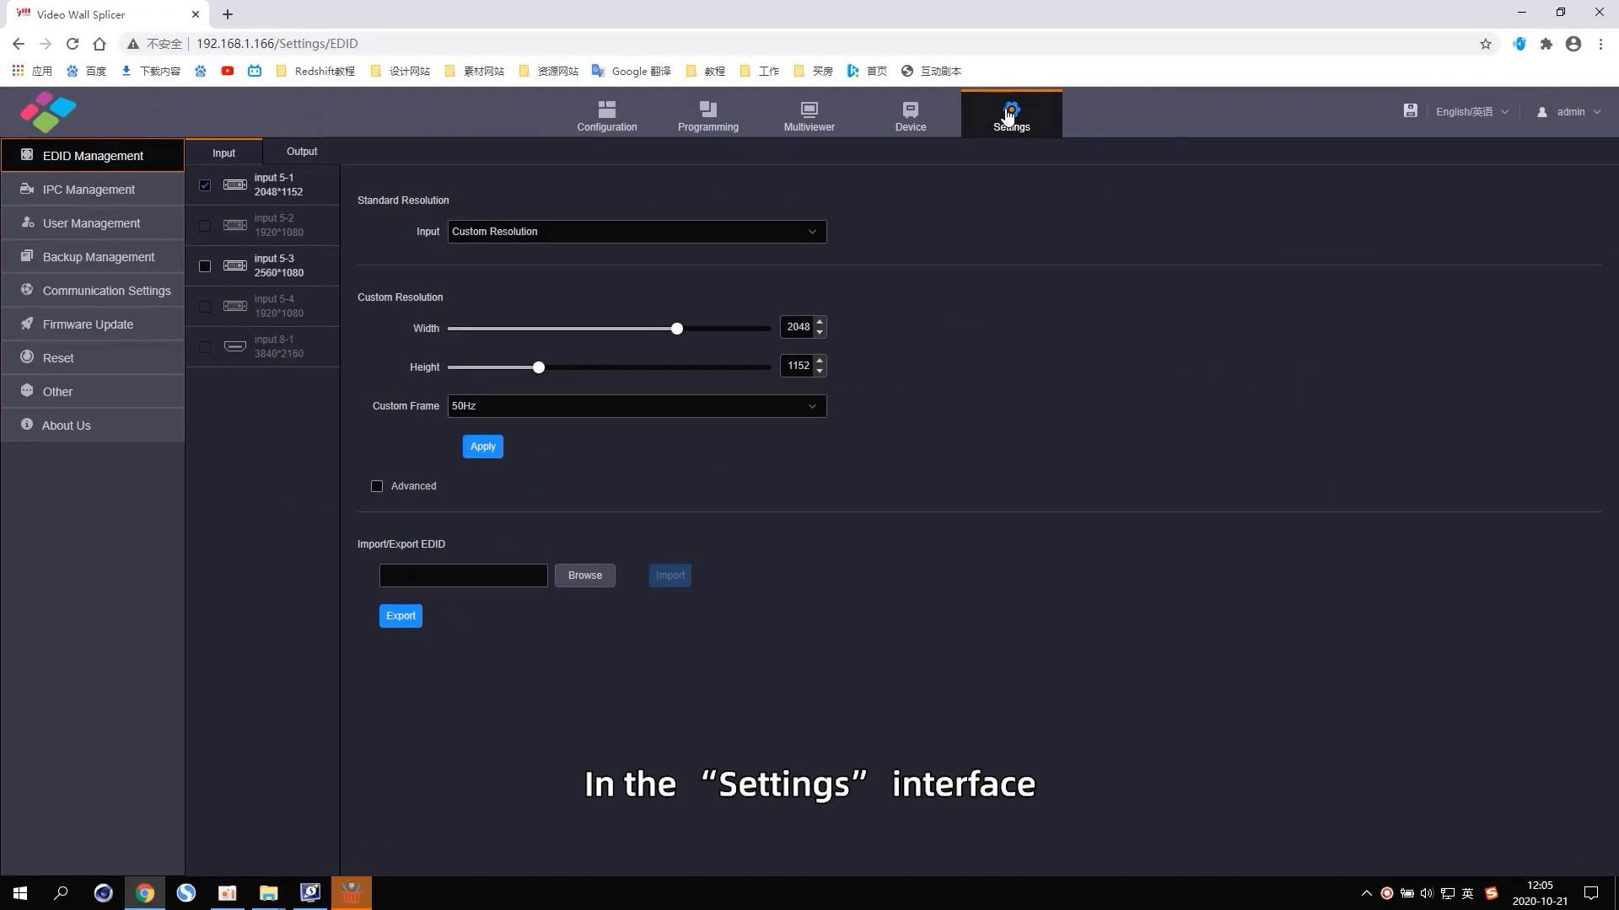
# Step: Add a new user named DEMO in User Management and set its status to Valid
pyautogui.click(90, 223)
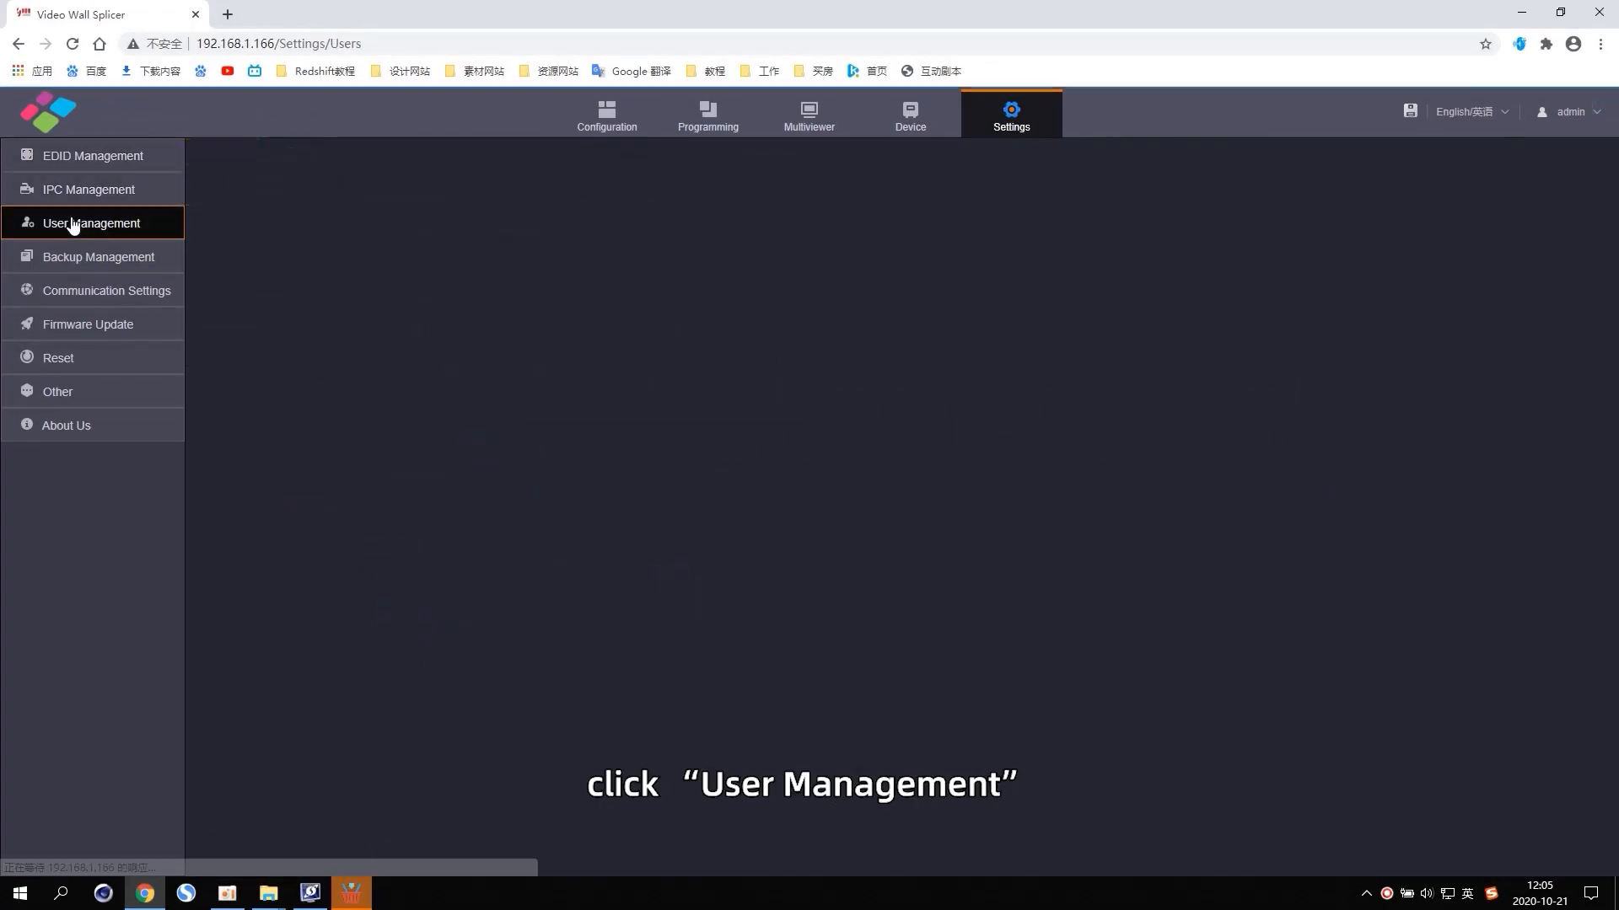
pyautogui.click(89, 222)
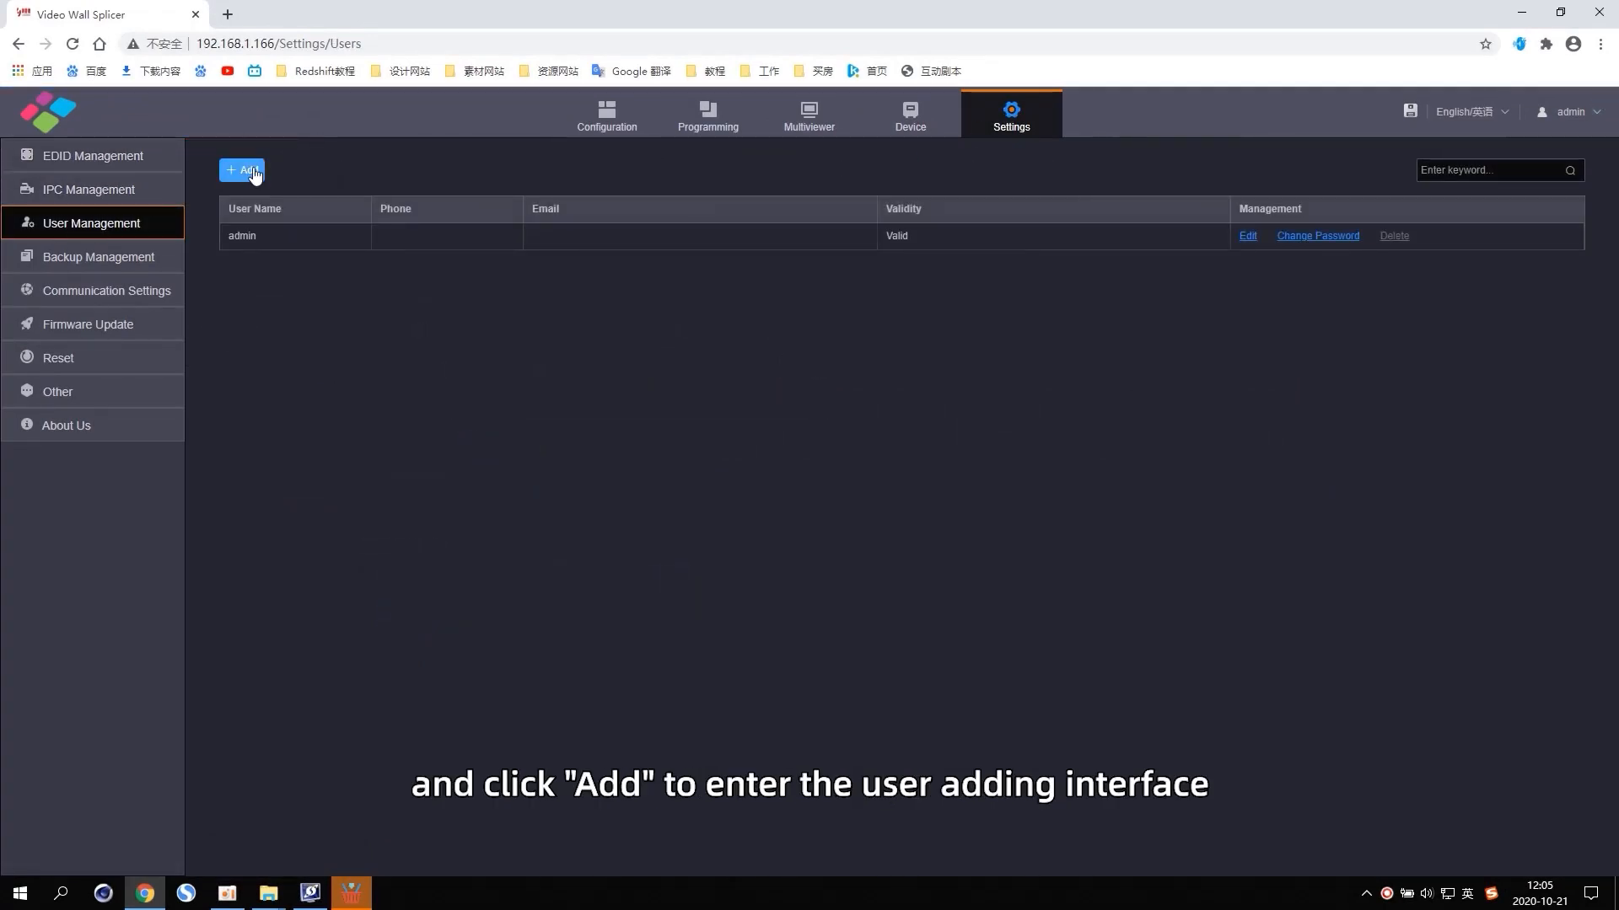
pyautogui.click(241, 171)
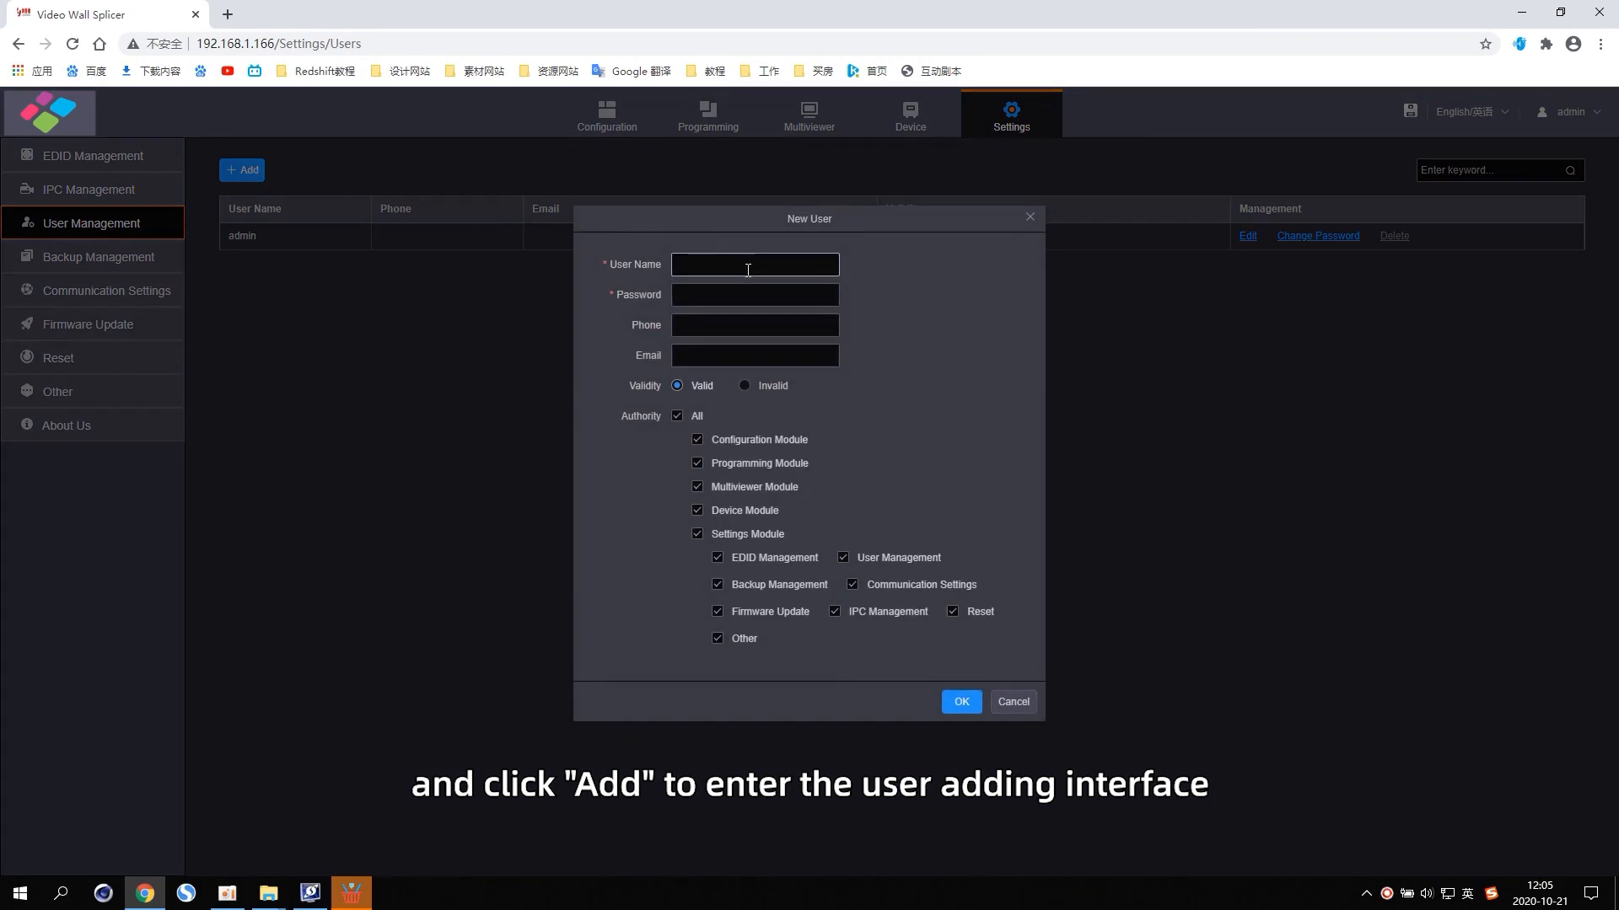
pyautogui.write('DEMO')
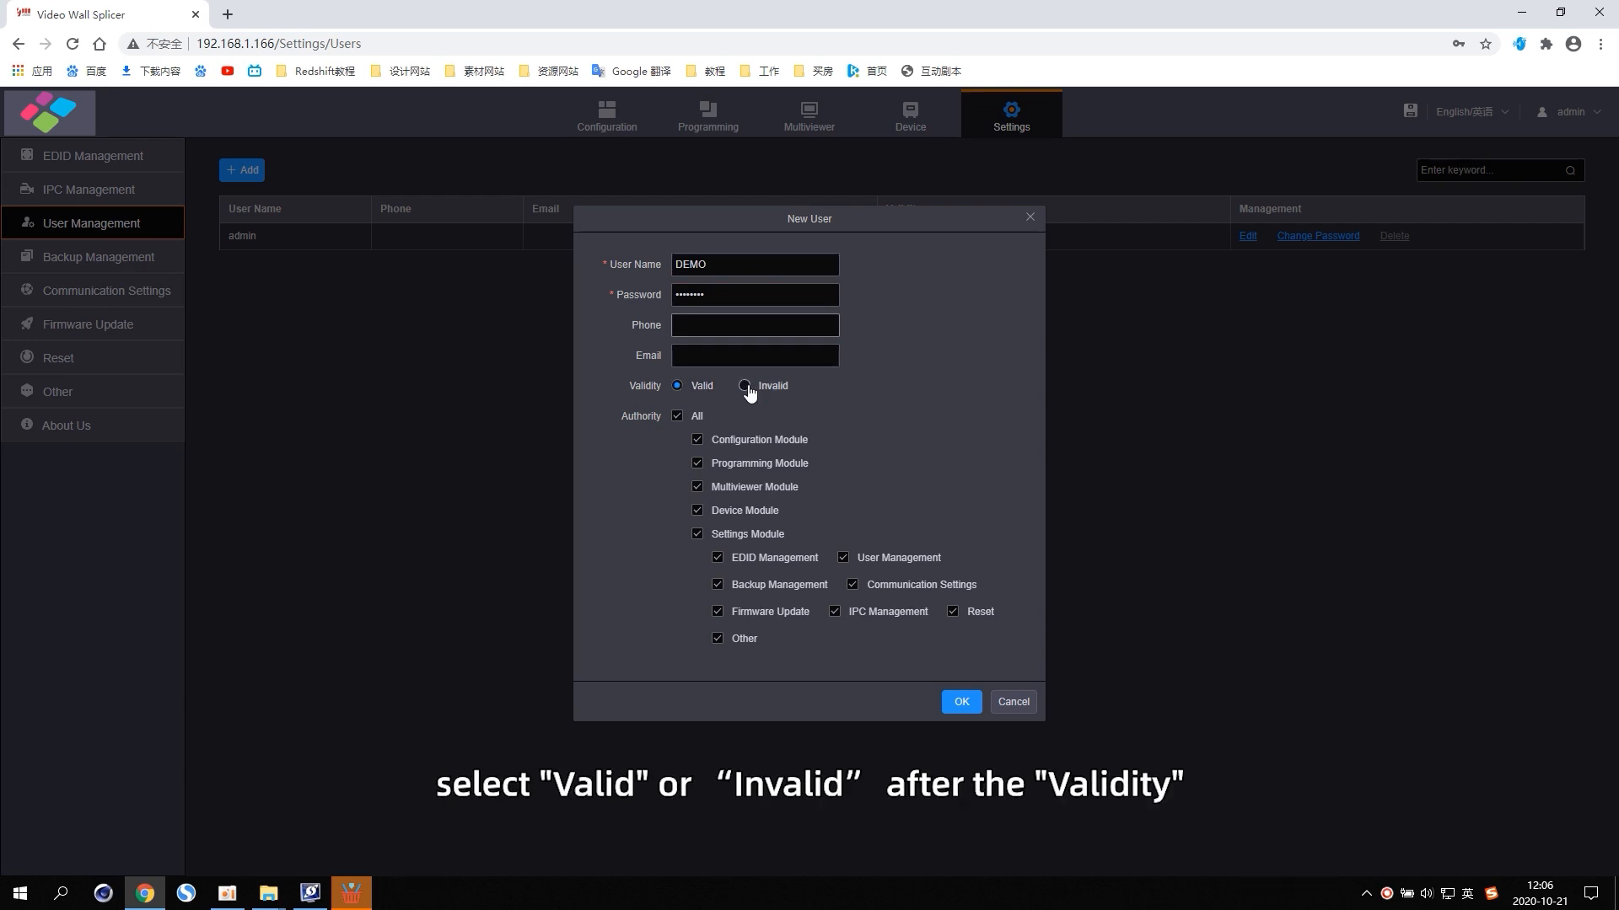
pyautogui.click(678, 384)
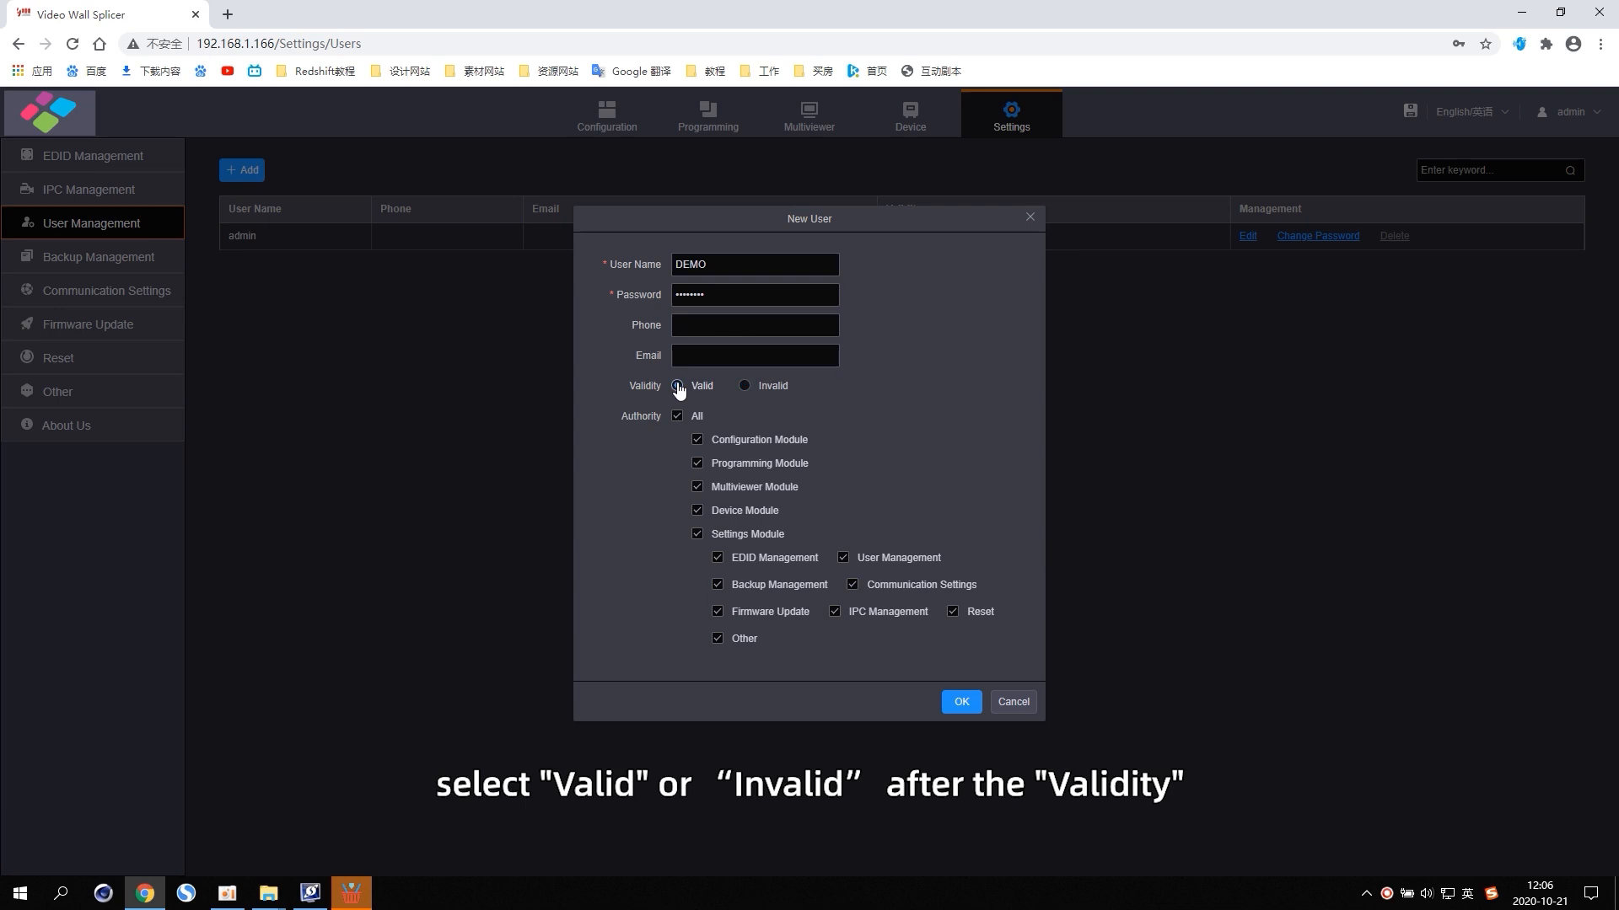
pyautogui.click(678, 385)
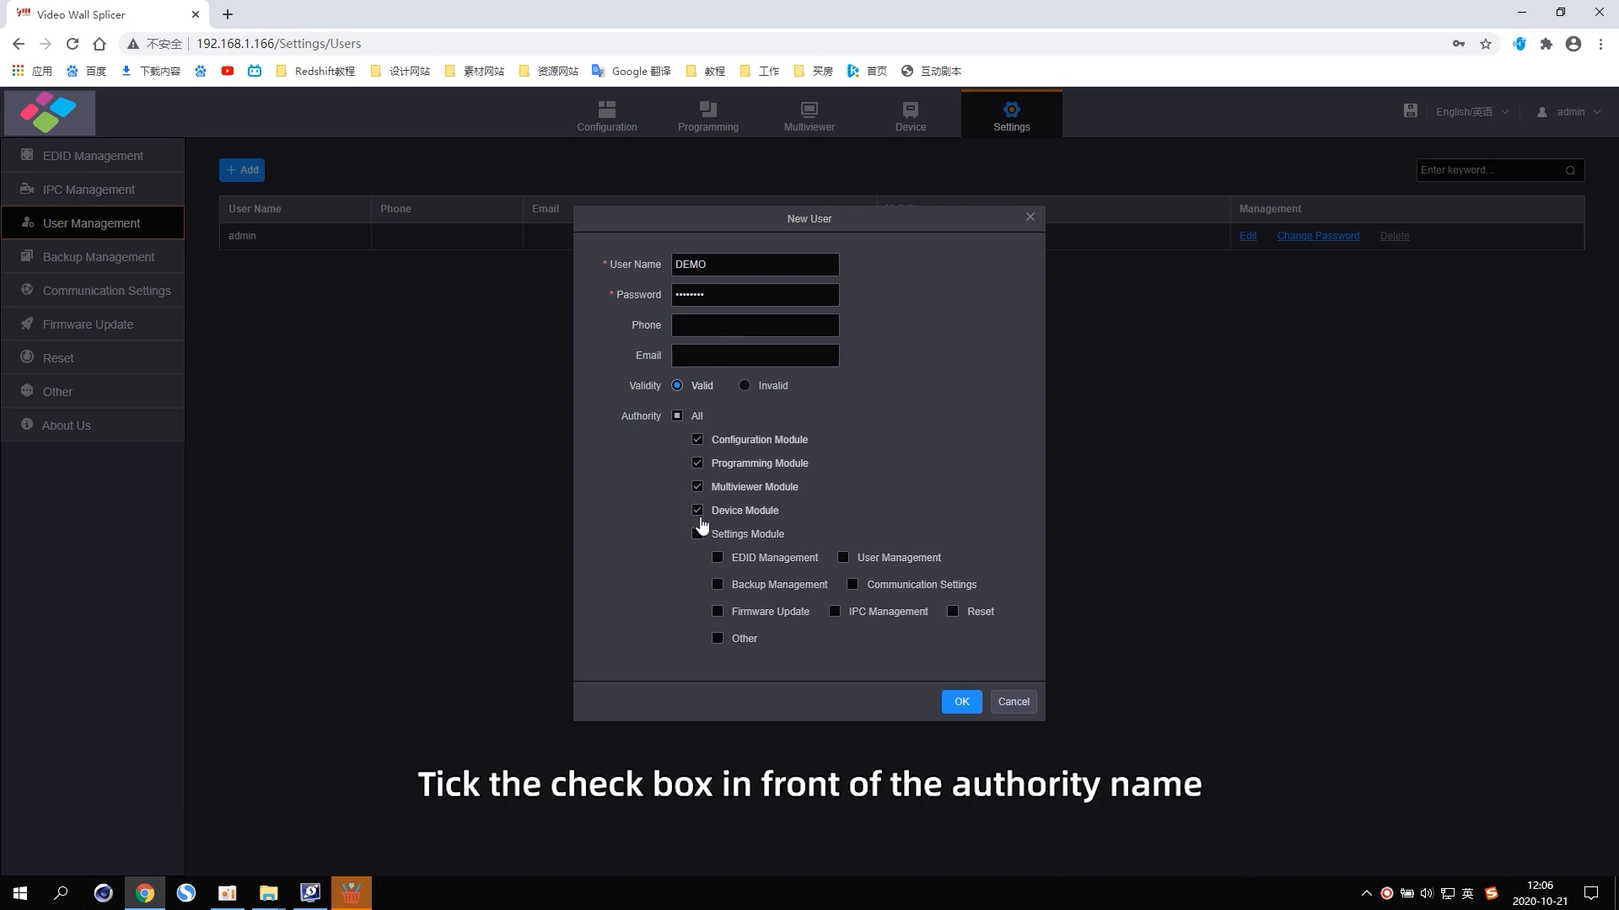
# Step: Untick Device Module, grant IPC Management, and confirm creating the DEMO user
pyautogui.click(698, 509)
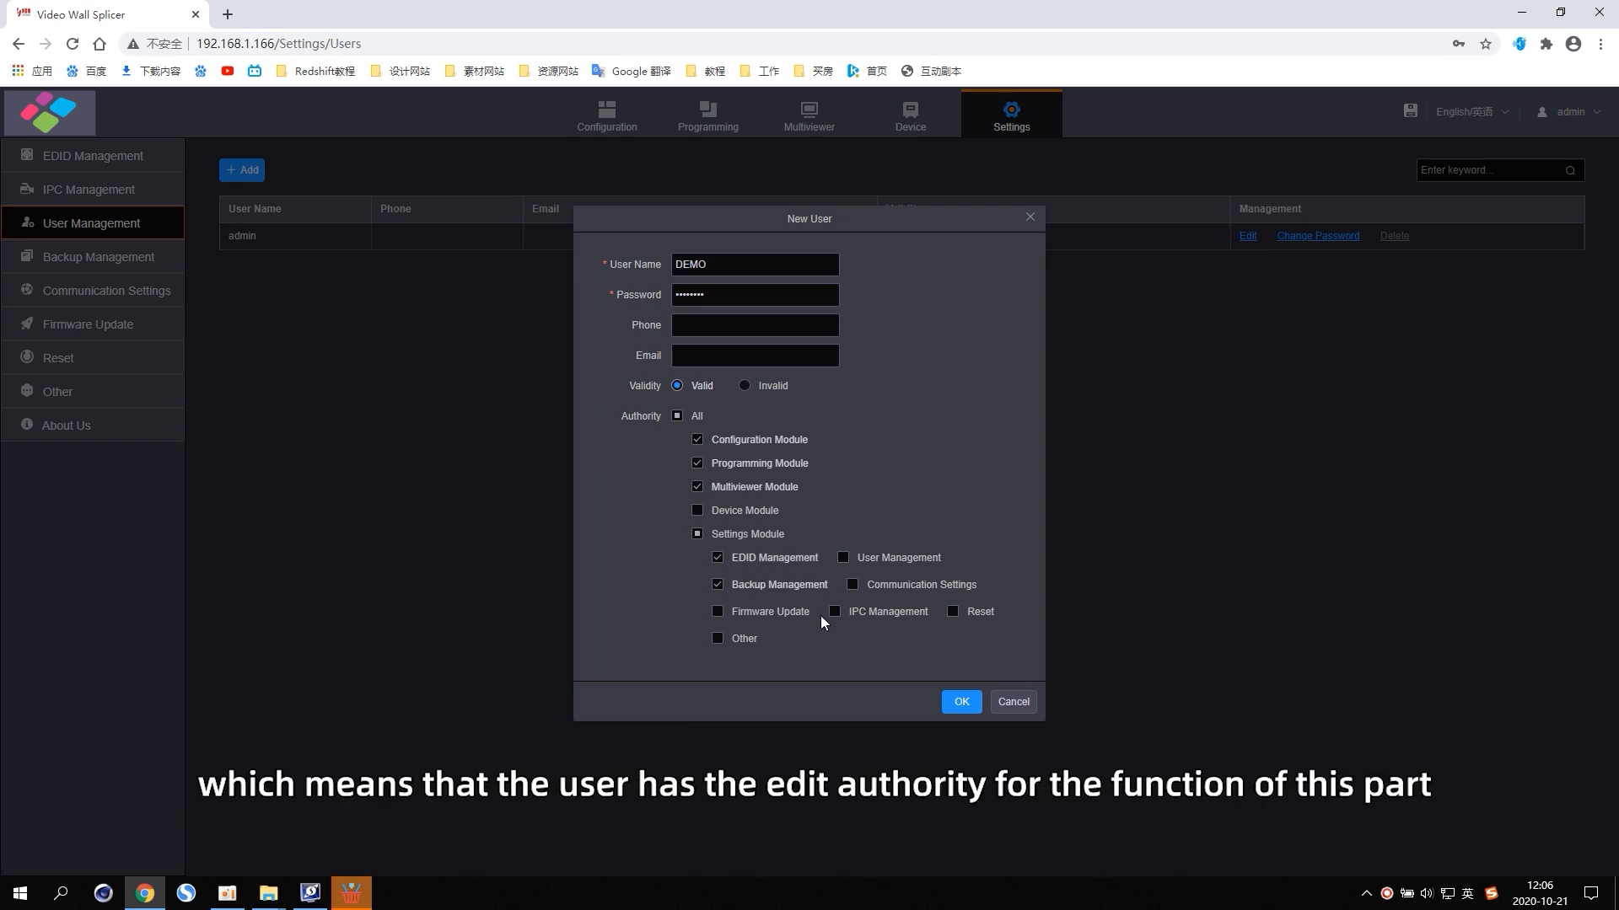
pyautogui.click(835, 610)
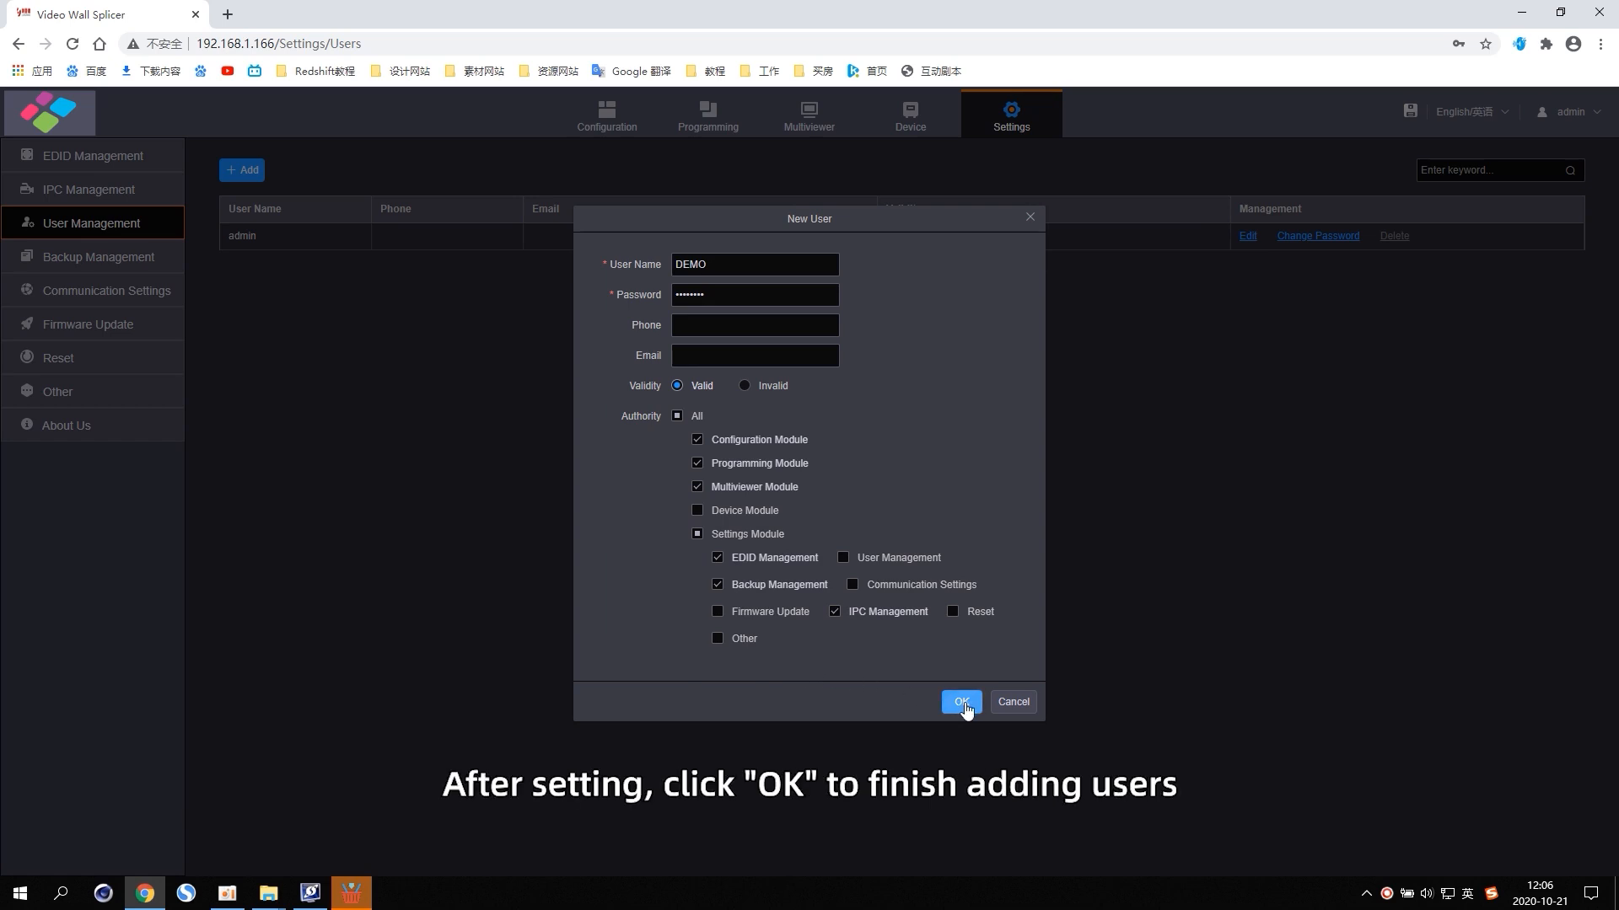
pyautogui.click(959, 701)
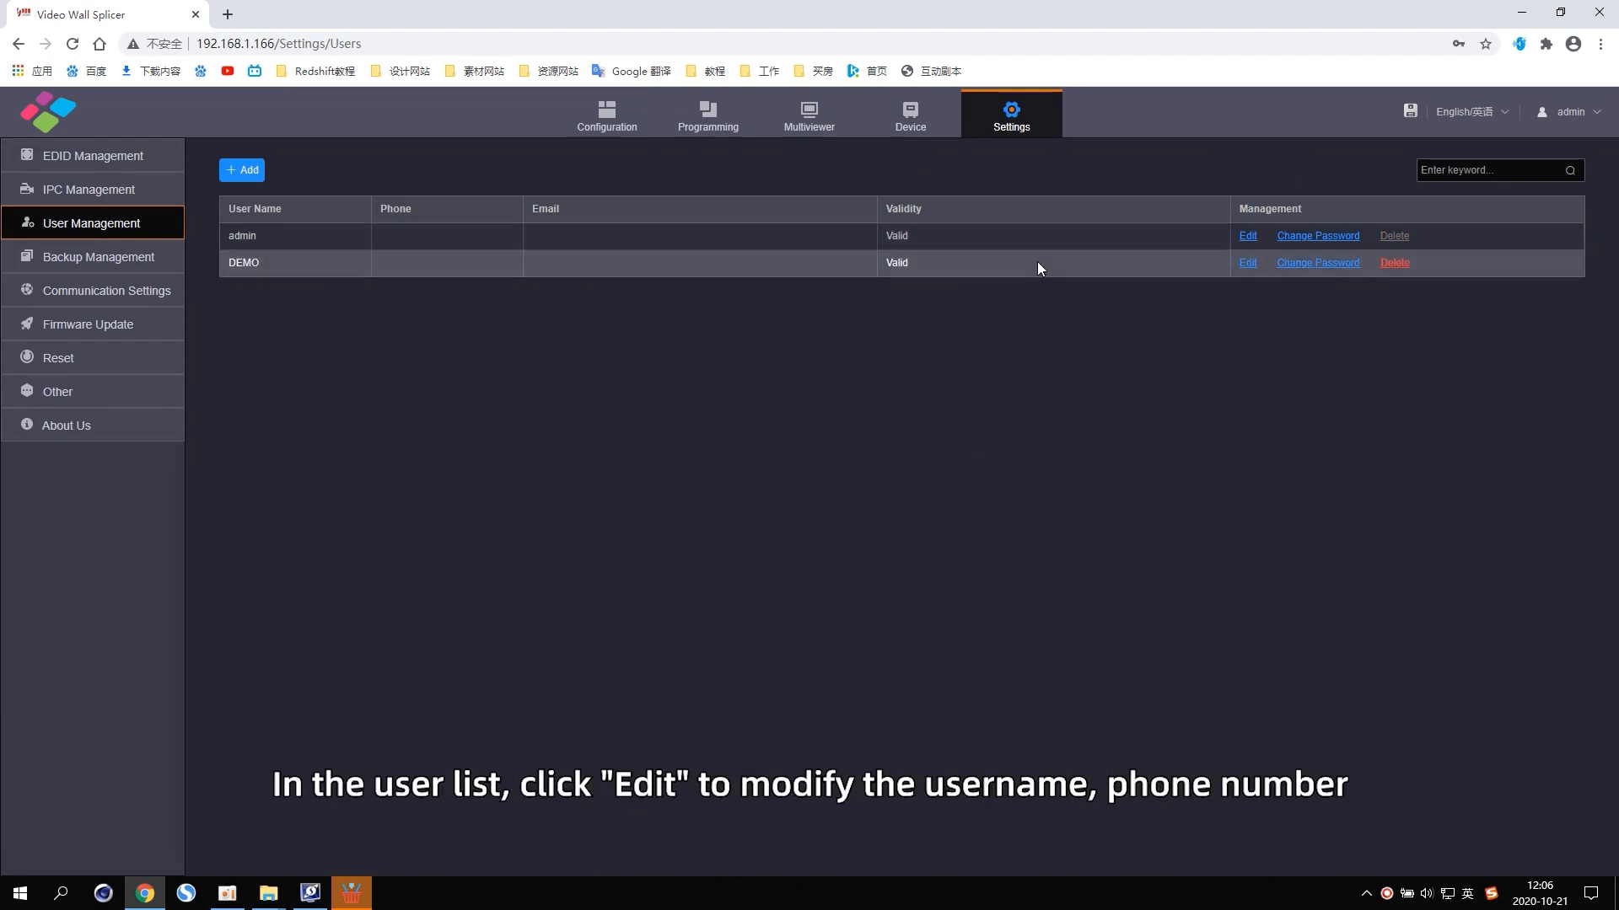
# Step: Edit the DEMO user, mark it Invalid and save the change
pyautogui.click(1247, 264)
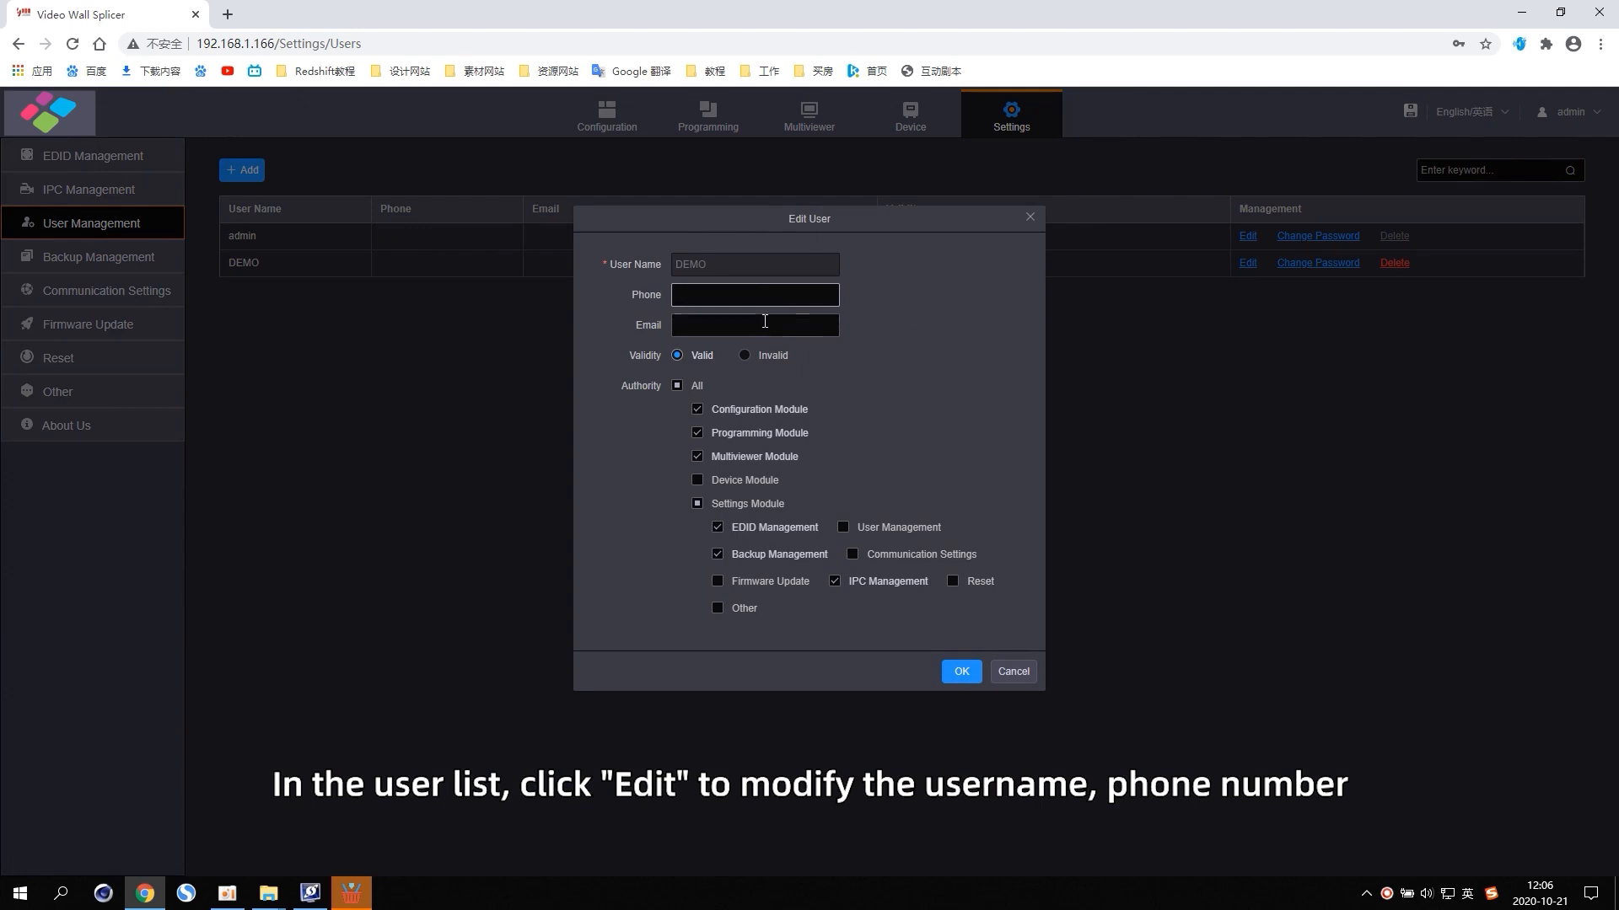
pyautogui.click(753, 325)
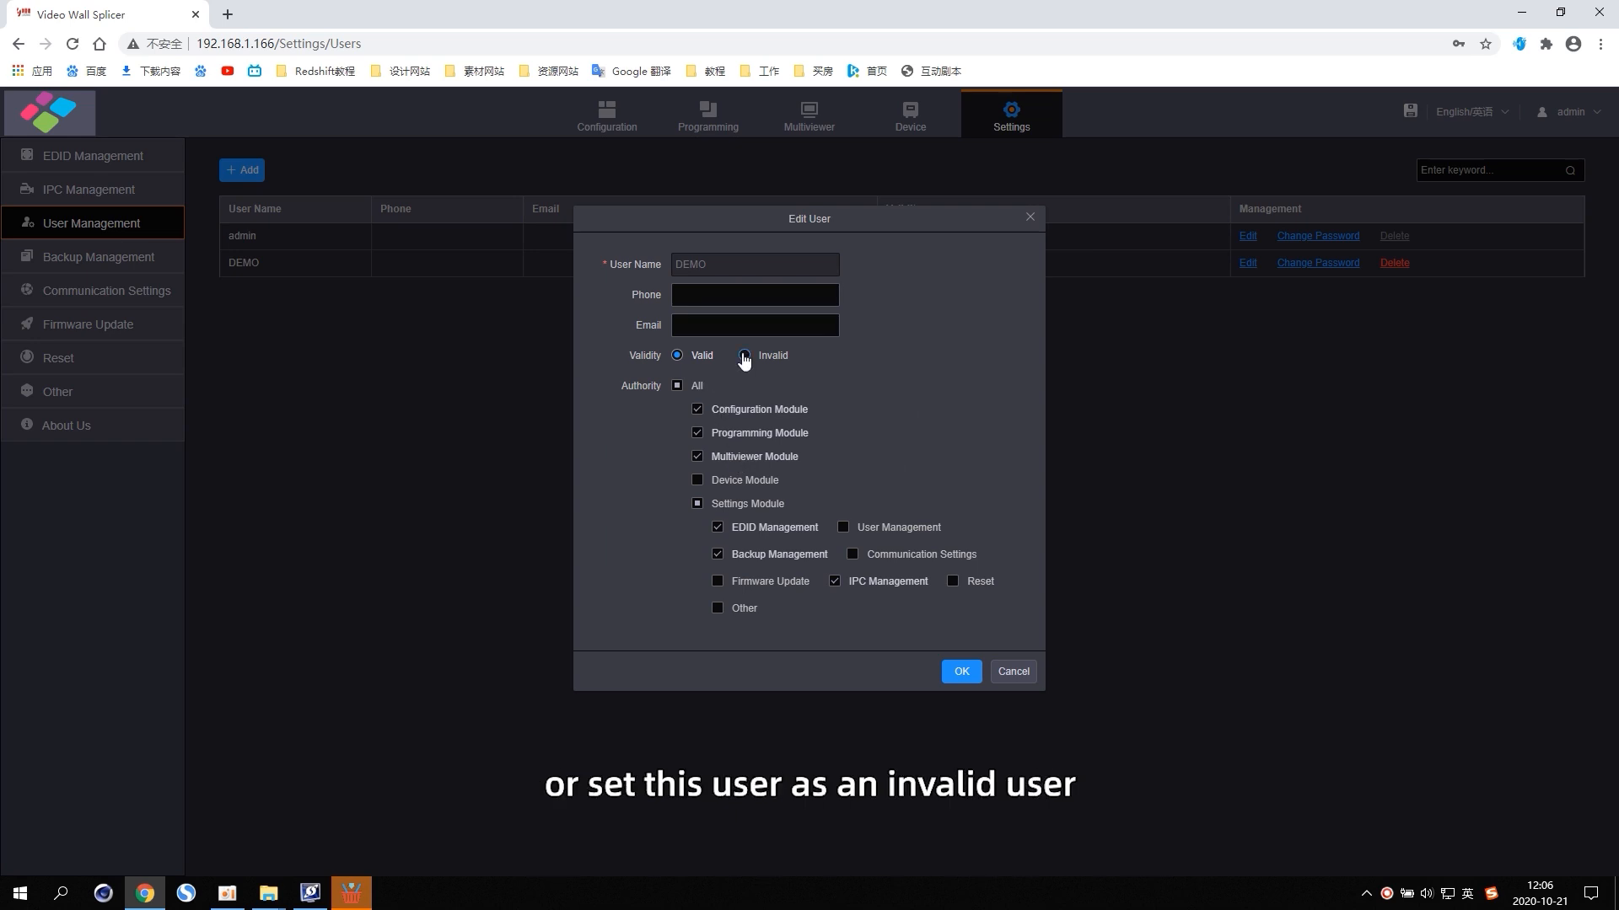
pyautogui.click(744, 356)
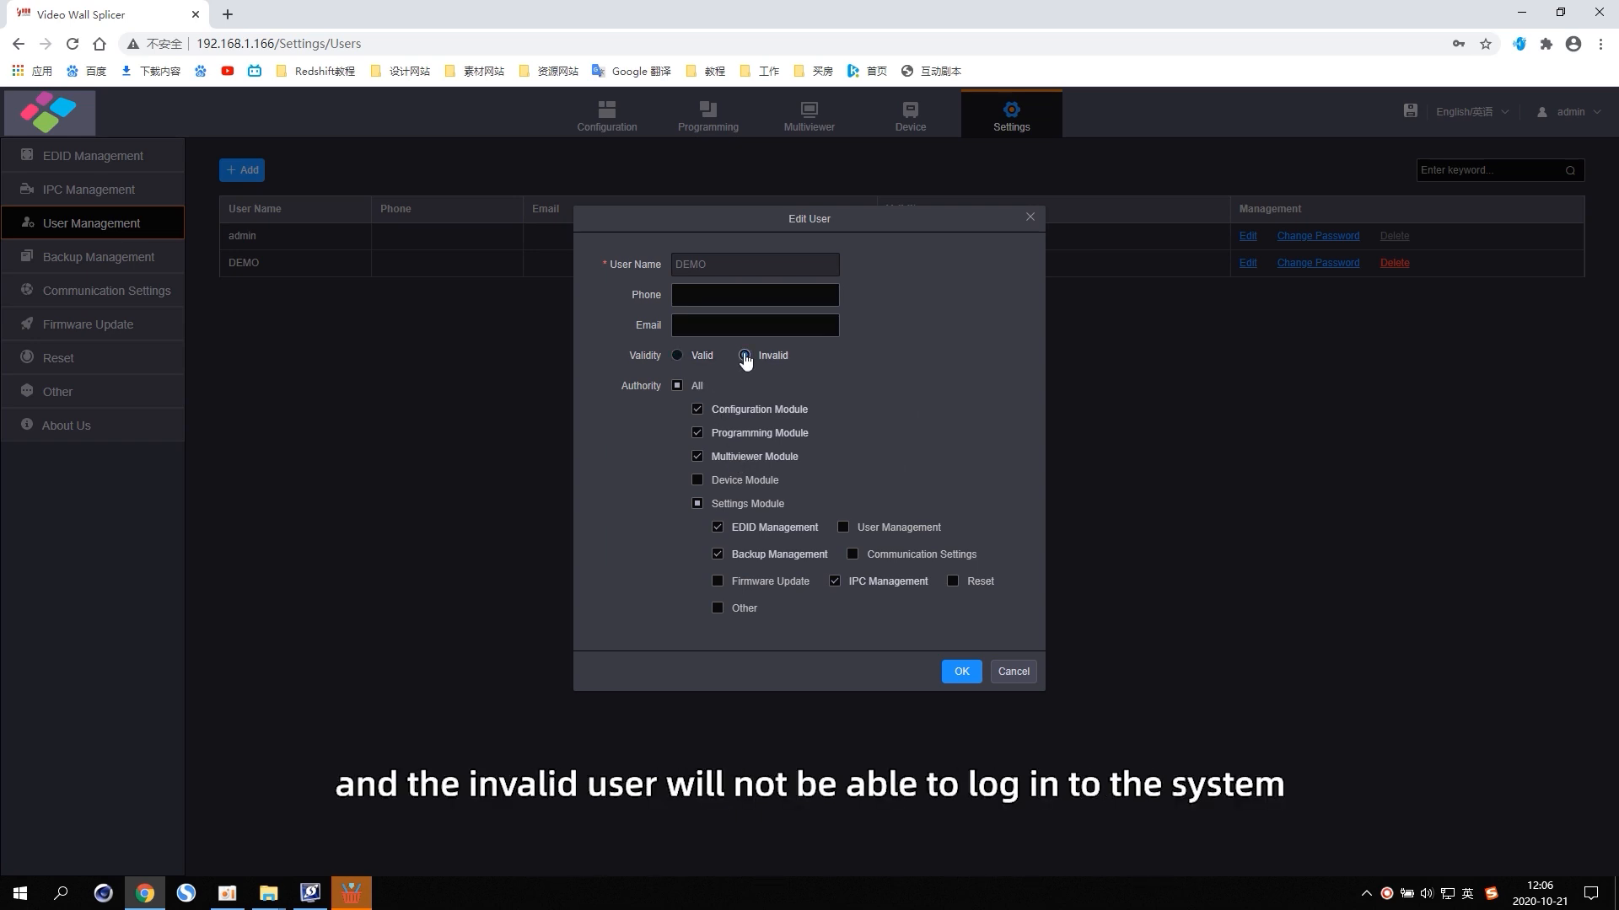
pyautogui.click(743, 355)
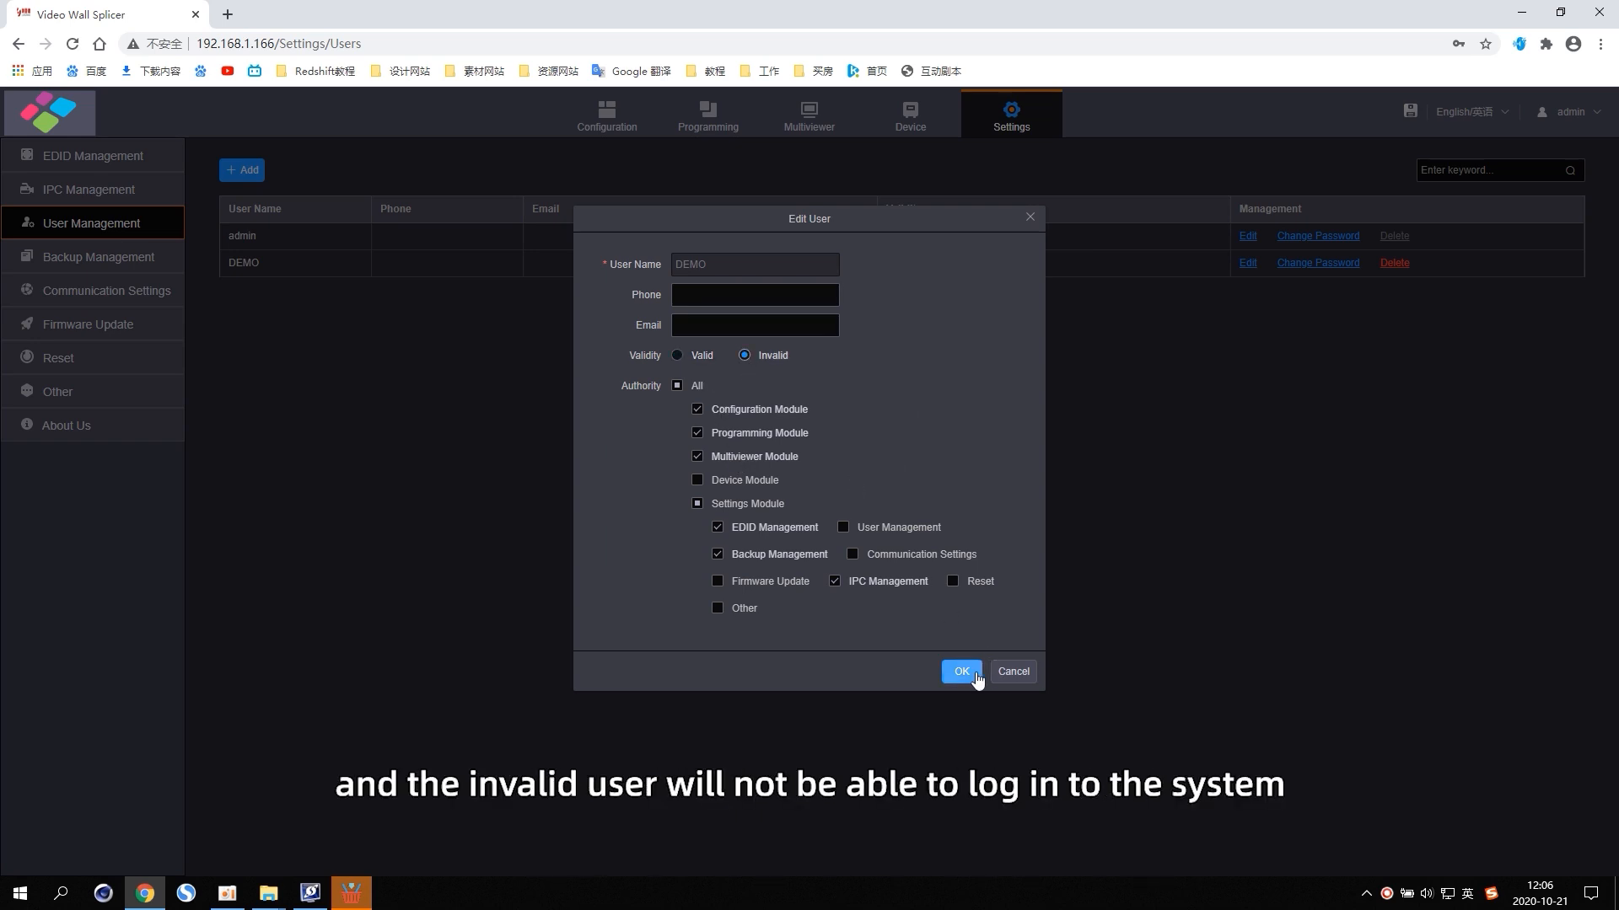
pyautogui.click(959, 671)
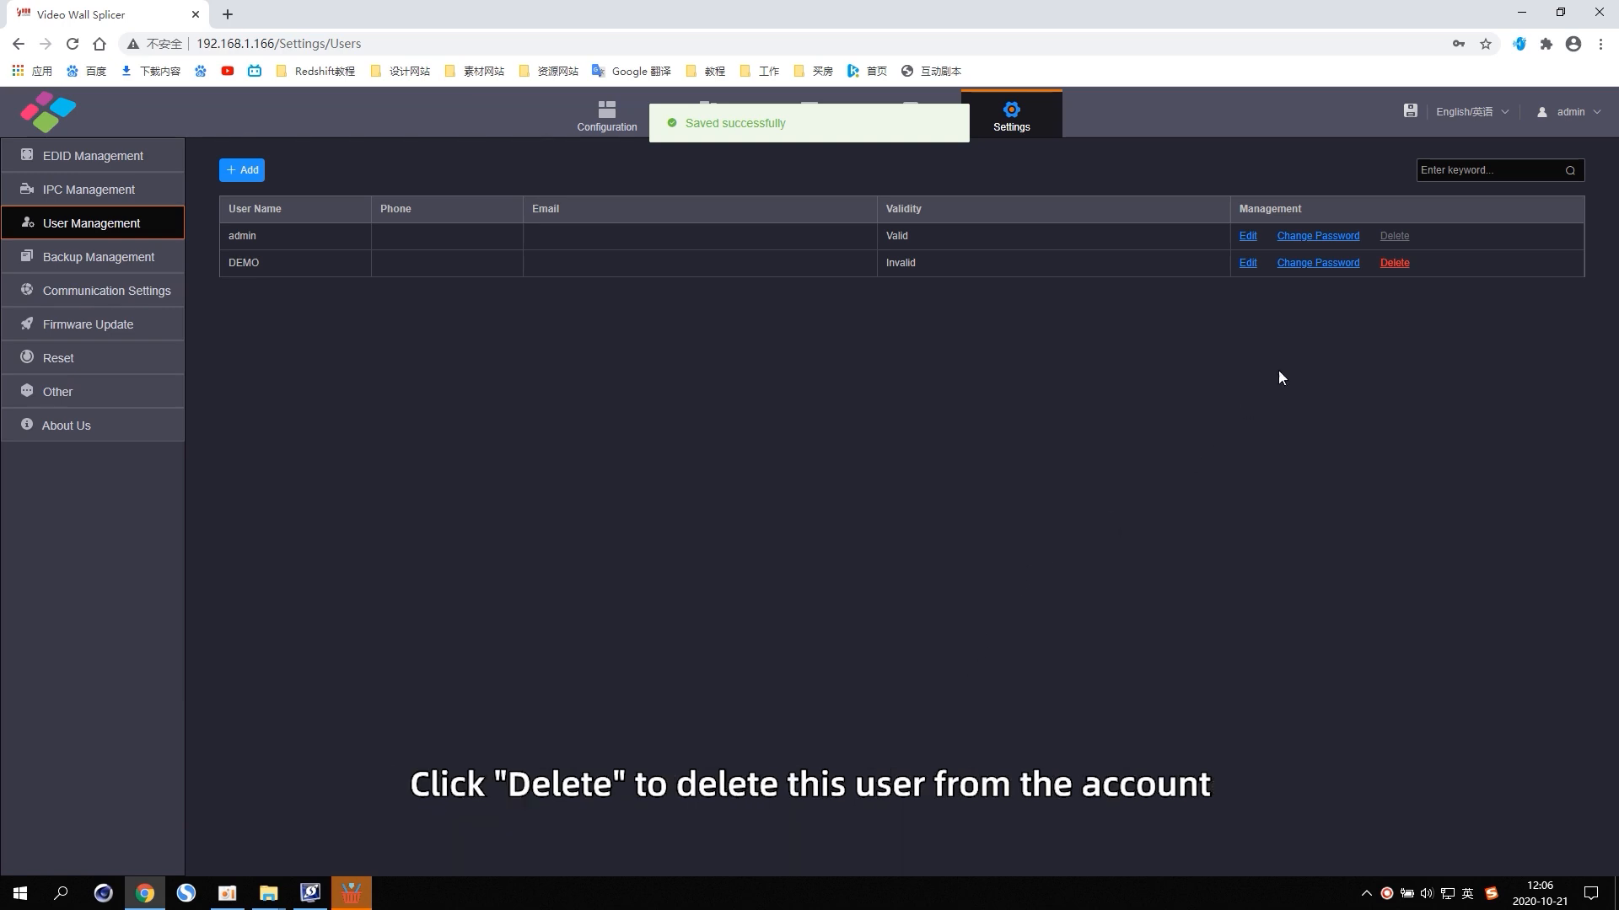
# Step: Delete the DEMO user account and confirm with Yes
pyautogui.click(1394, 263)
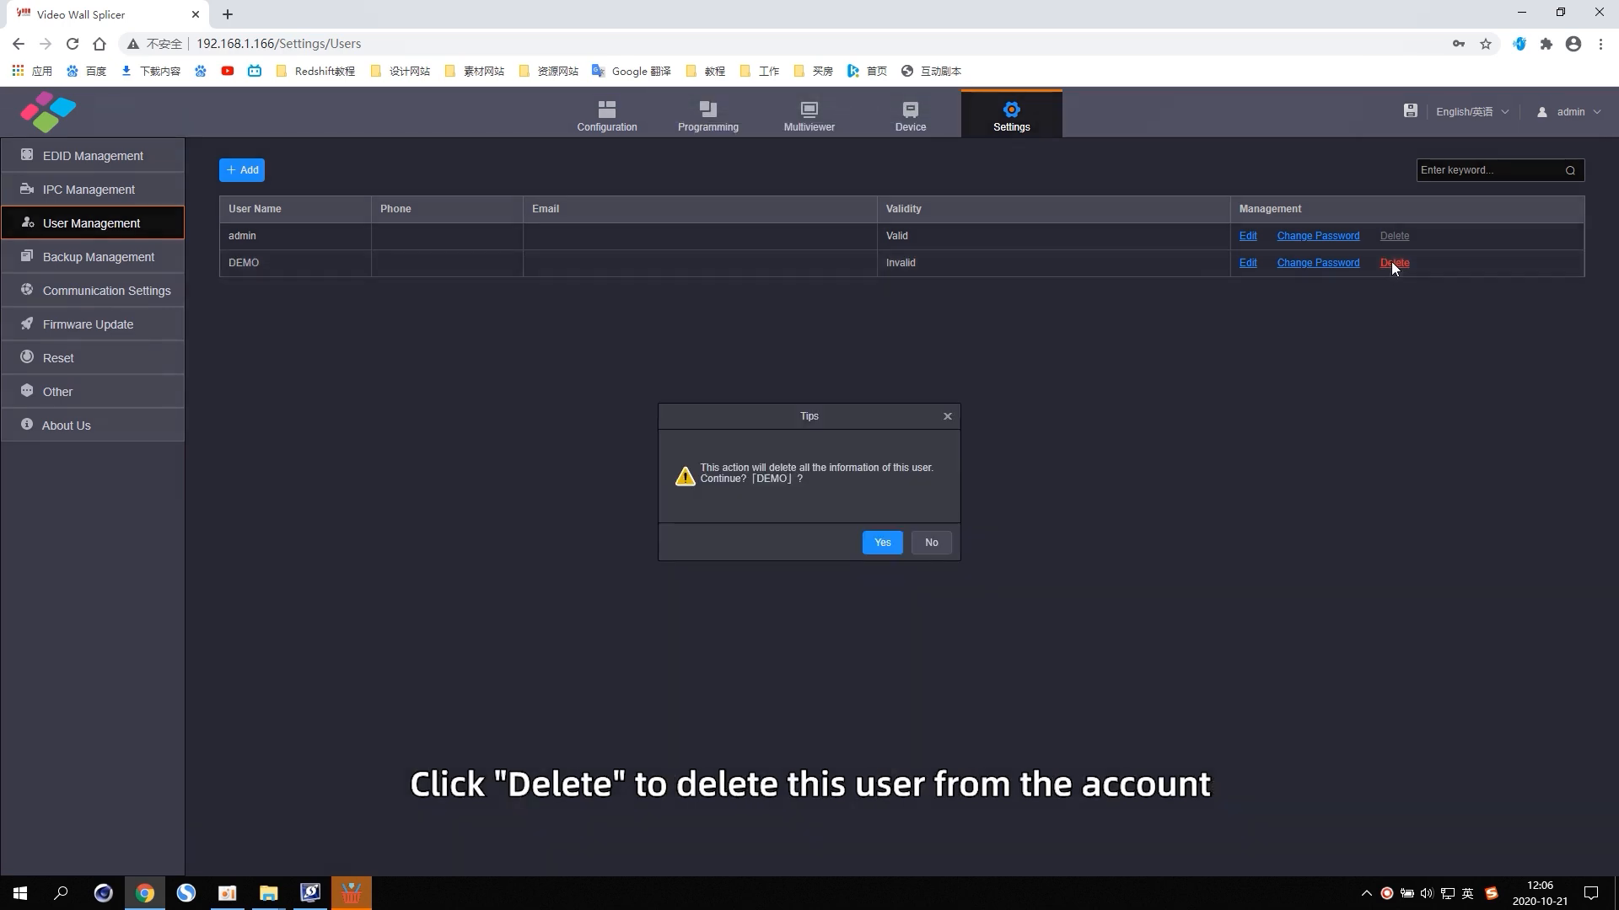
pyautogui.click(880, 541)
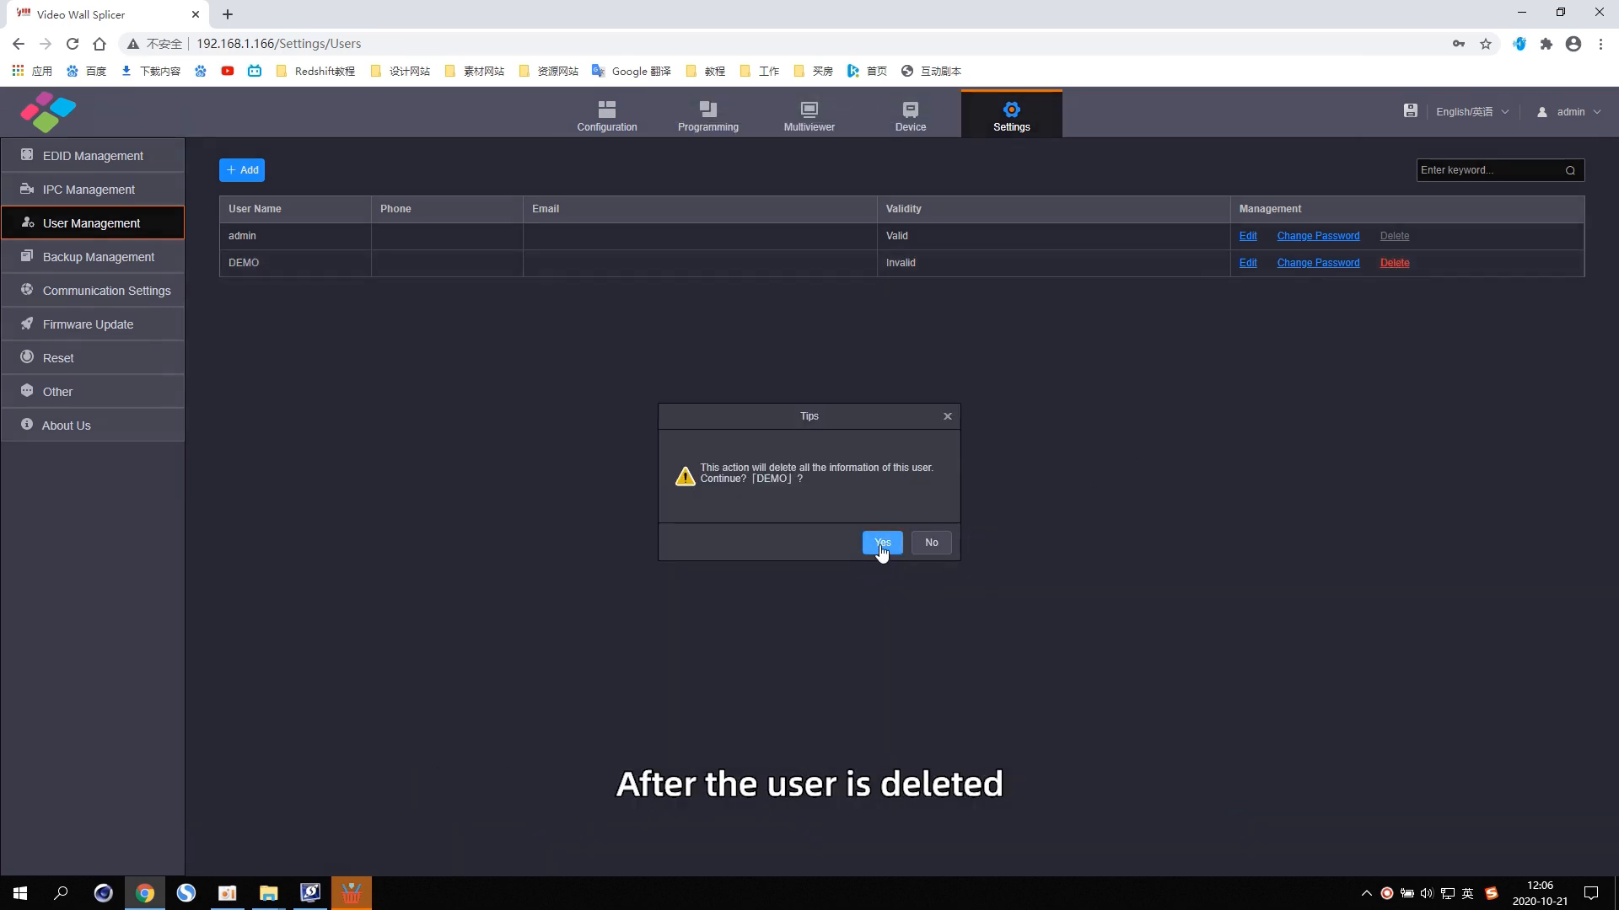
pyautogui.click(880, 541)
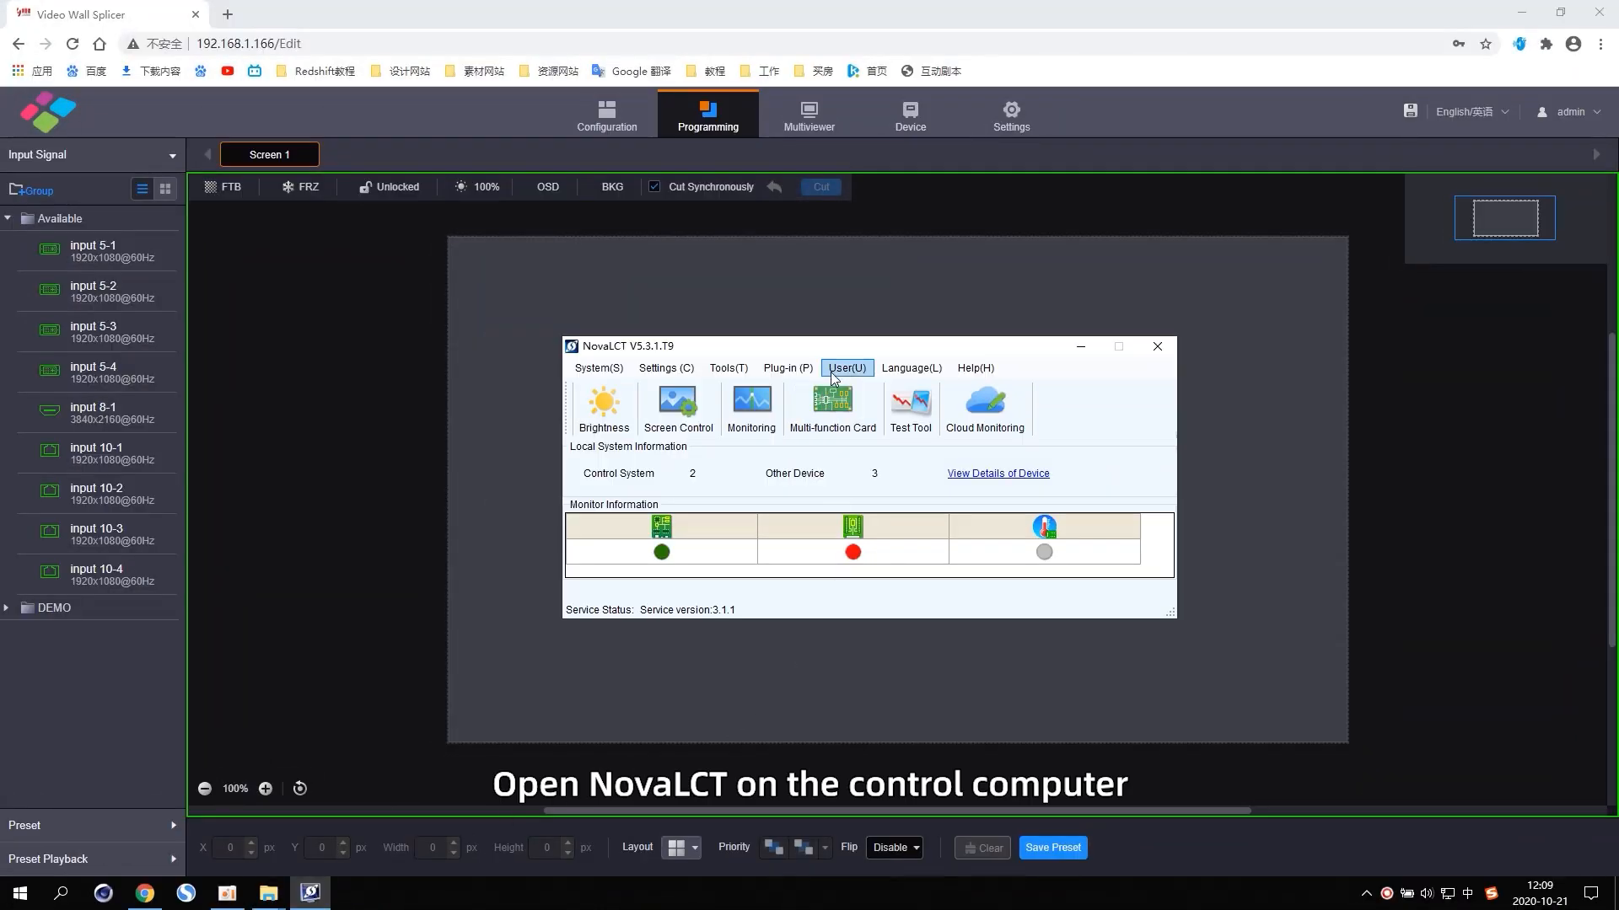
# Step: Log in as advanced synchronous user and open screen configuration over the device's IP port
pyautogui.click(845, 367)
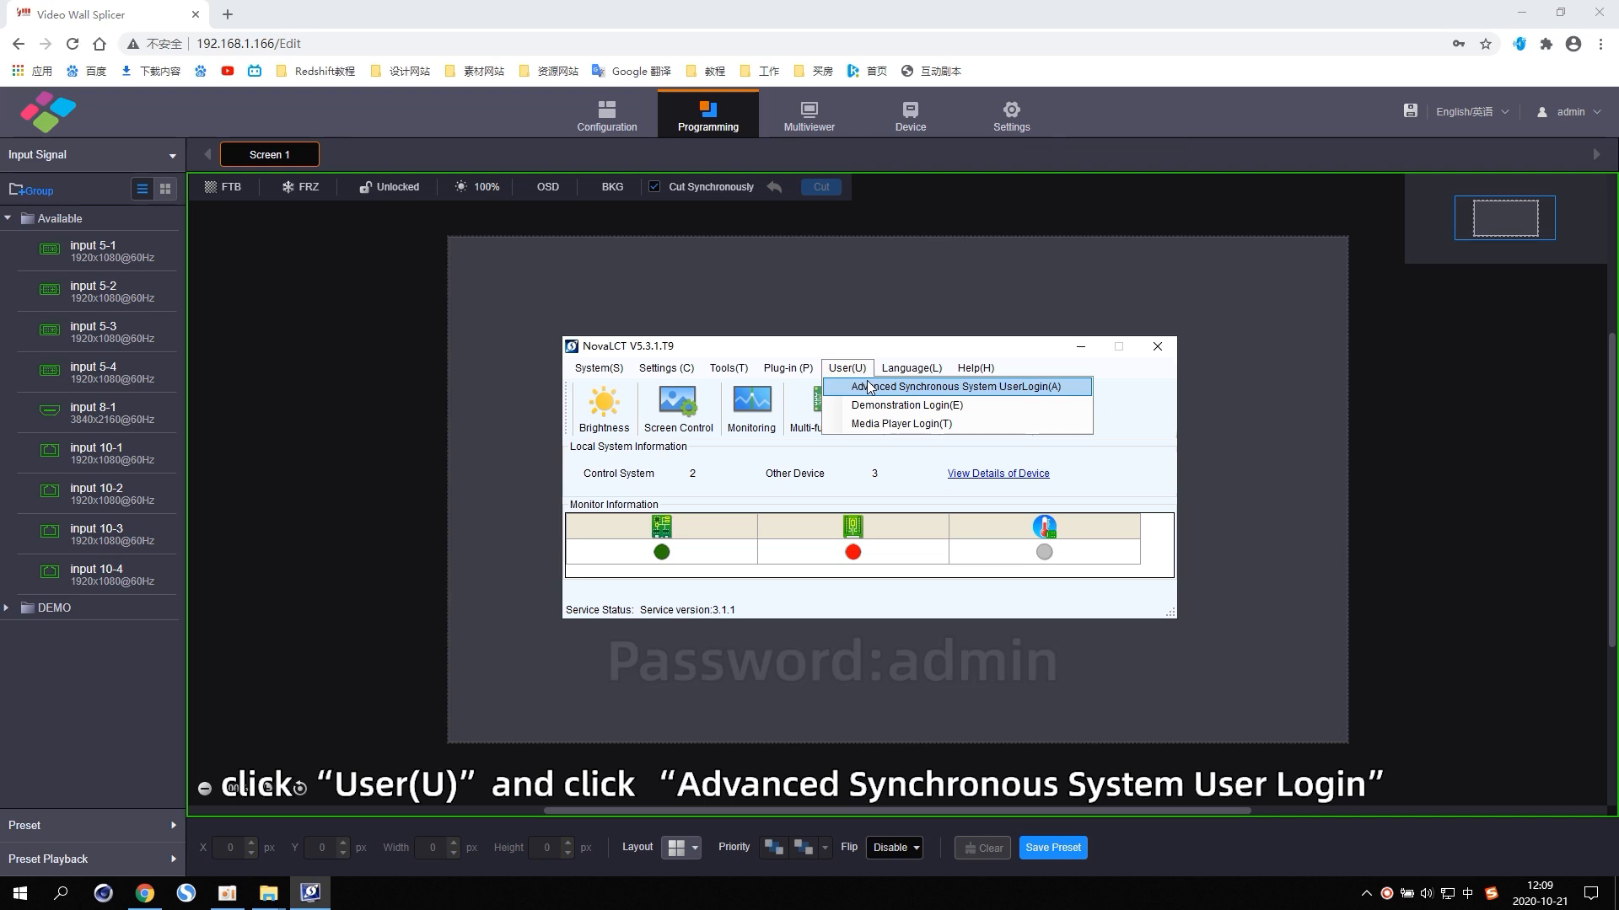
pyautogui.click(949, 386)
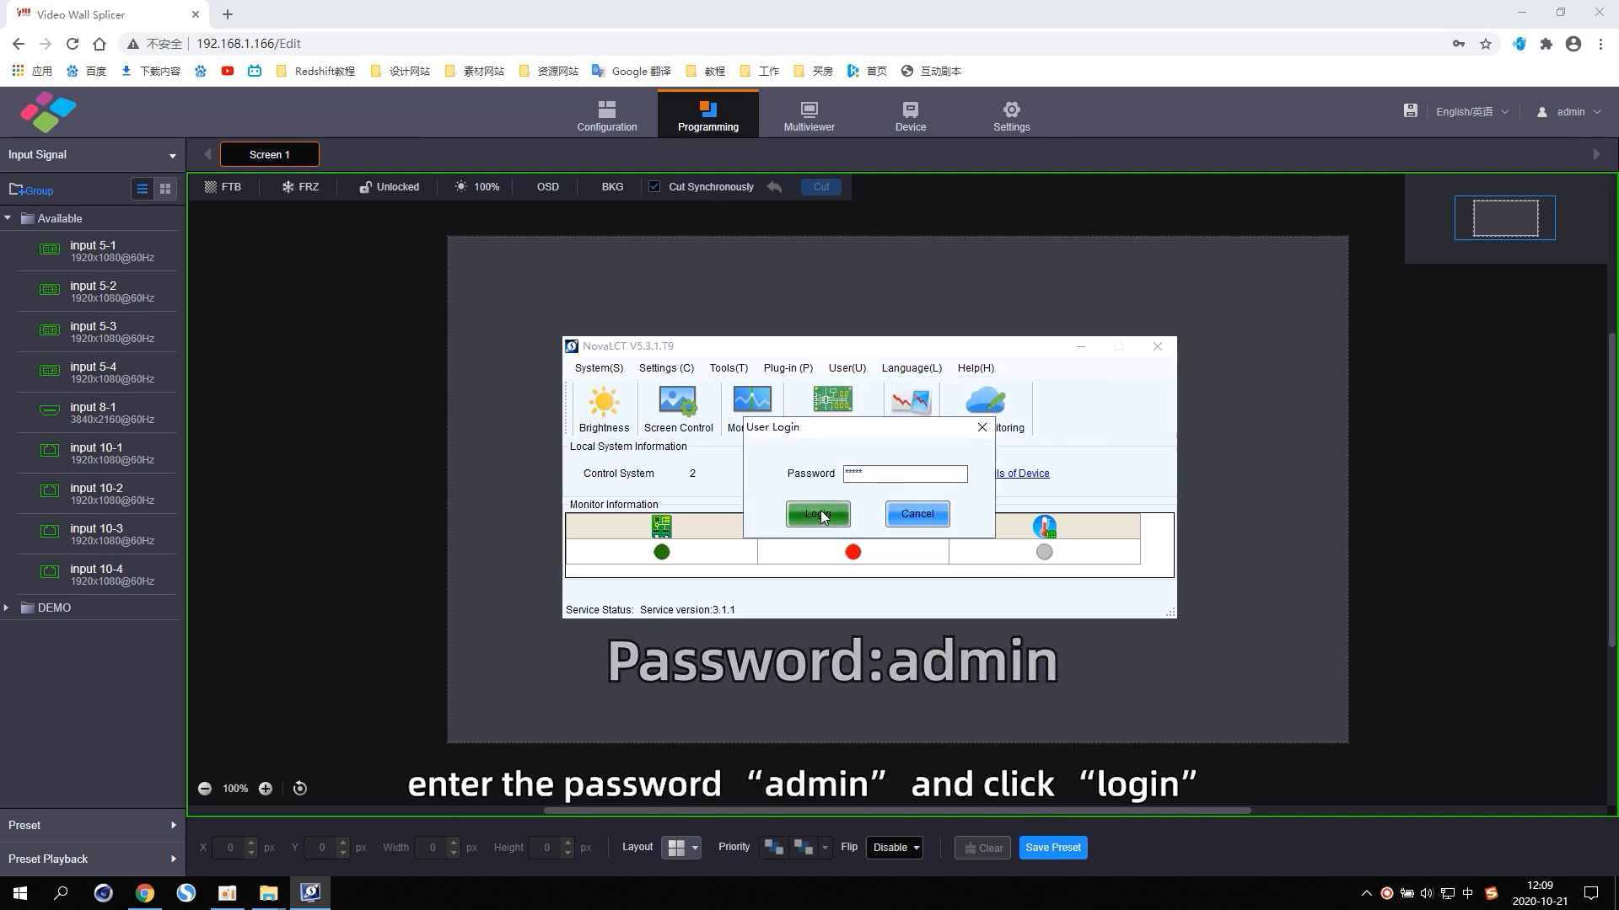
pyautogui.click(816, 514)
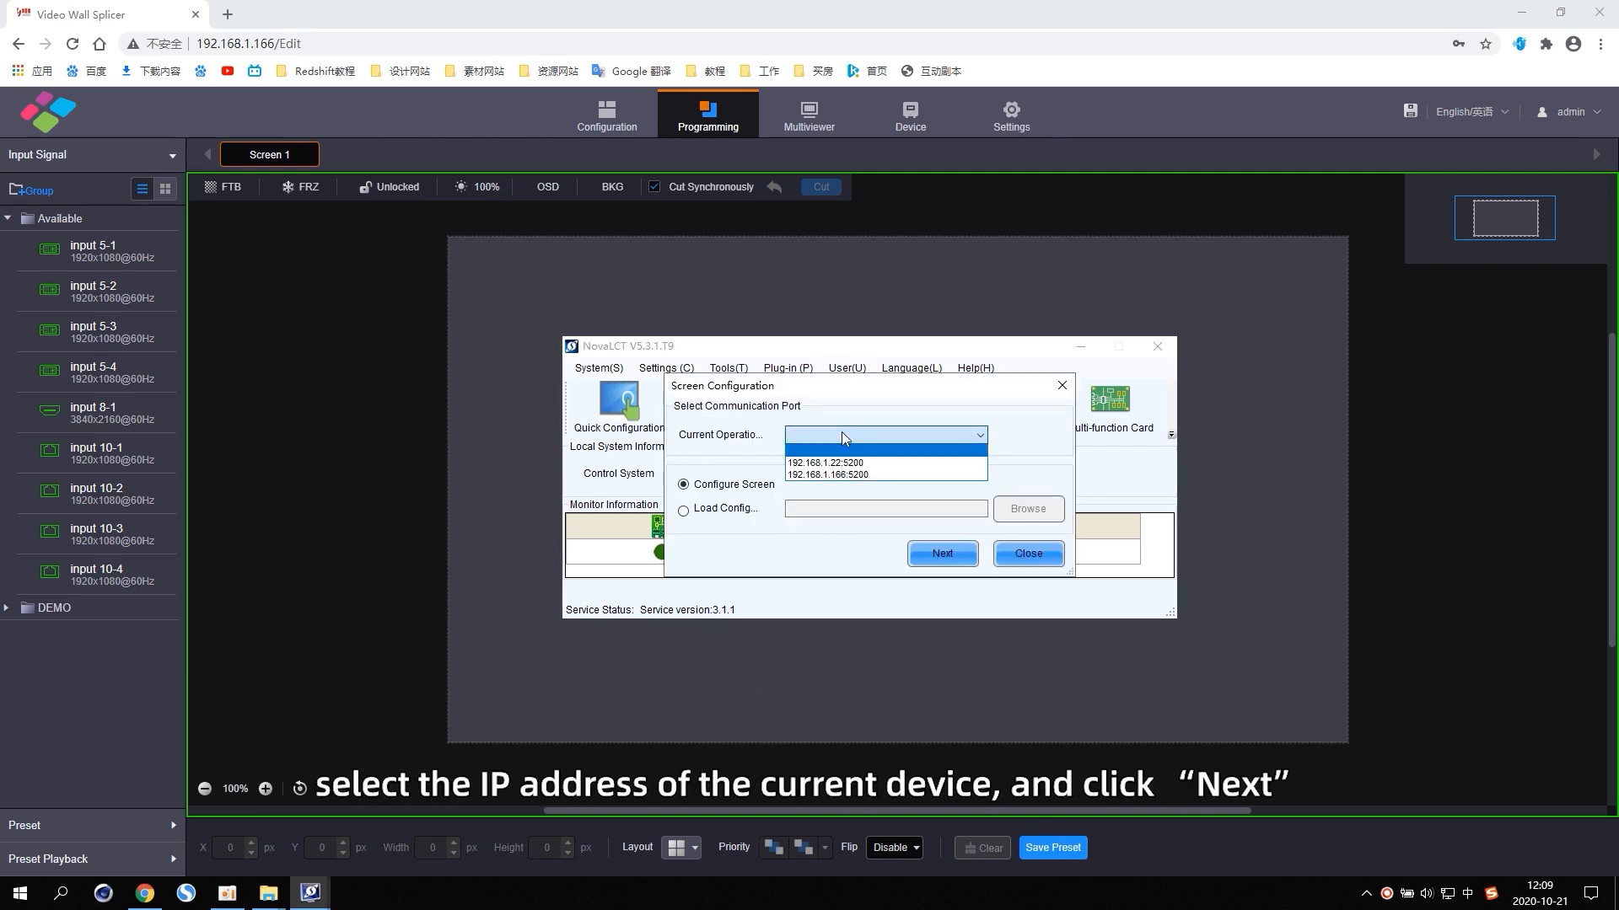
pyautogui.click(827, 474)
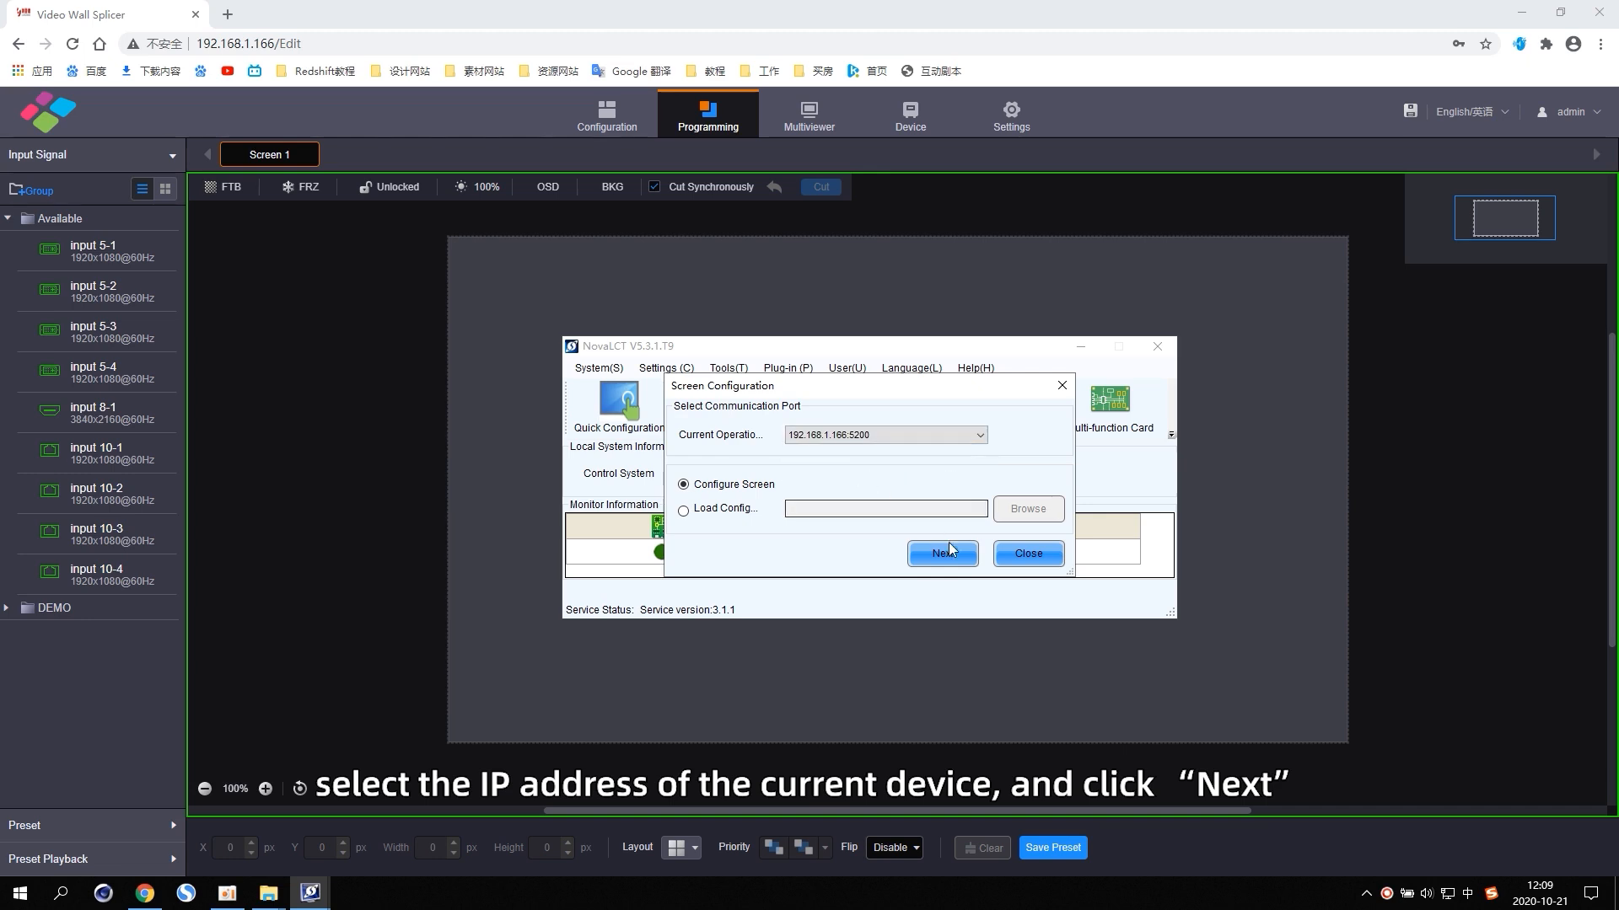
pyautogui.click(941, 553)
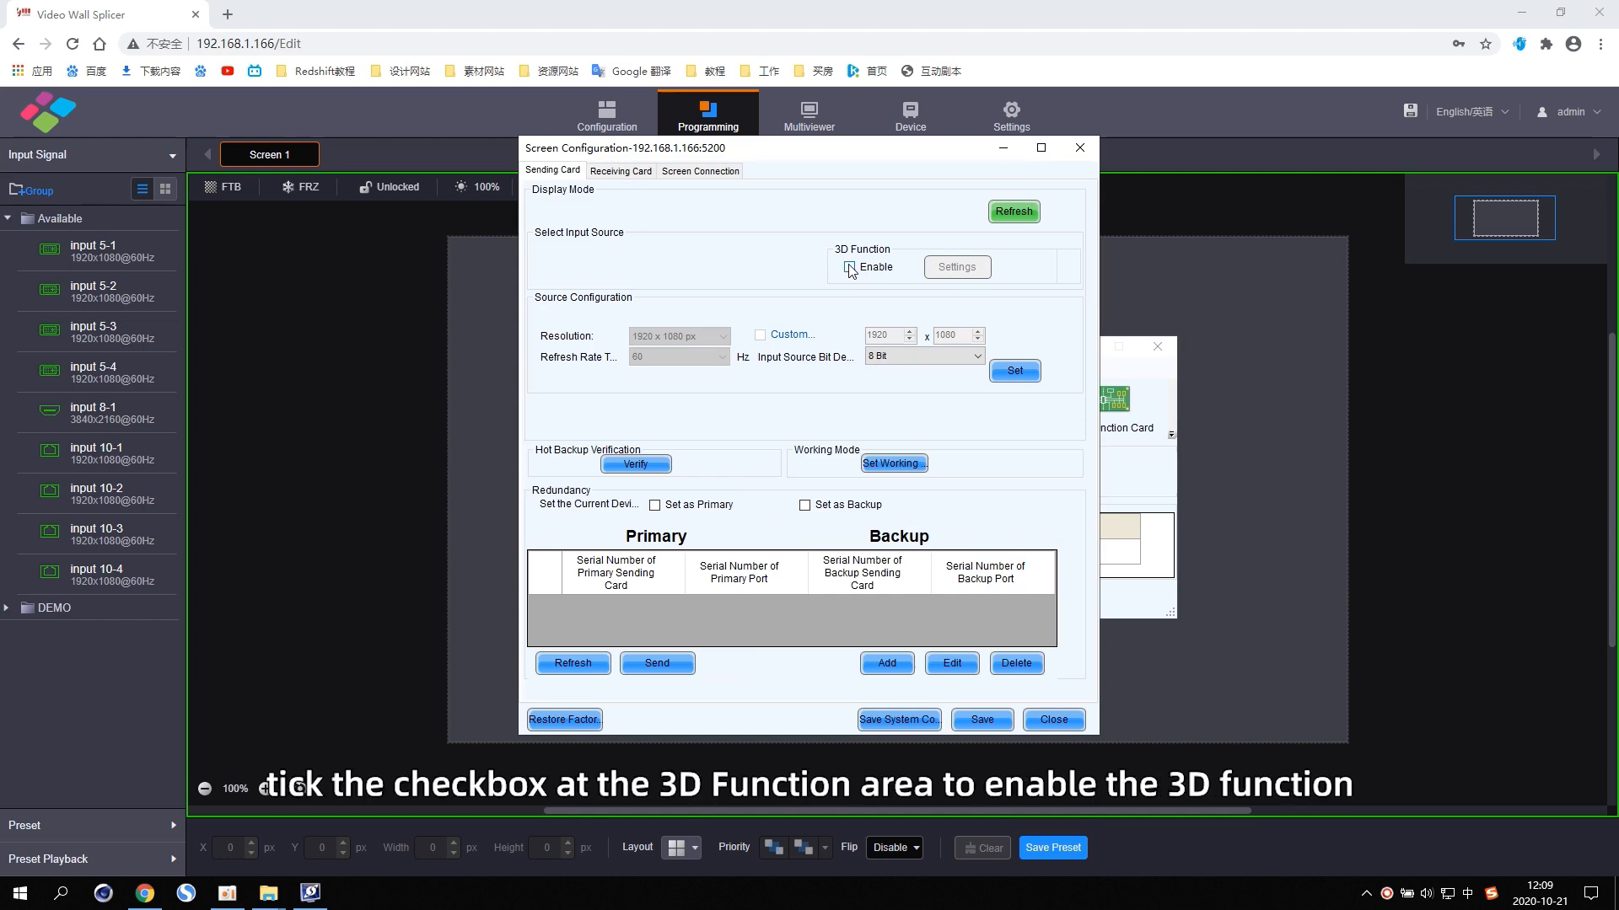
# Step: Enable the sending card's 3D function and acknowledge the halved loading-capacity warning
pyautogui.click(850, 268)
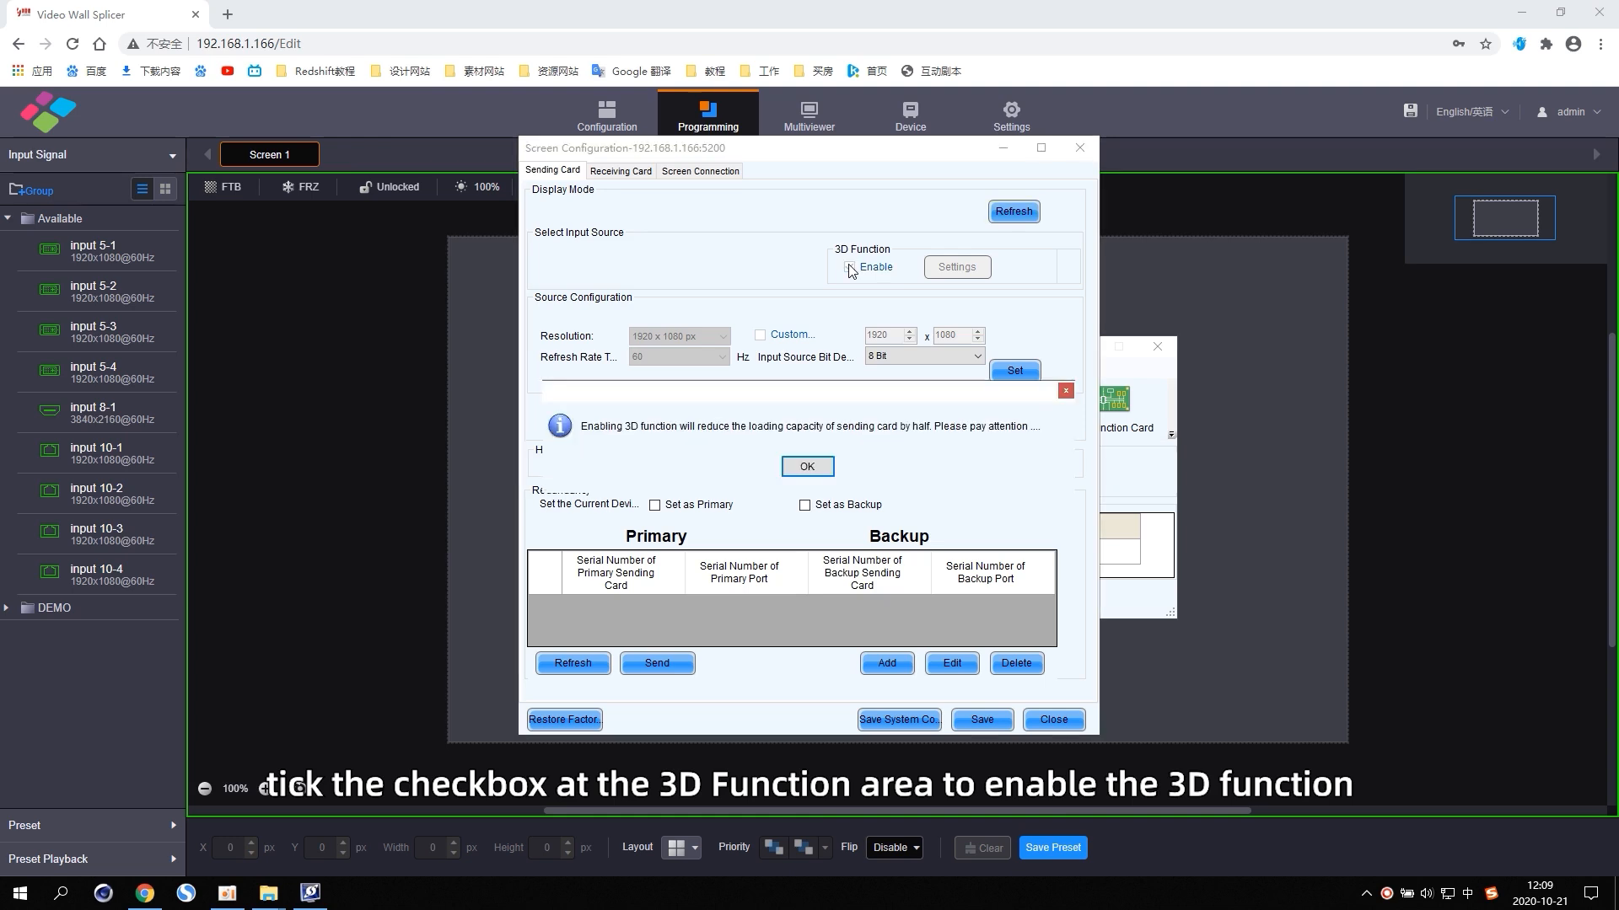
pyautogui.click(850, 267)
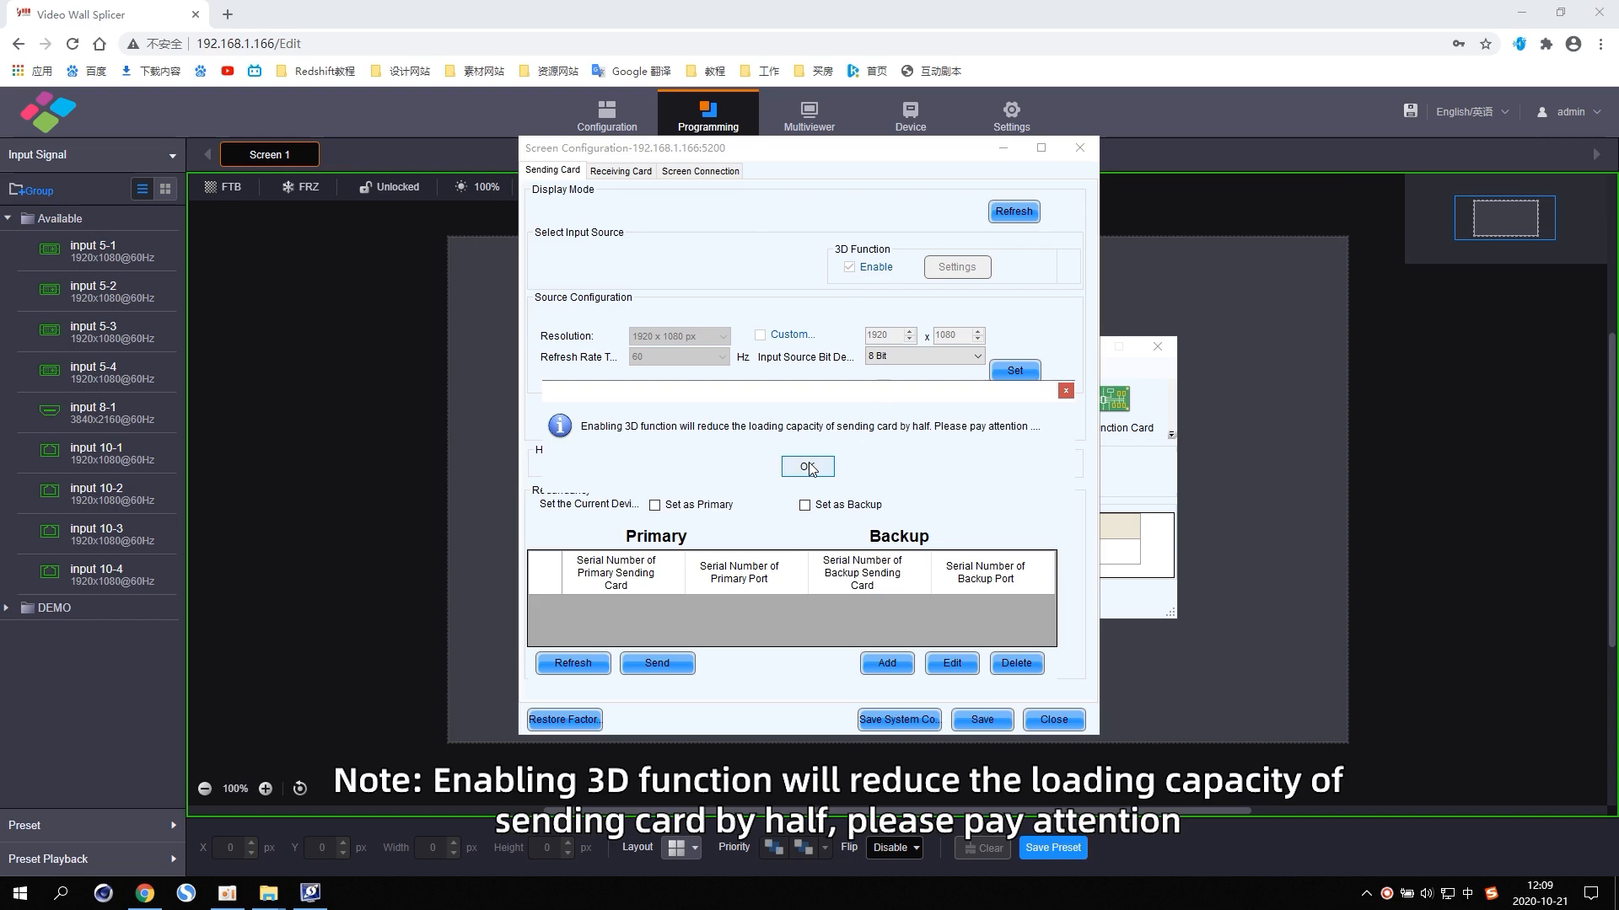
pyautogui.click(807, 467)
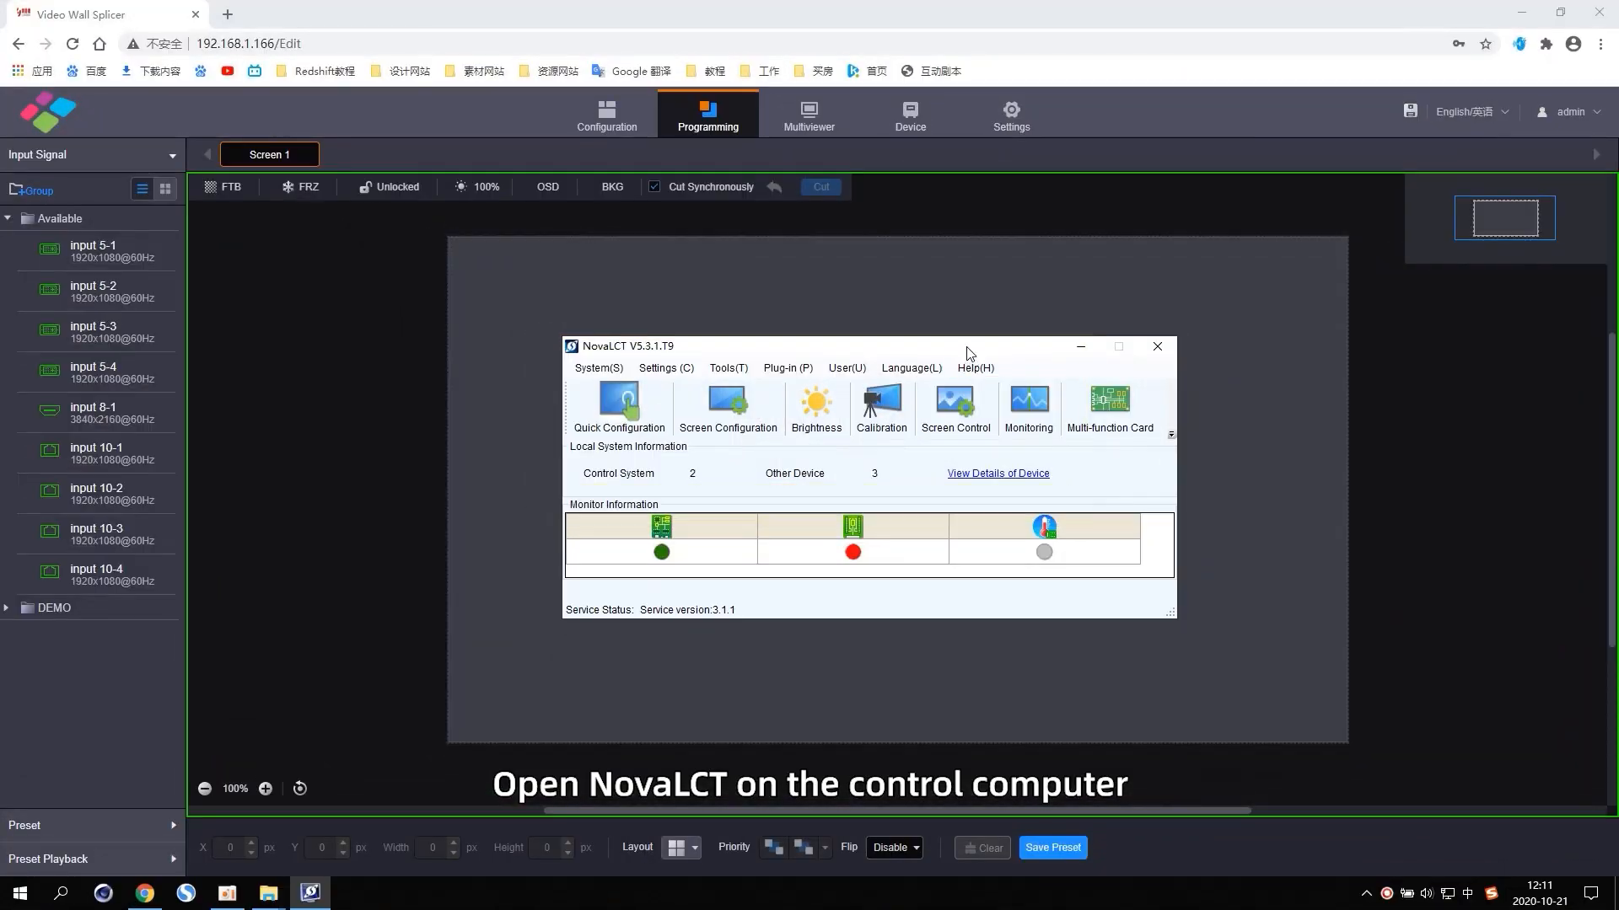
# Step: Open Adjust screen effect for 192.168.1.166 Screen1
pyautogui.click(664, 369)
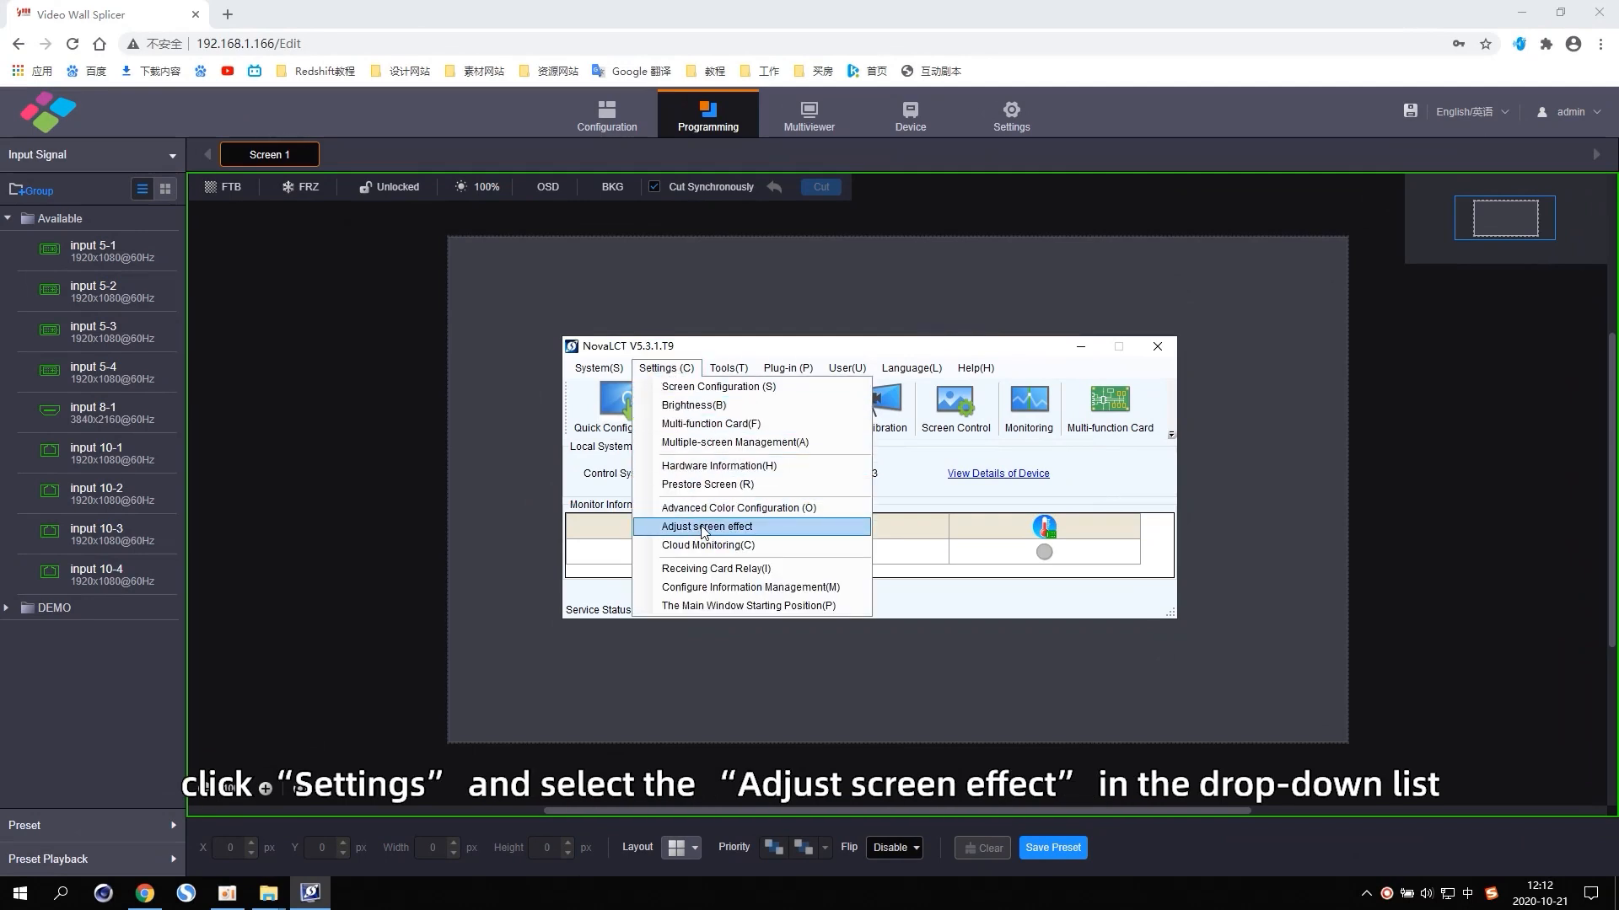
pyautogui.click(704, 526)
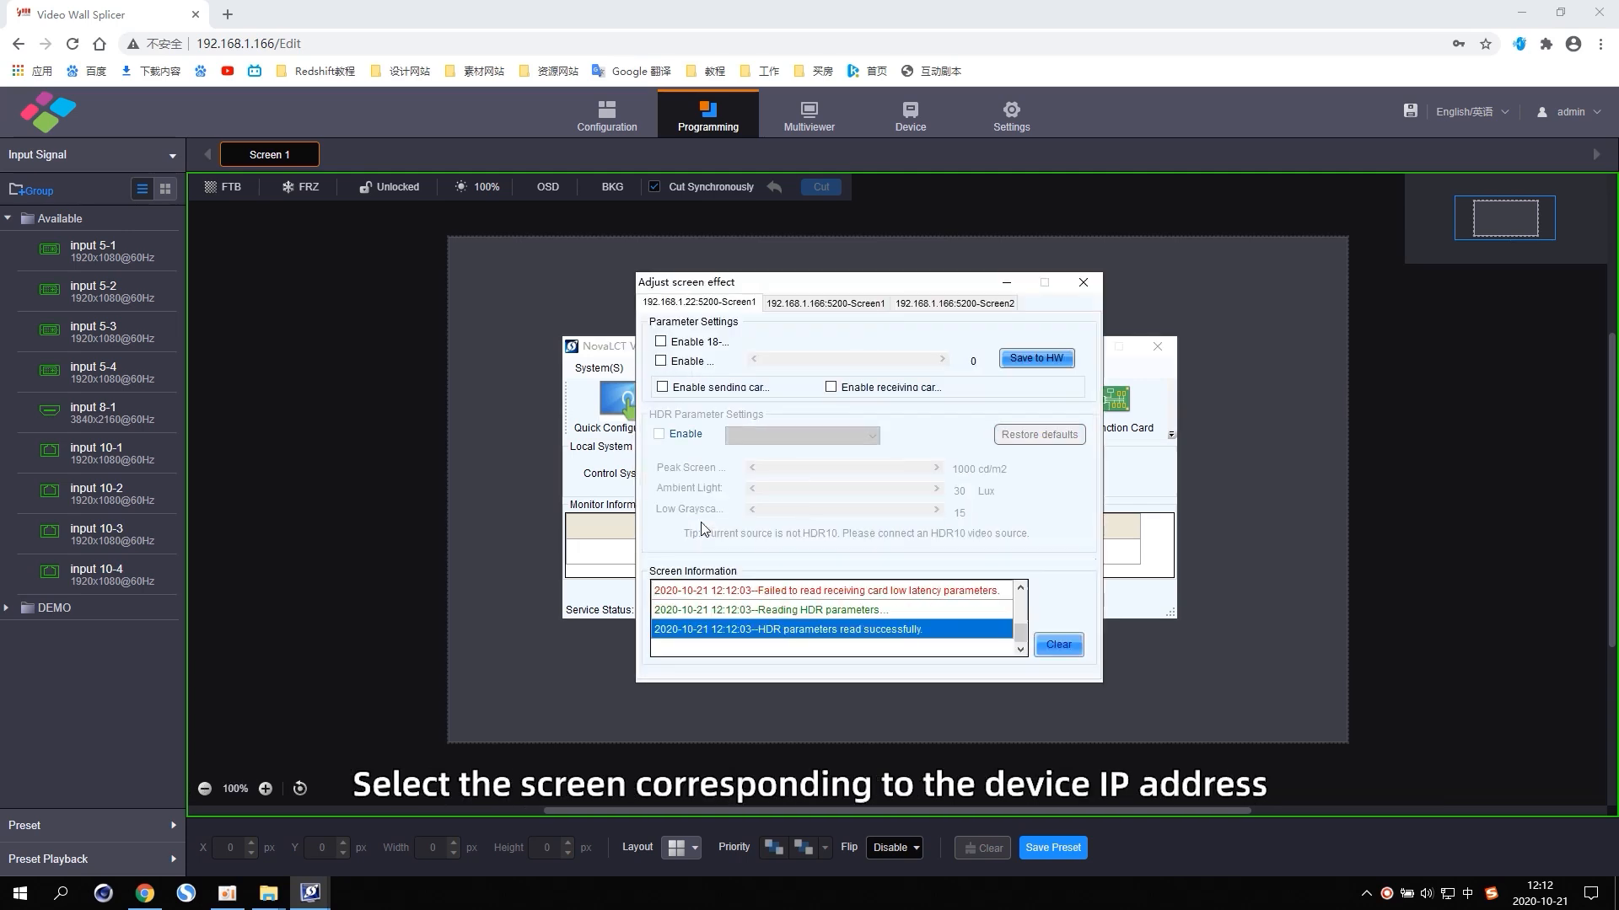
pyautogui.click(824, 302)
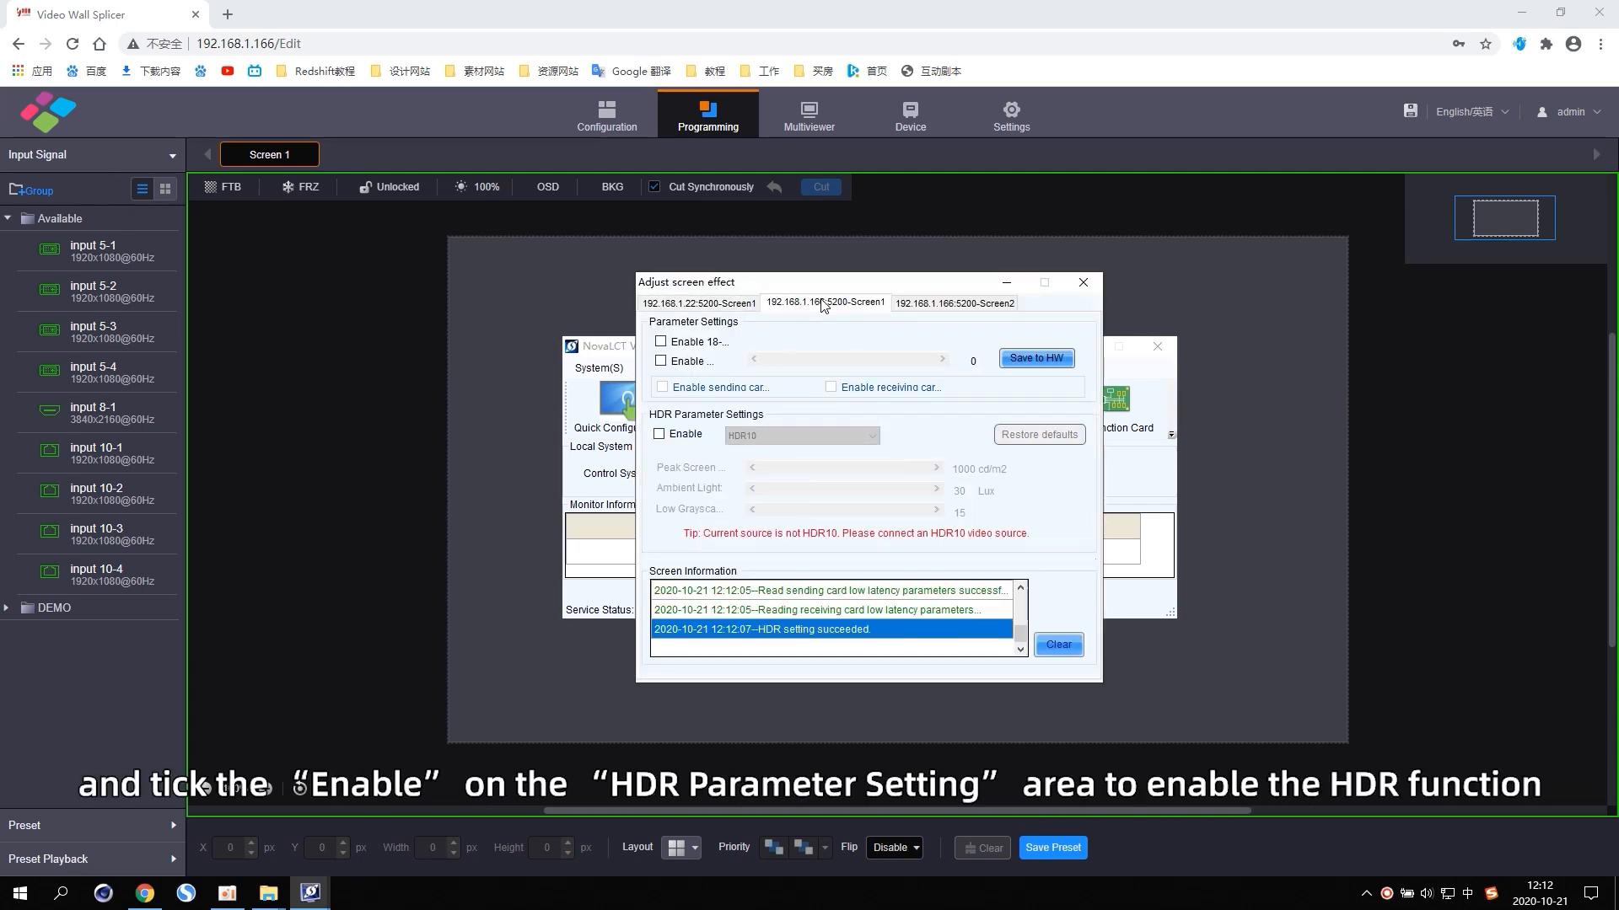
# Step: Enable HDR with HDR10 format, peak brightness 1390 cd/m2 and ambient light 40 Lux
pyautogui.click(659, 433)
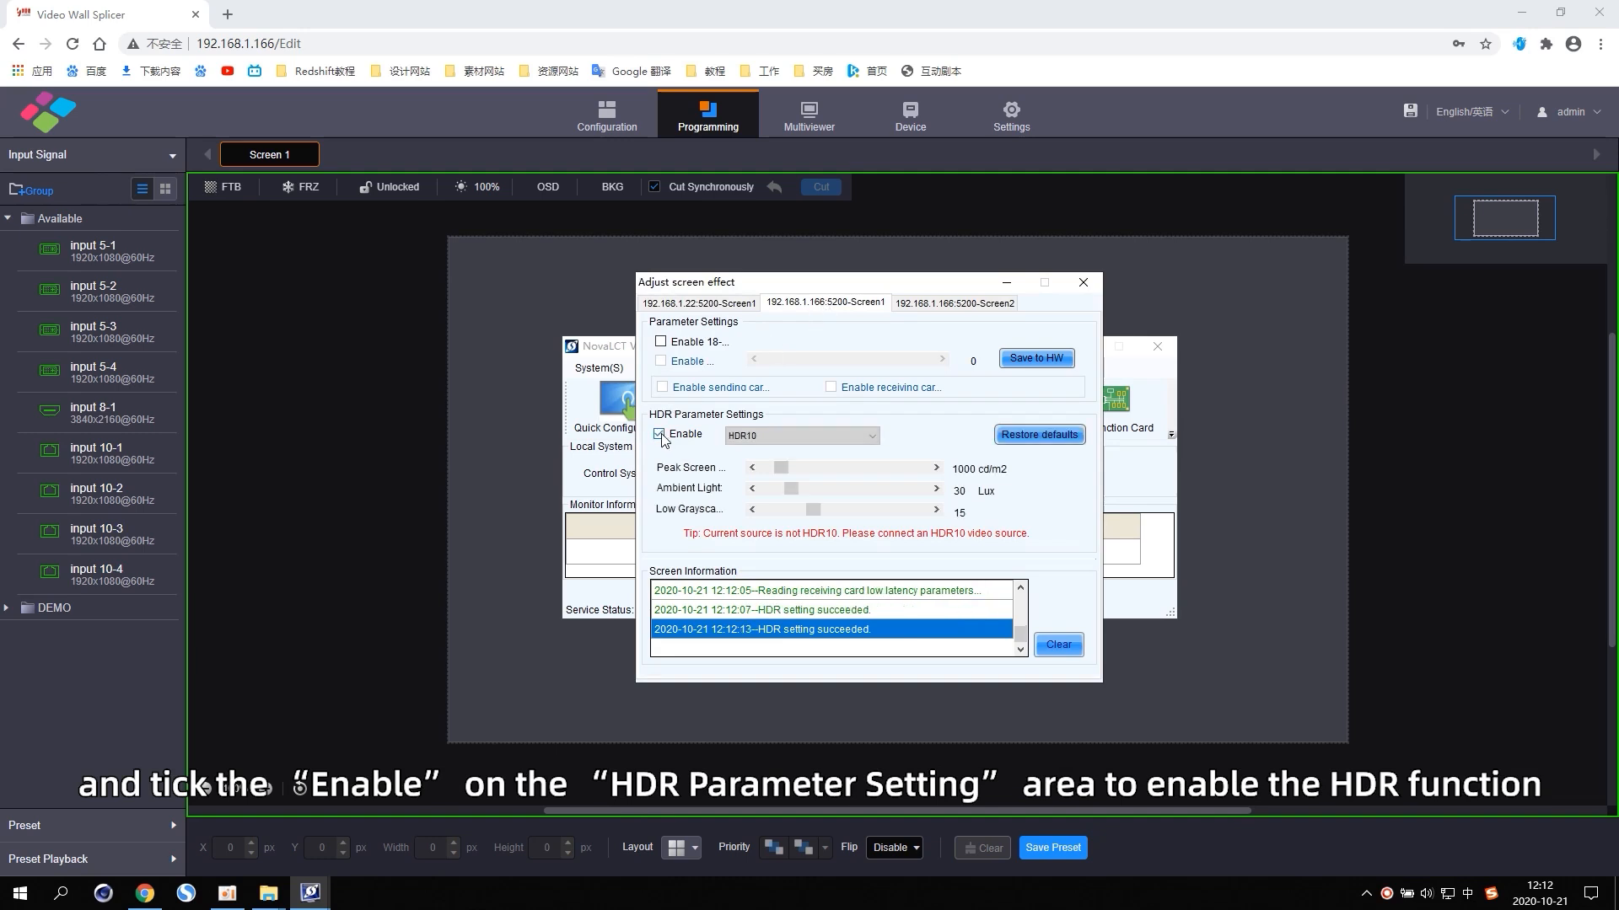
pyautogui.click(800, 435)
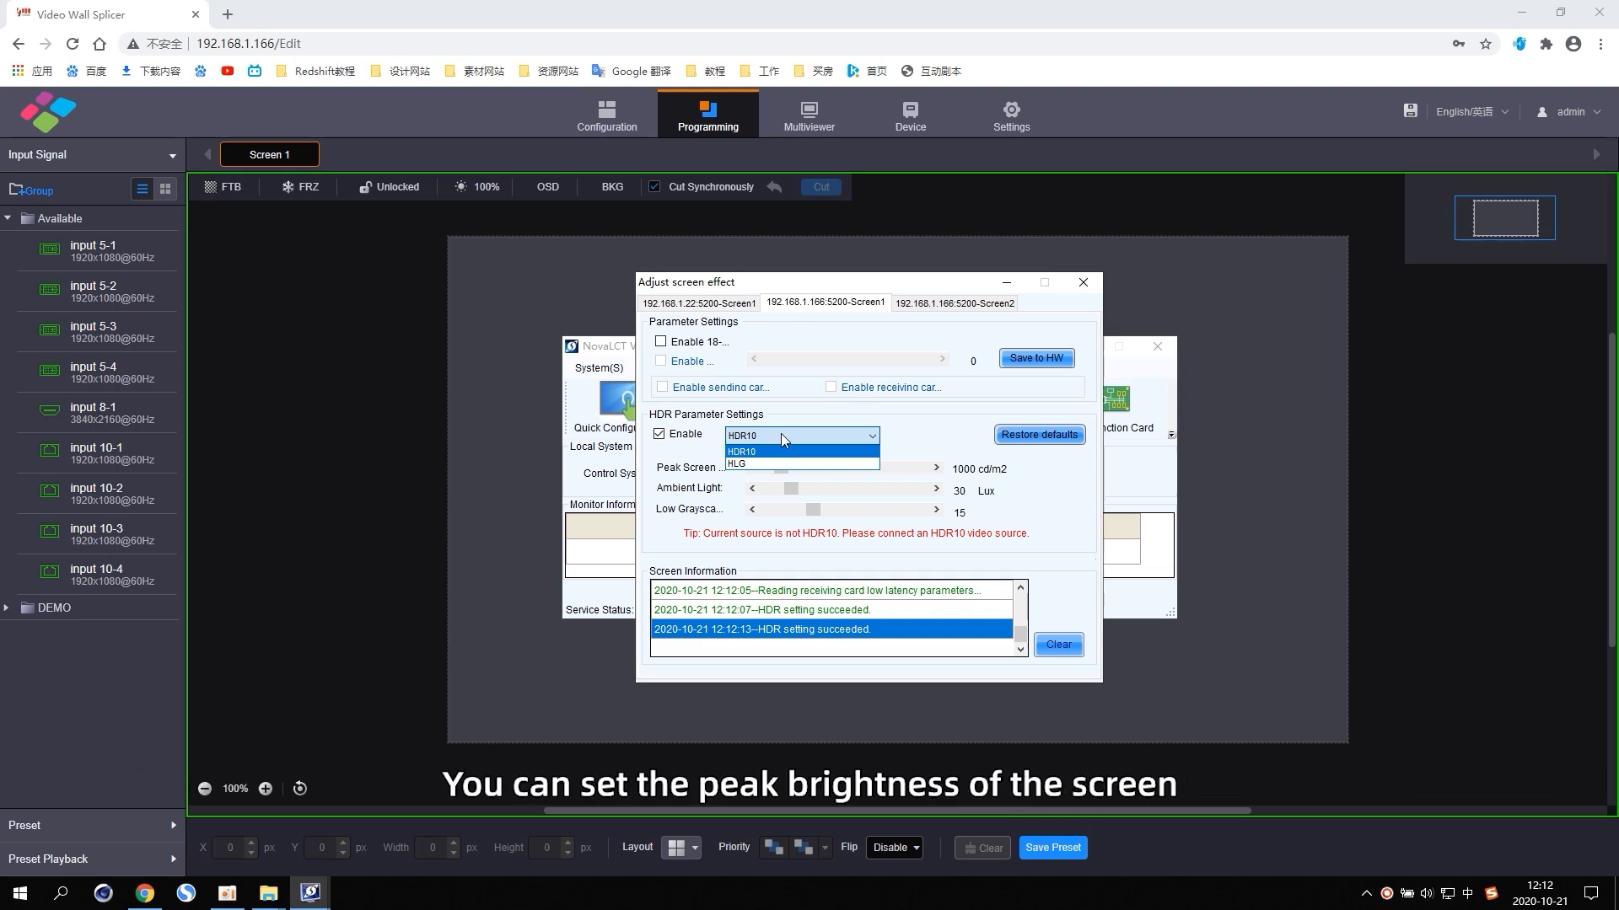
pyautogui.click(741, 451)
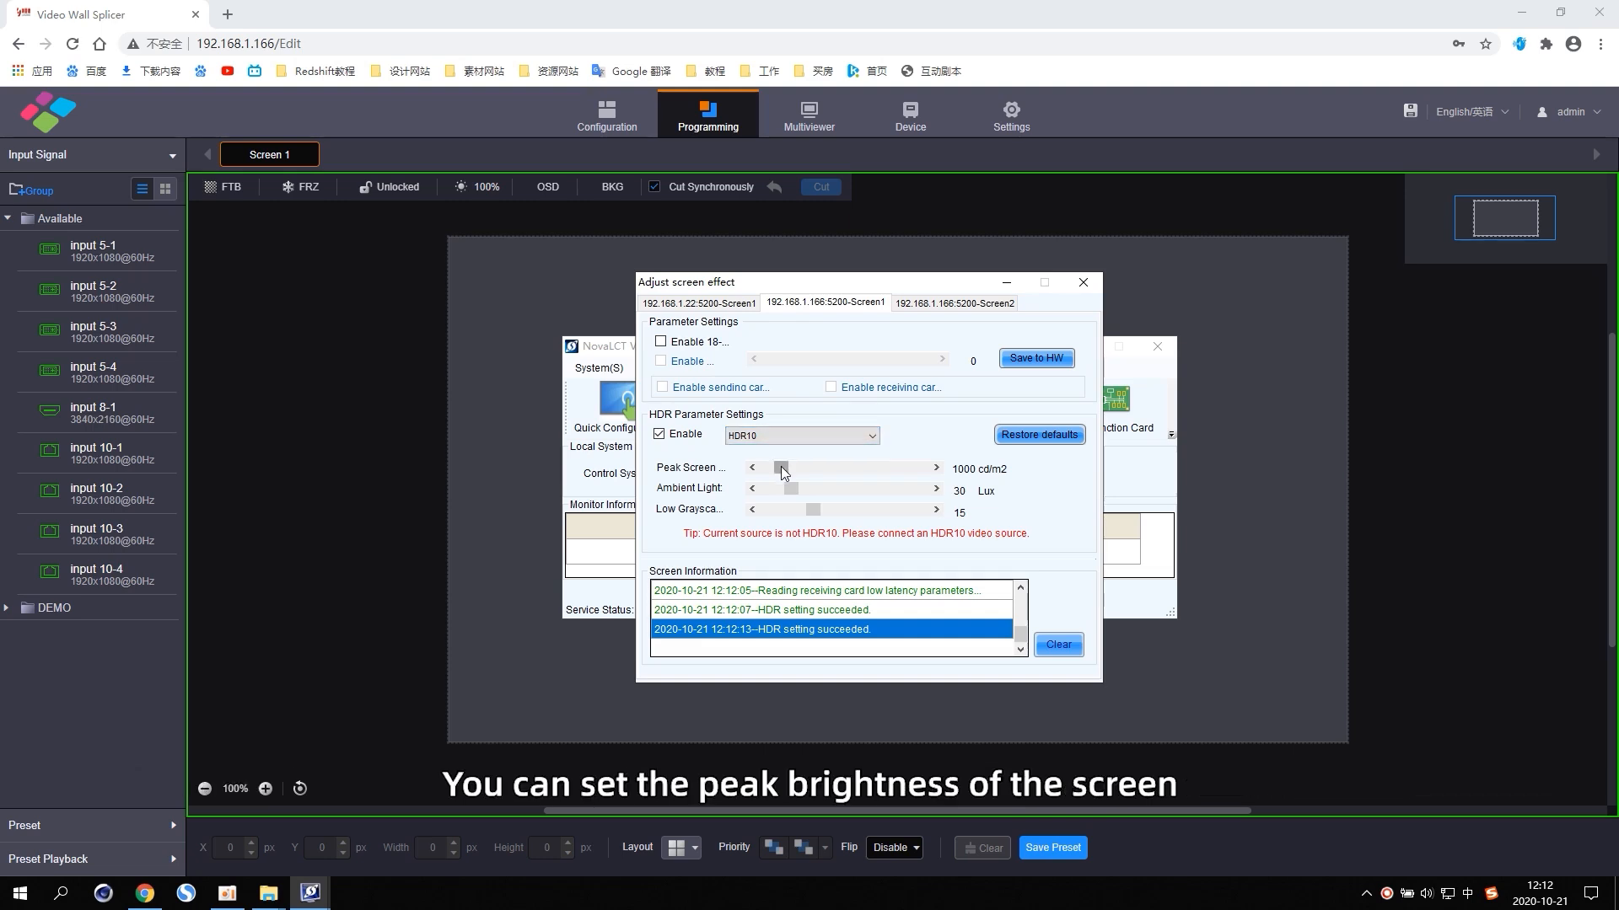
pyautogui.moveTo(784, 489); pyautogui.dragTo(808, 489)
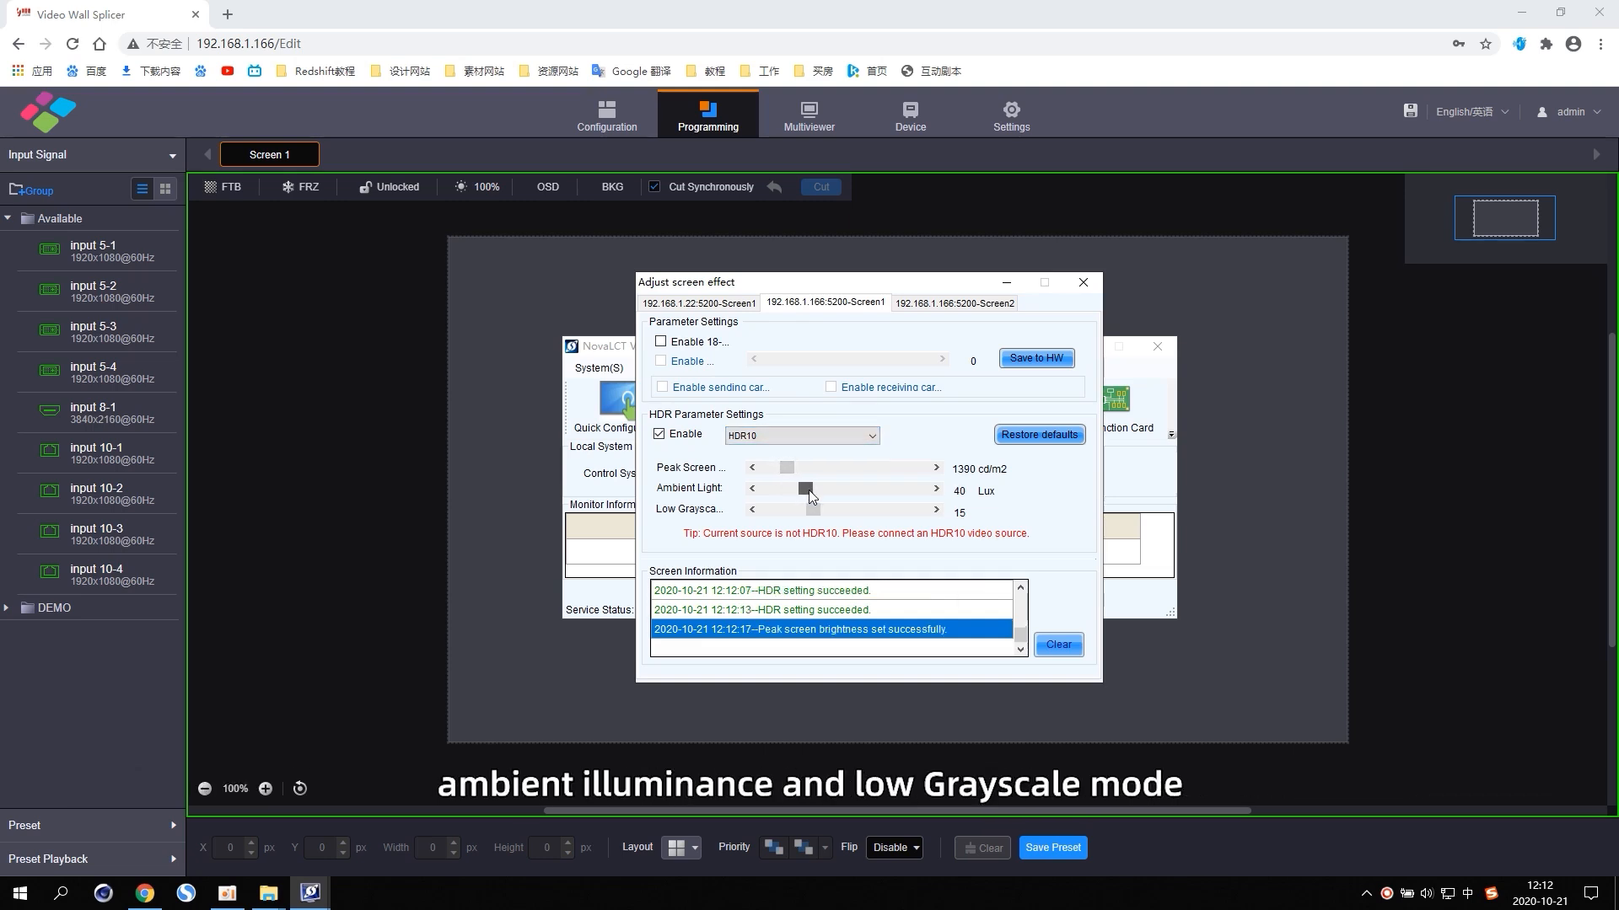
pyautogui.moveTo(806, 509); pyautogui.dragTo(822, 510)
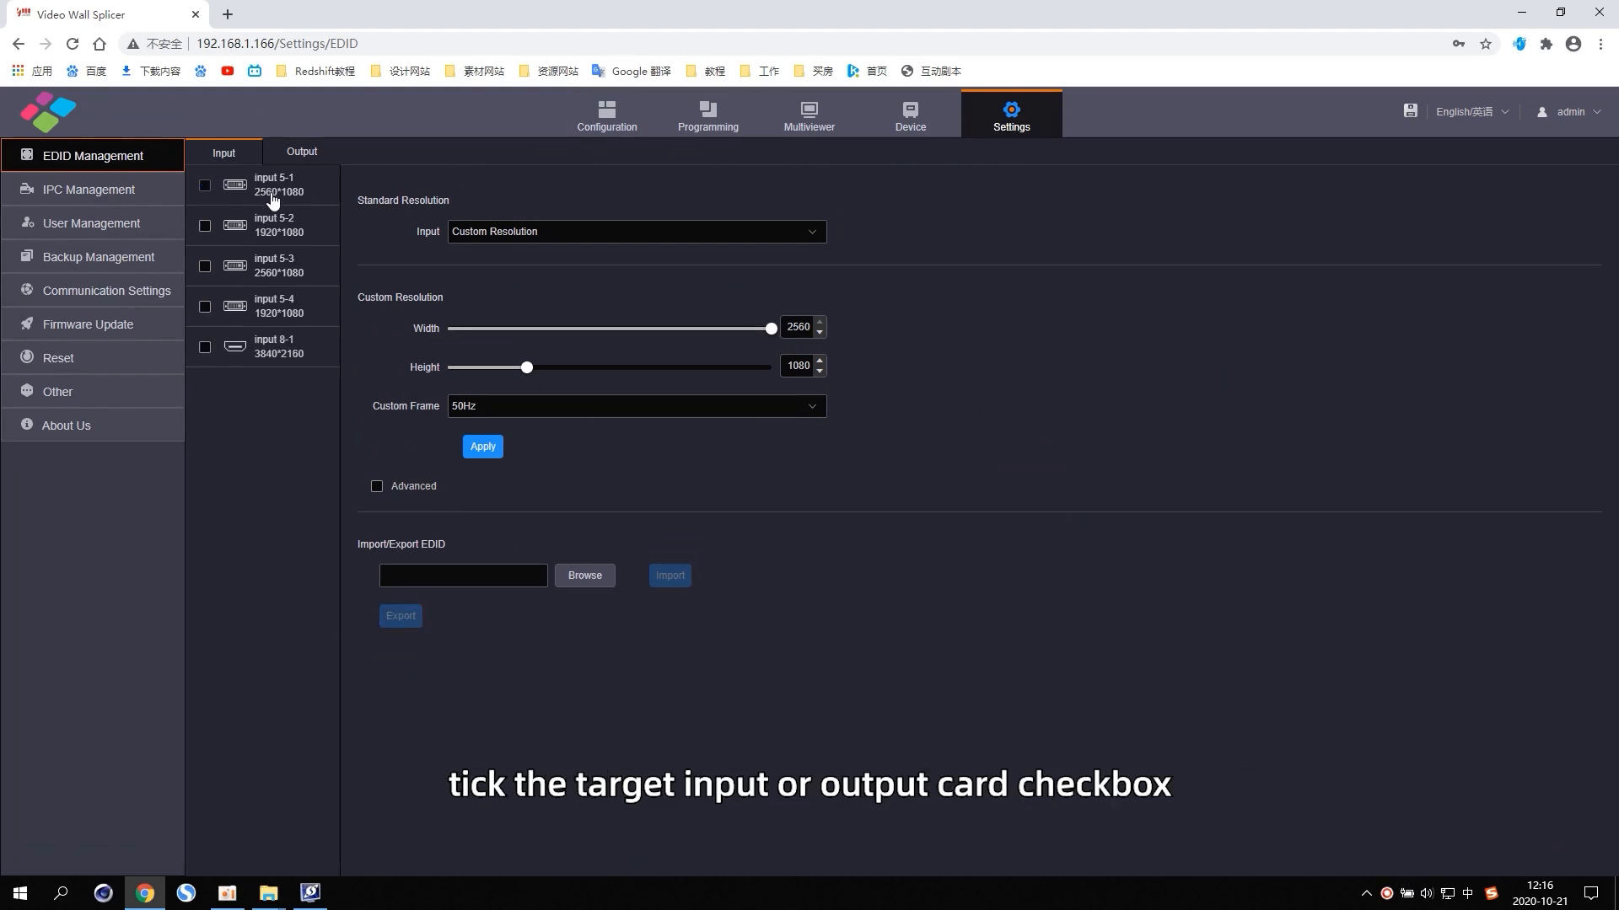
# Step: Select input 5-1, apply its advanced EDID timing, and start exporting the EDID
pyautogui.click(204, 186)
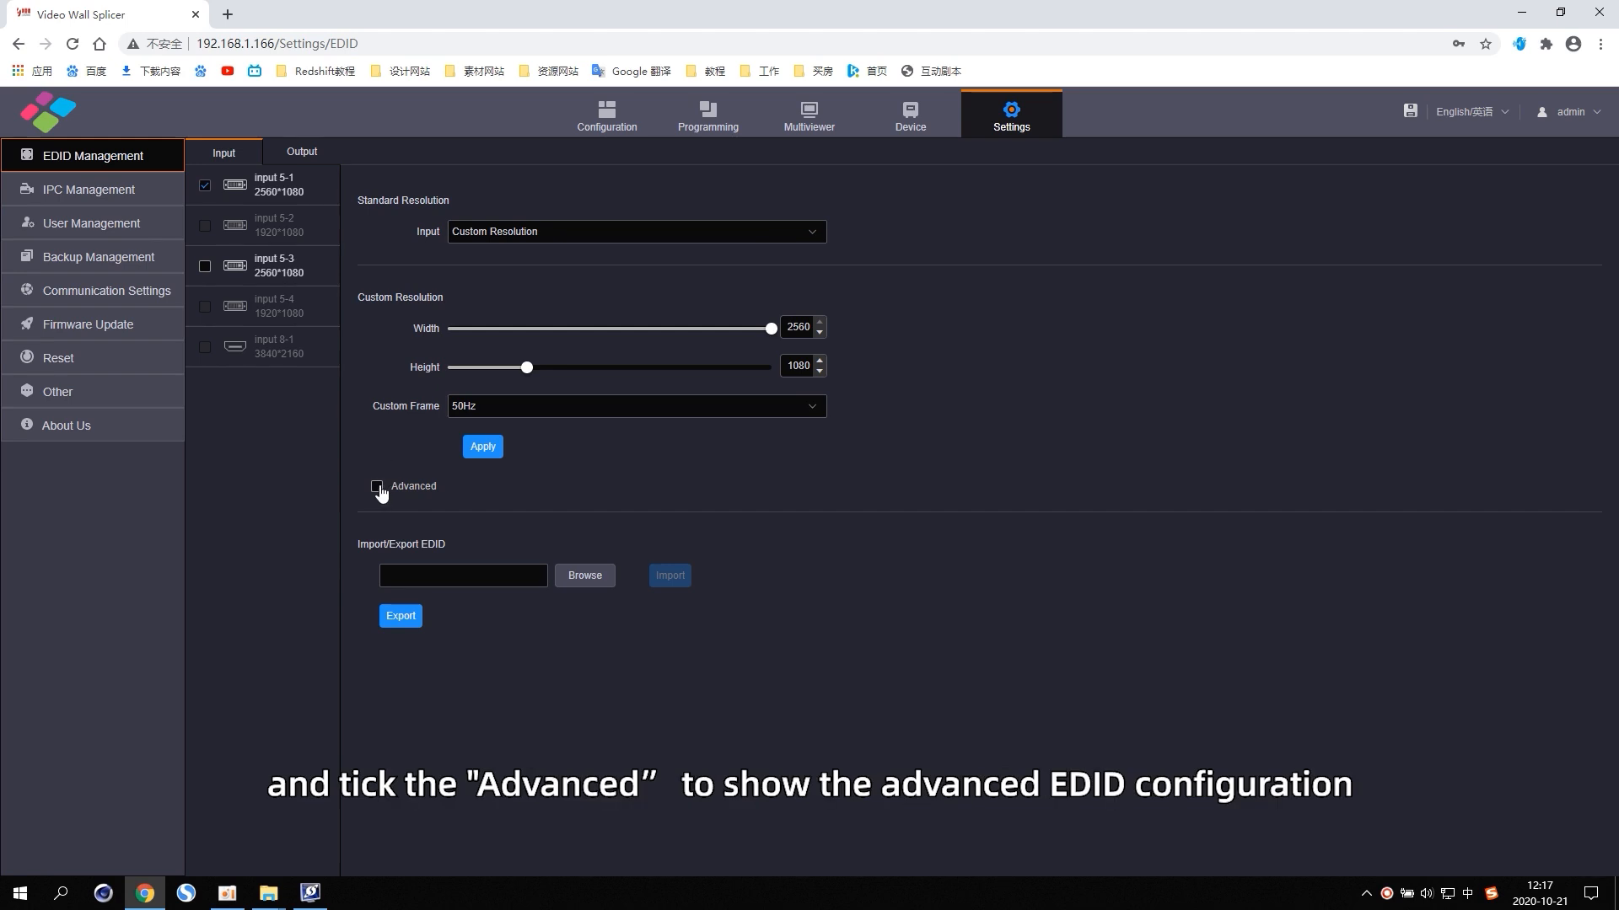
pyautogui.click(378, 486)
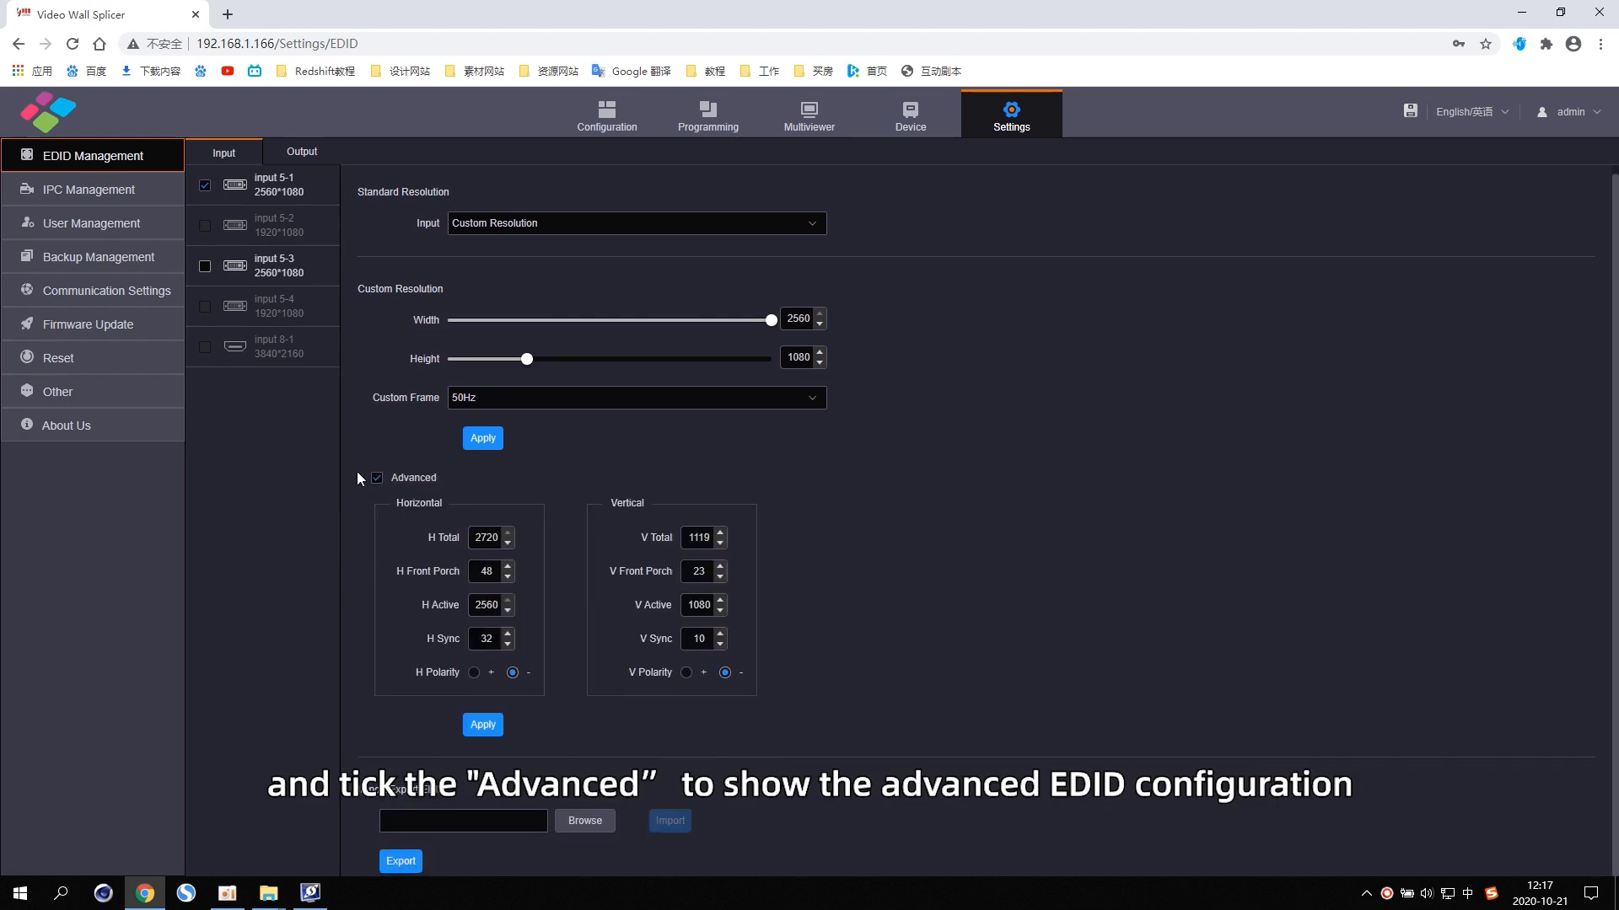
pyautogui.moveTo(897, 605)
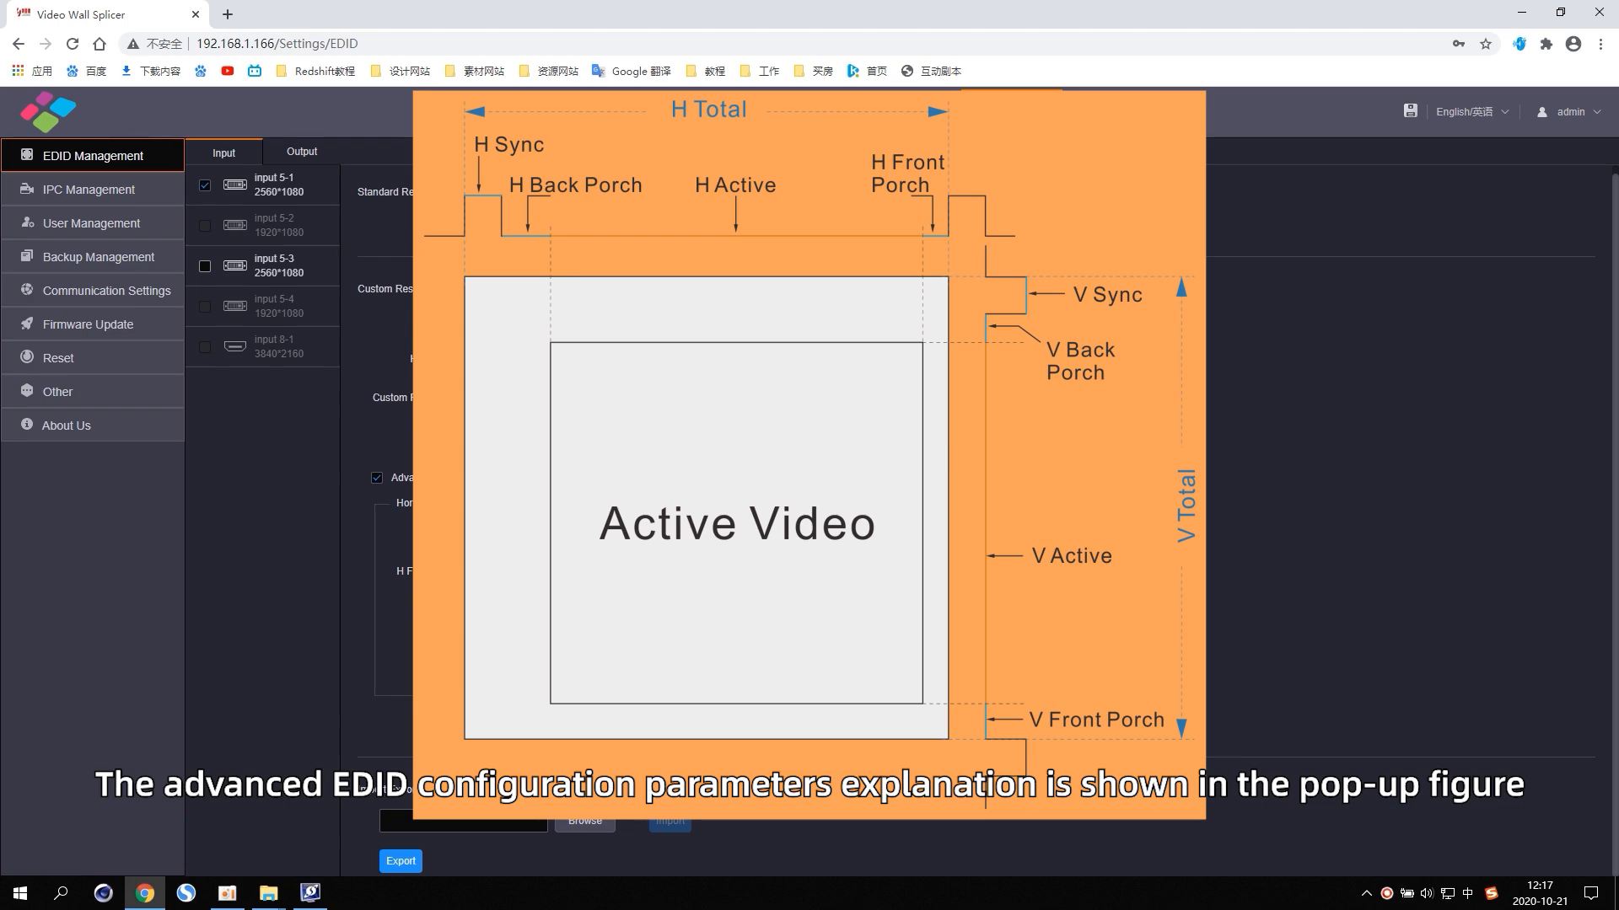
pyautogui.click(483, 725)
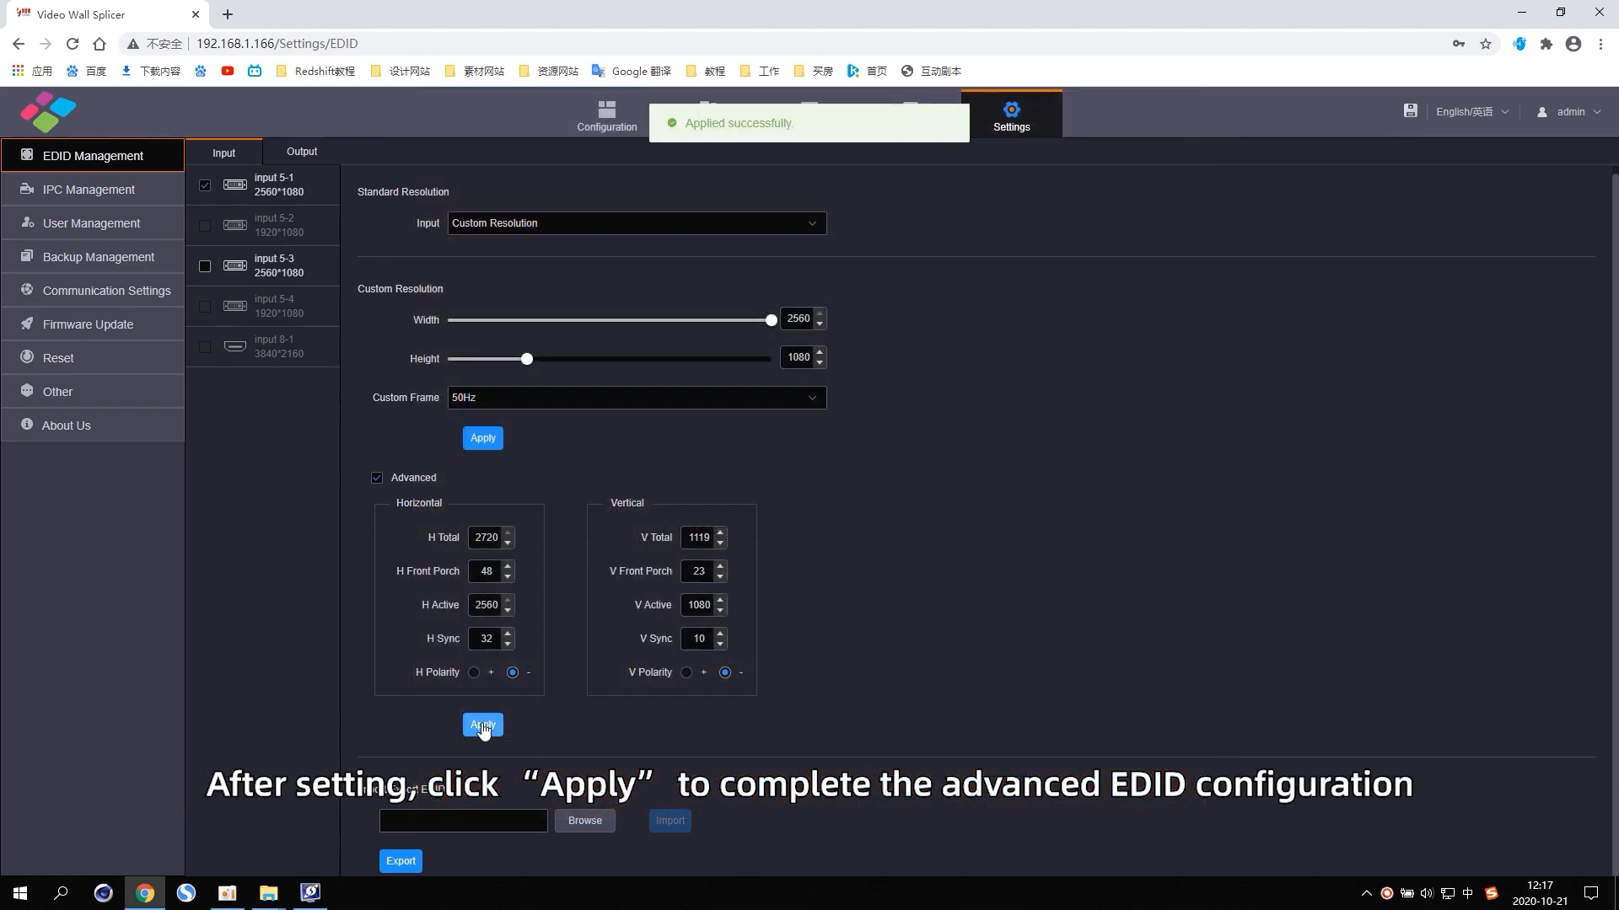
pyautogui.click(482, 725)
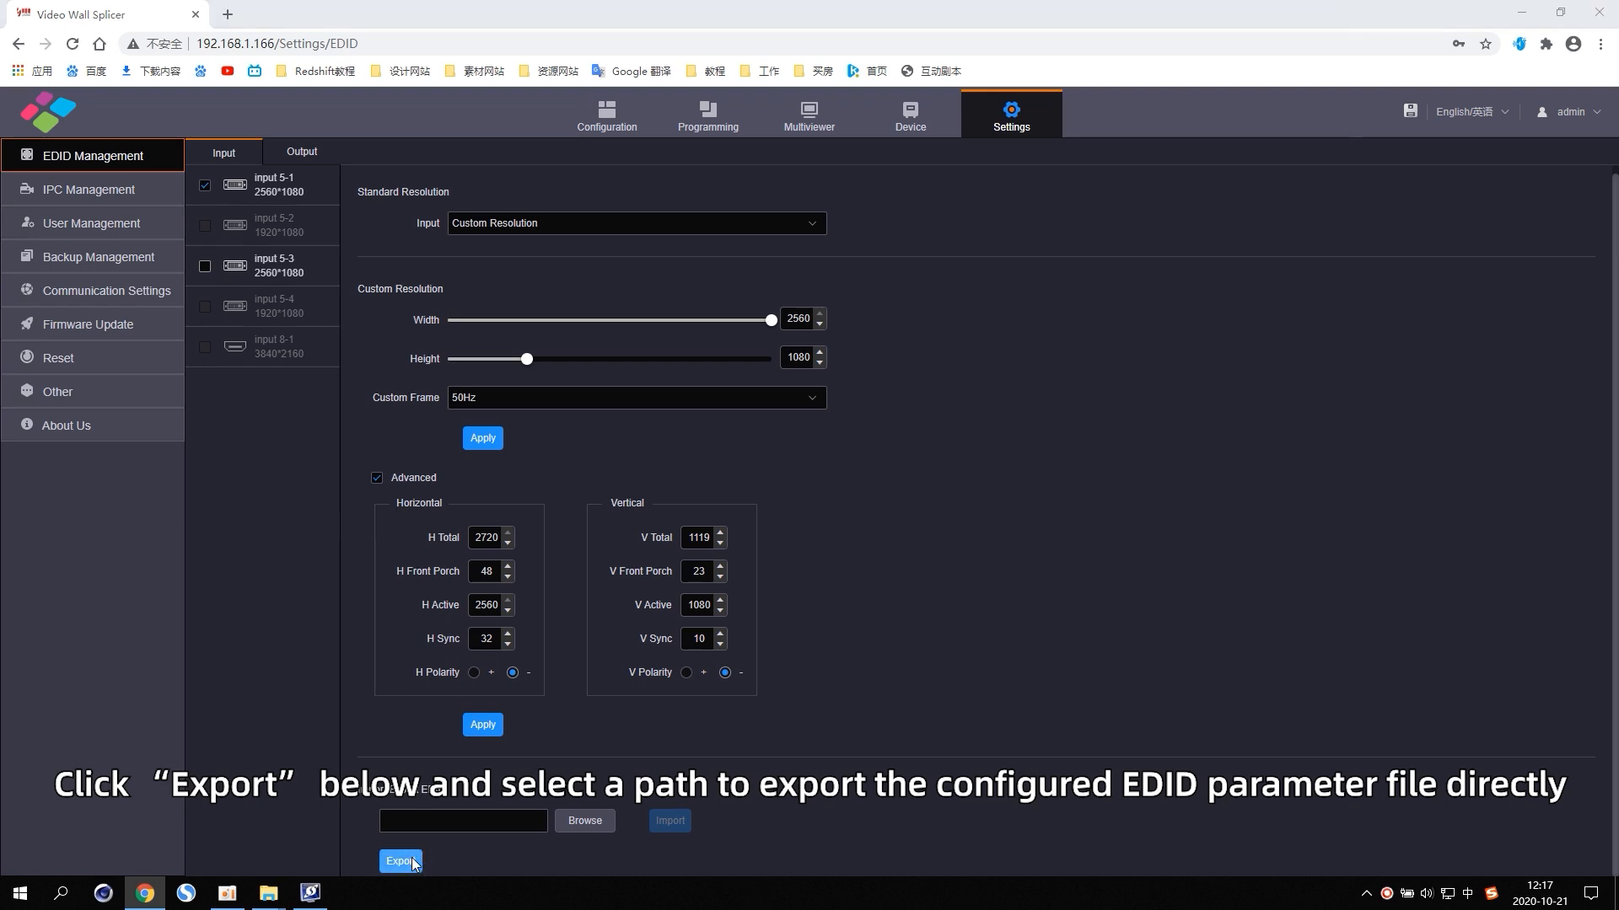
pyautogui.click(400, 861)
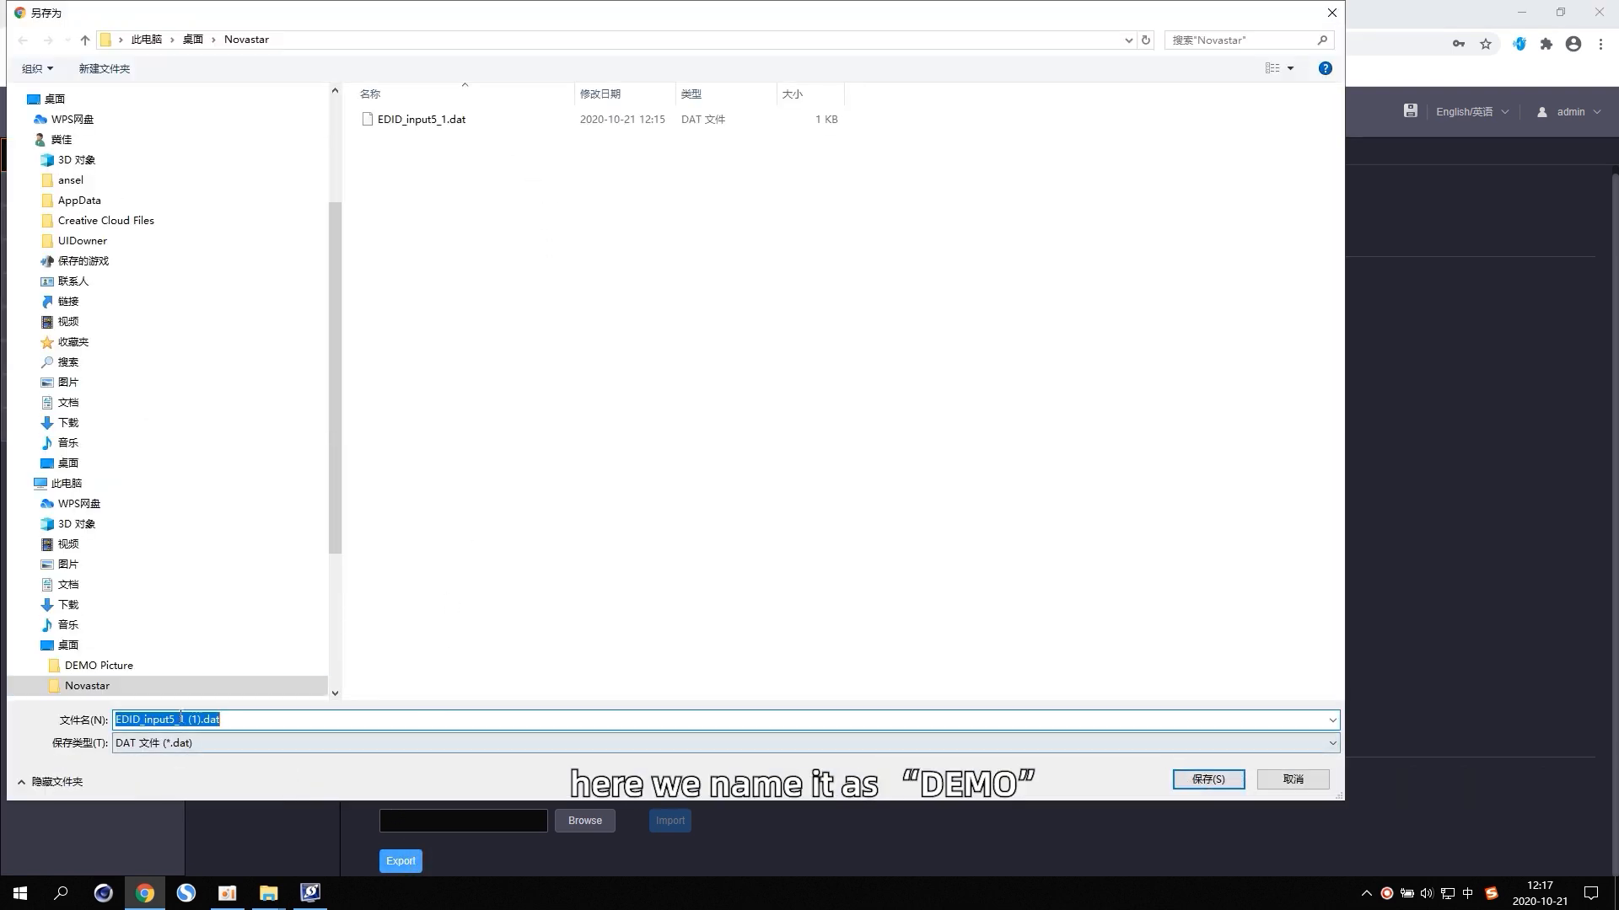
# Step: Save the exported EDID as a file named DEMO in the Novastar folder
pyautogui.write('DEMO')
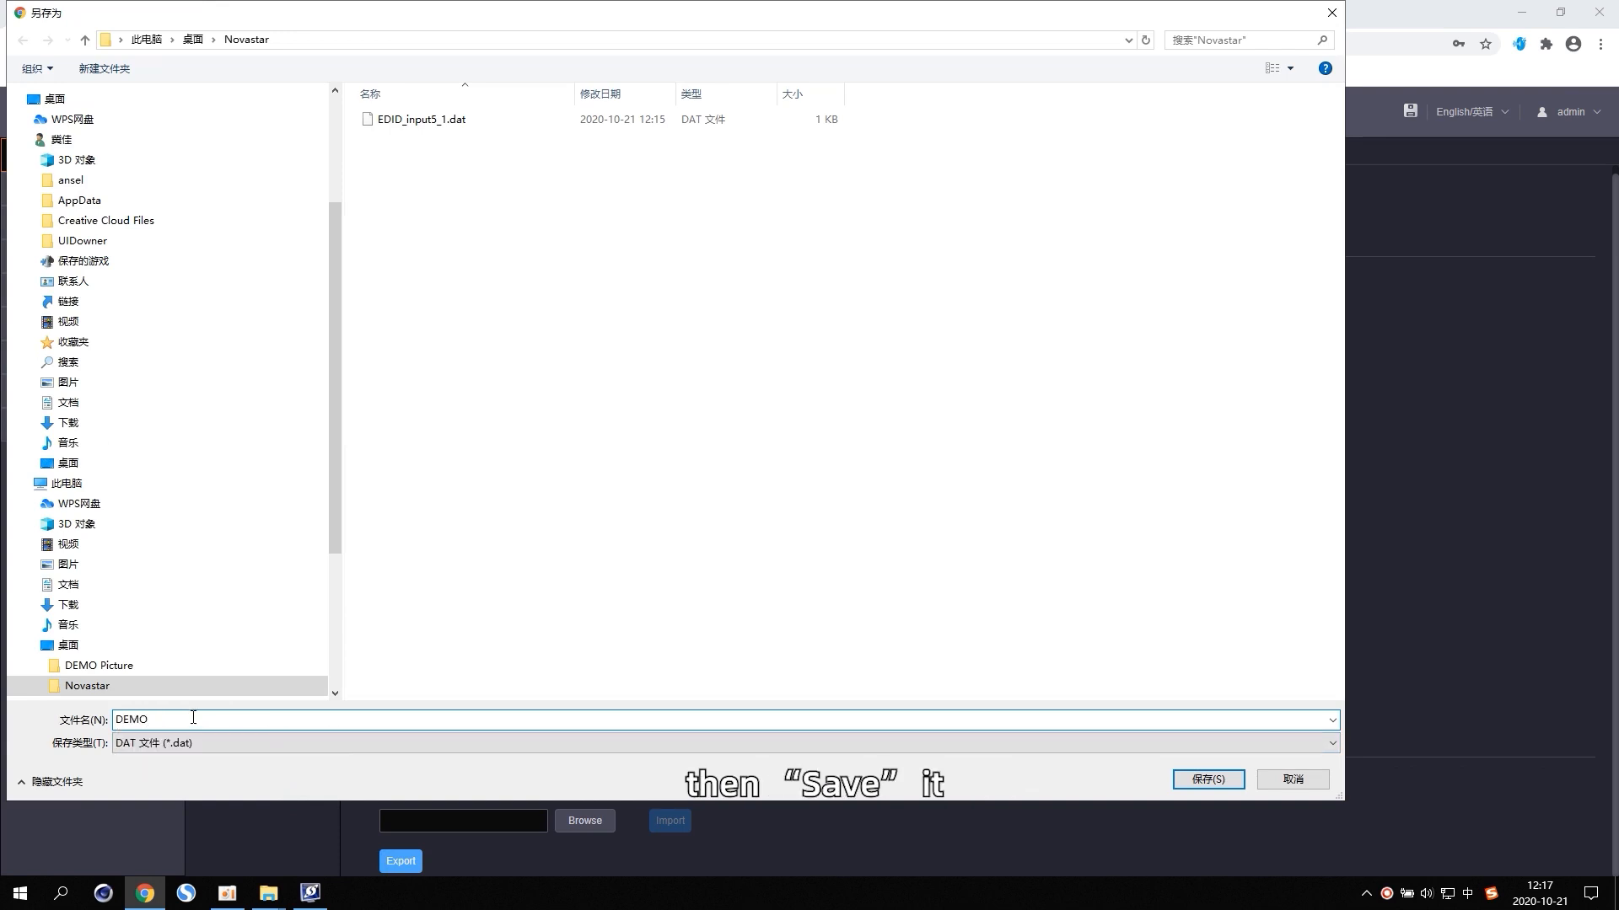
pyautogui.click(1207, 779)
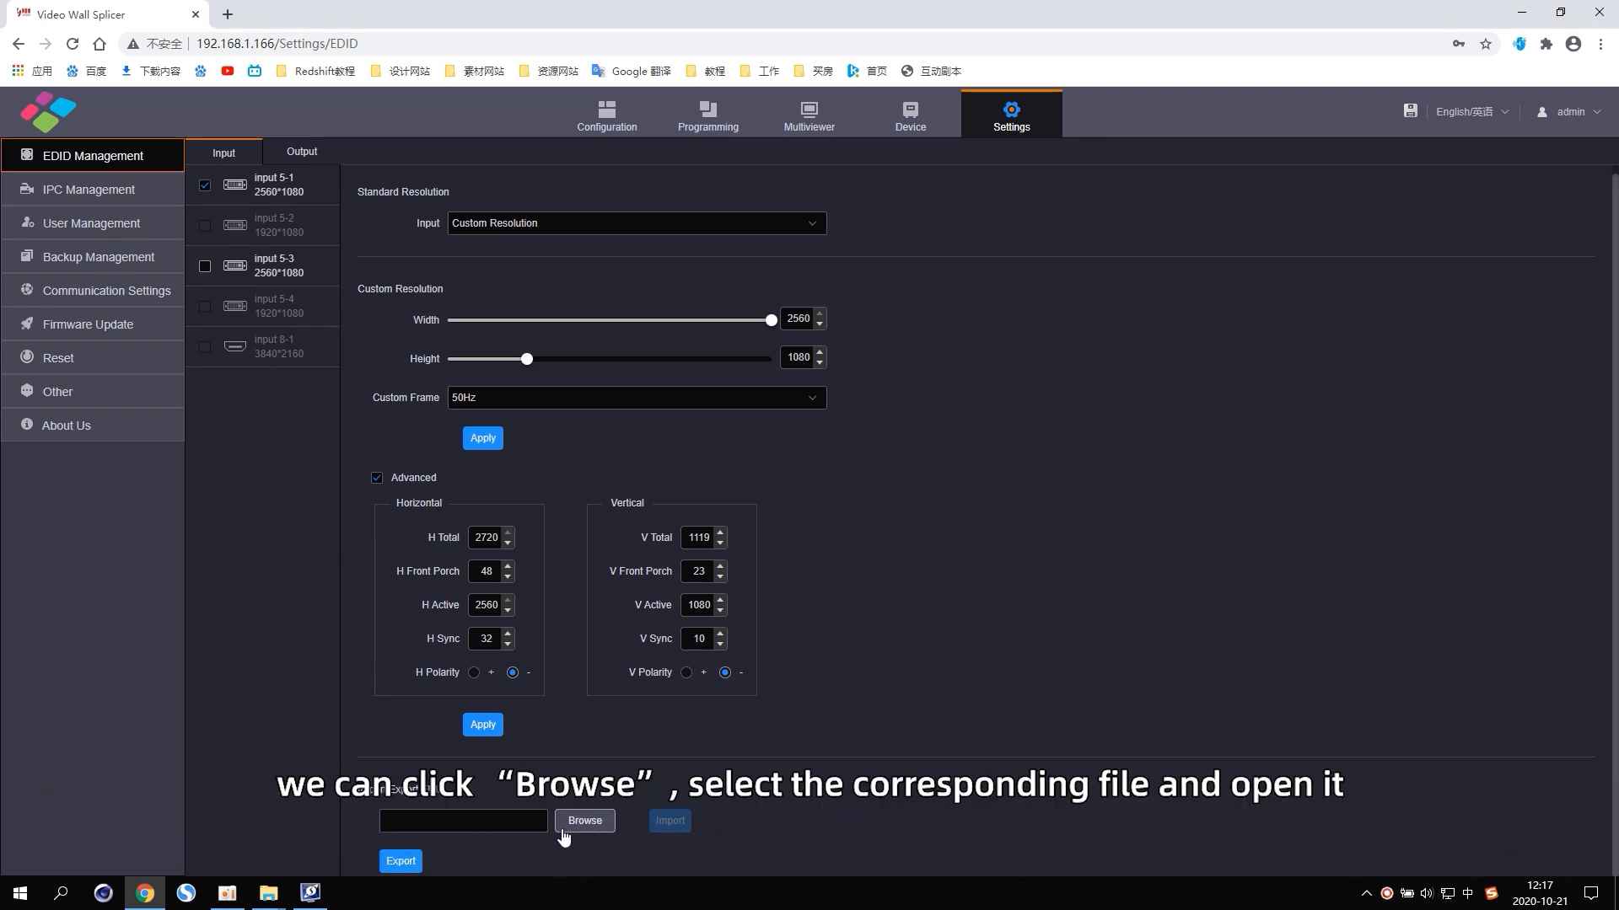
# Step: Import DEMO.dat onto input 5-1, then reset it to the original 2560×1080 EDID
pyautogui.click(583, 820)
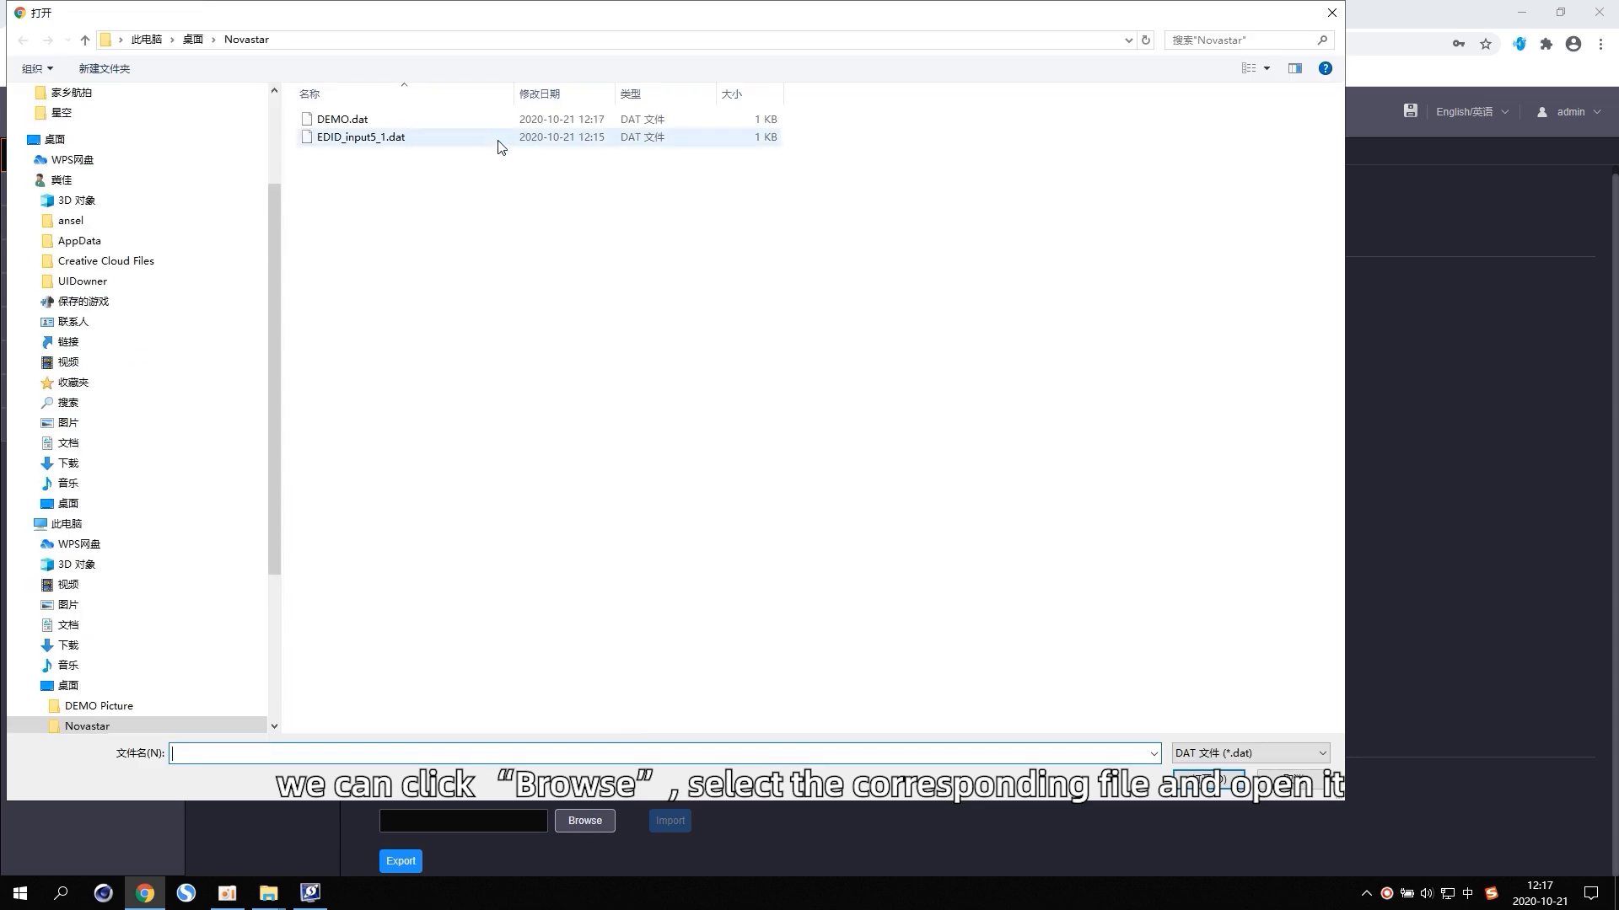
pyautogui.click(342, 118)
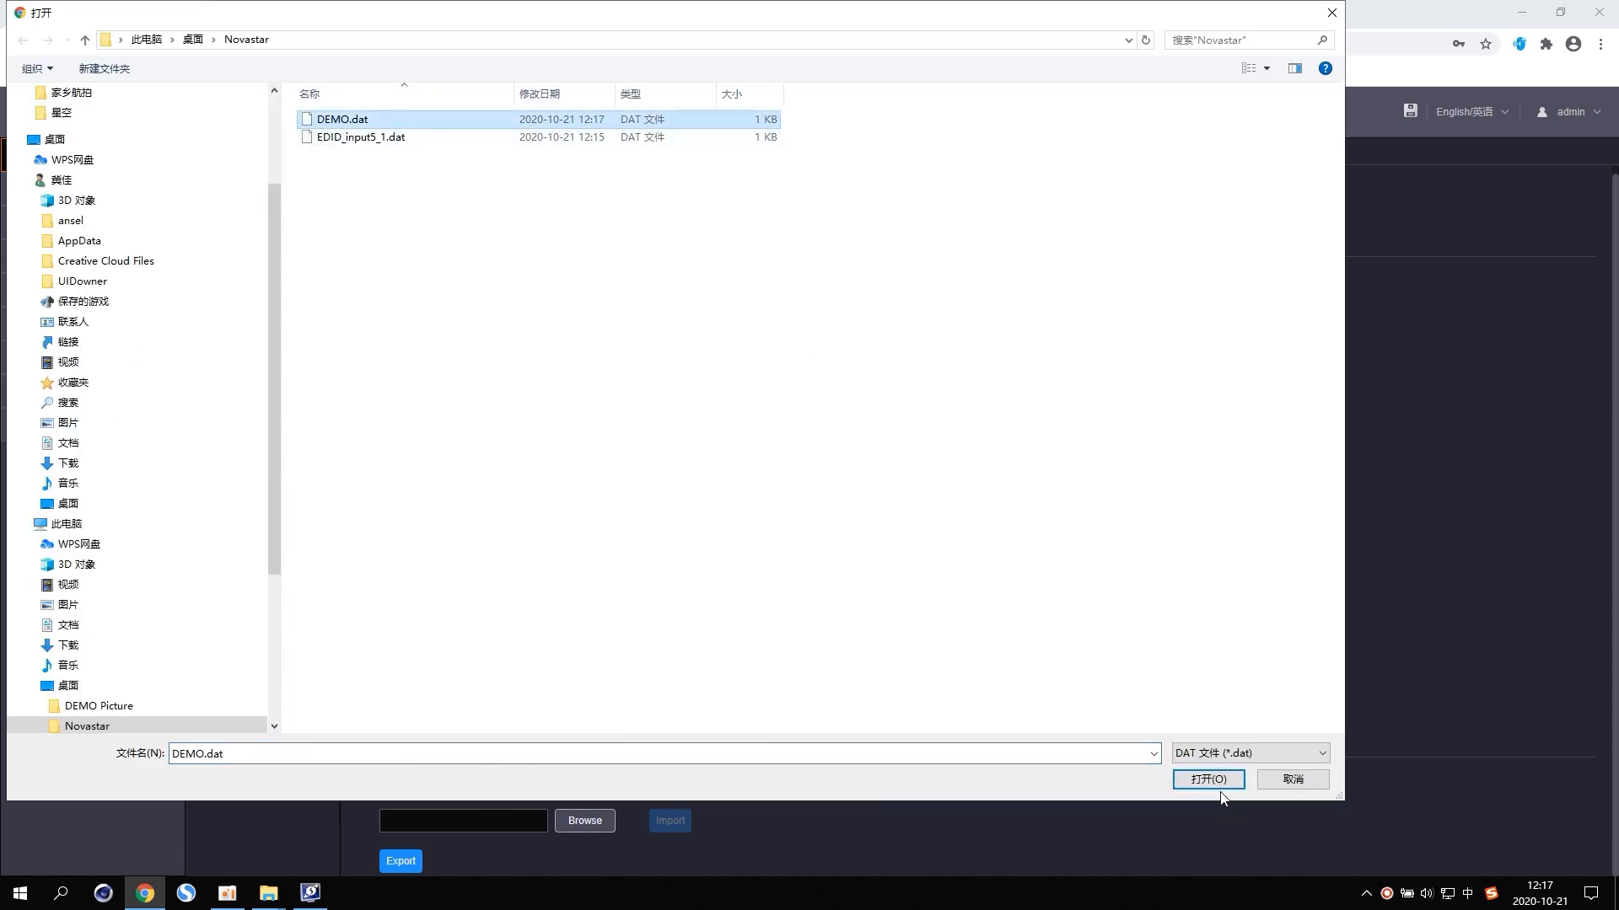
pyautogui.click(1208, 779)
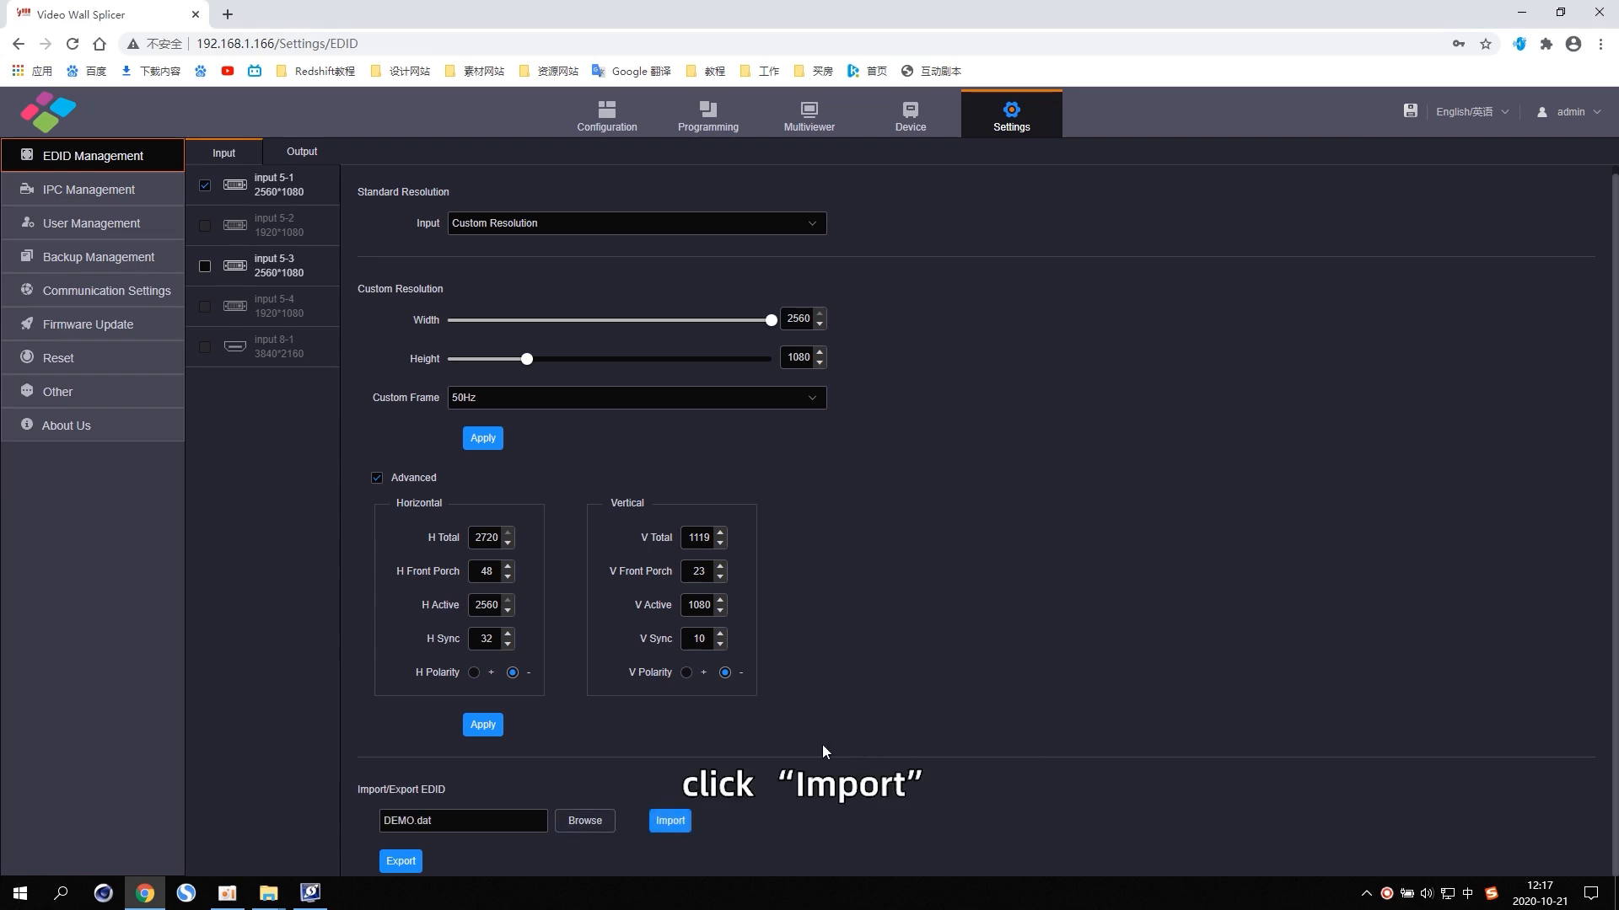
pyautogui.click(669, 821)
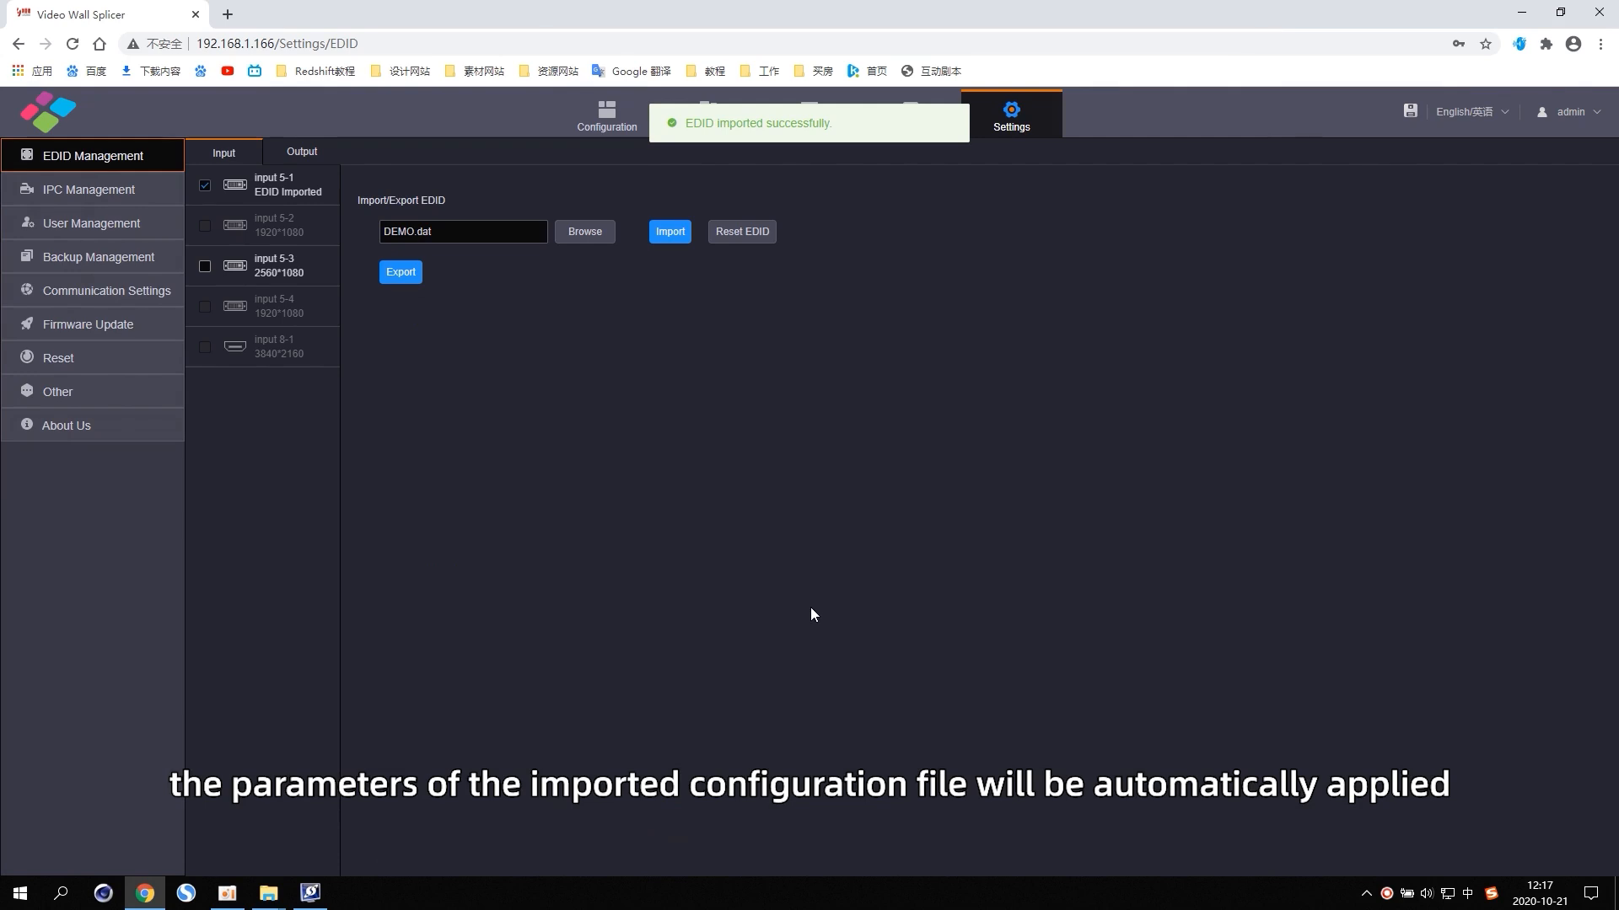
pyautogui.moveTo(803, 300)
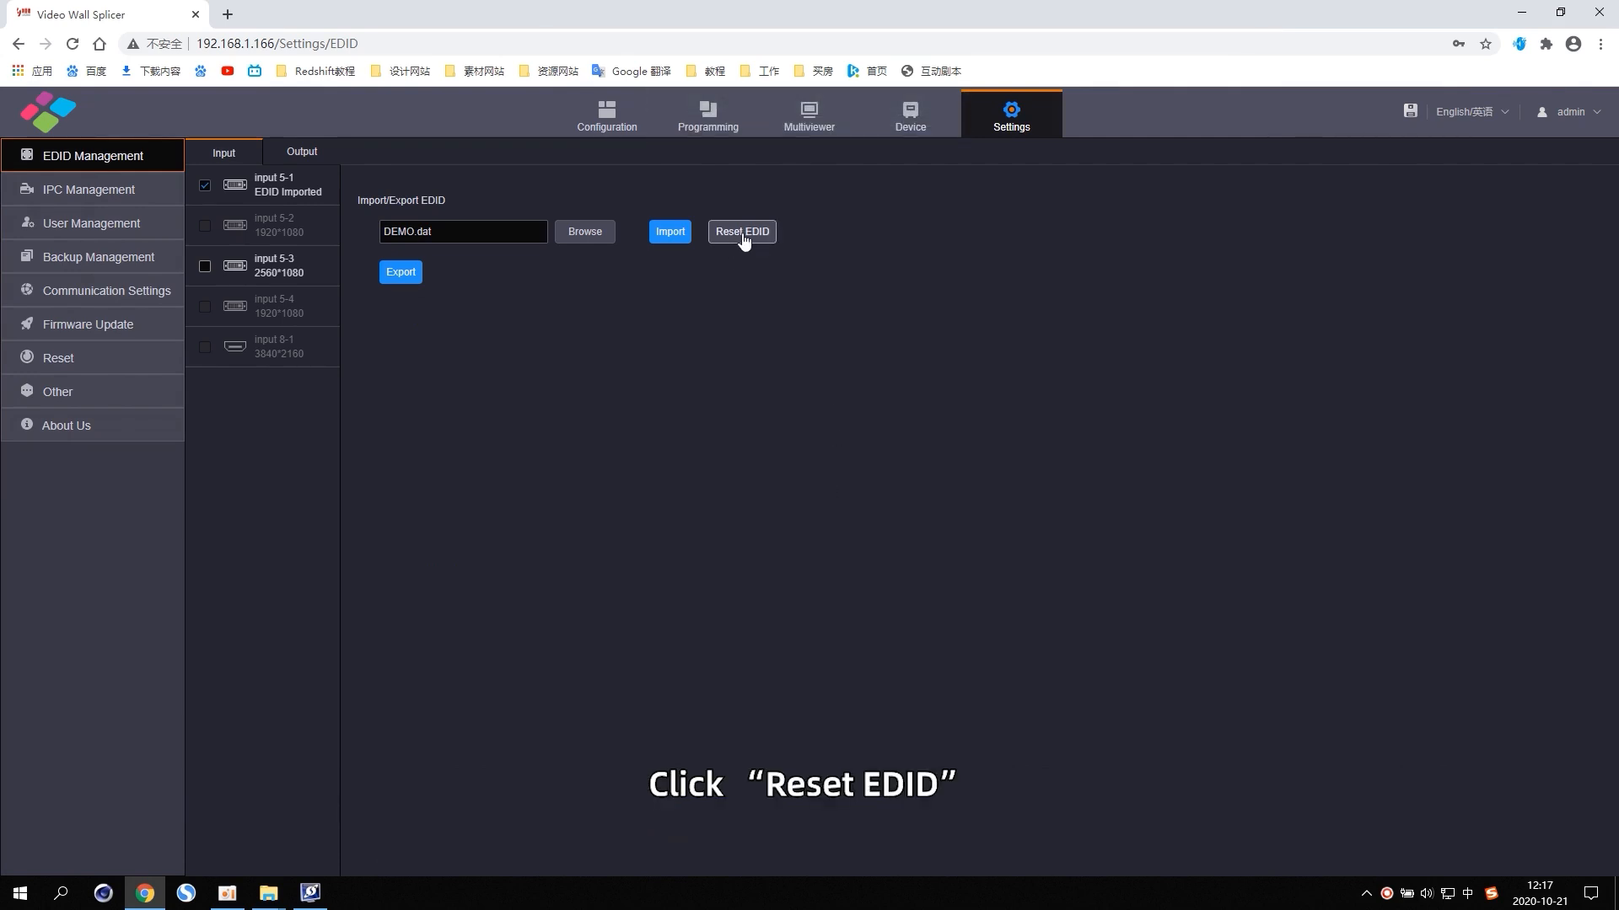
pyautogui.click(740, 231)
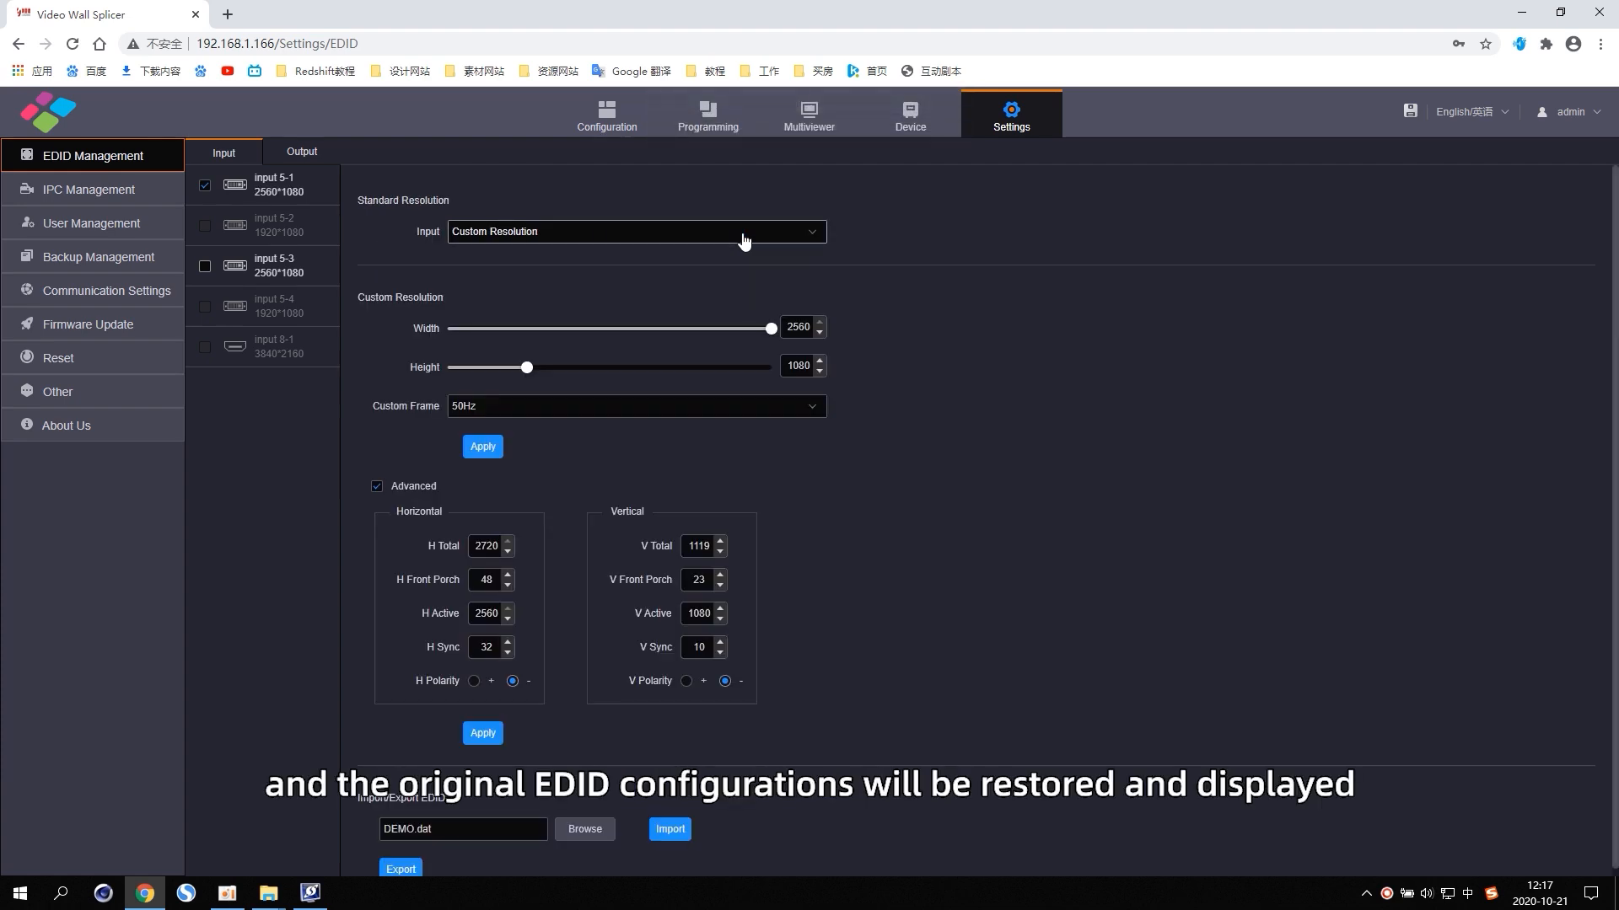
pyautogui.moveTo(895, 741)
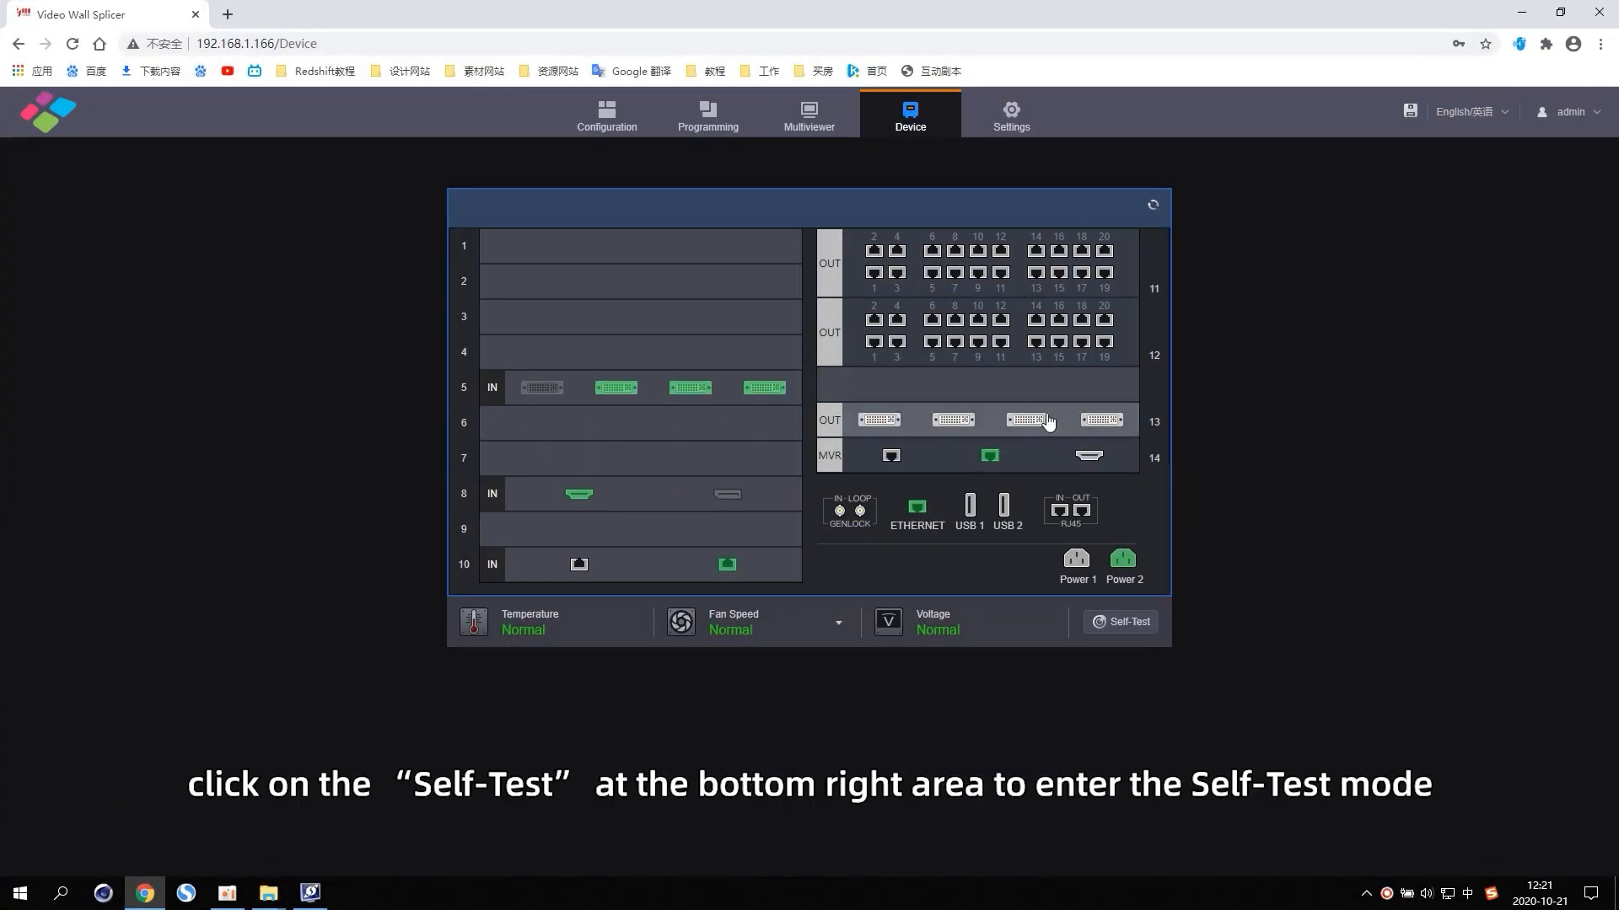
# Step: Run the device self-test, confirm every card reports Normal, and close to restart the device
pyautogui.click(1119, 622)
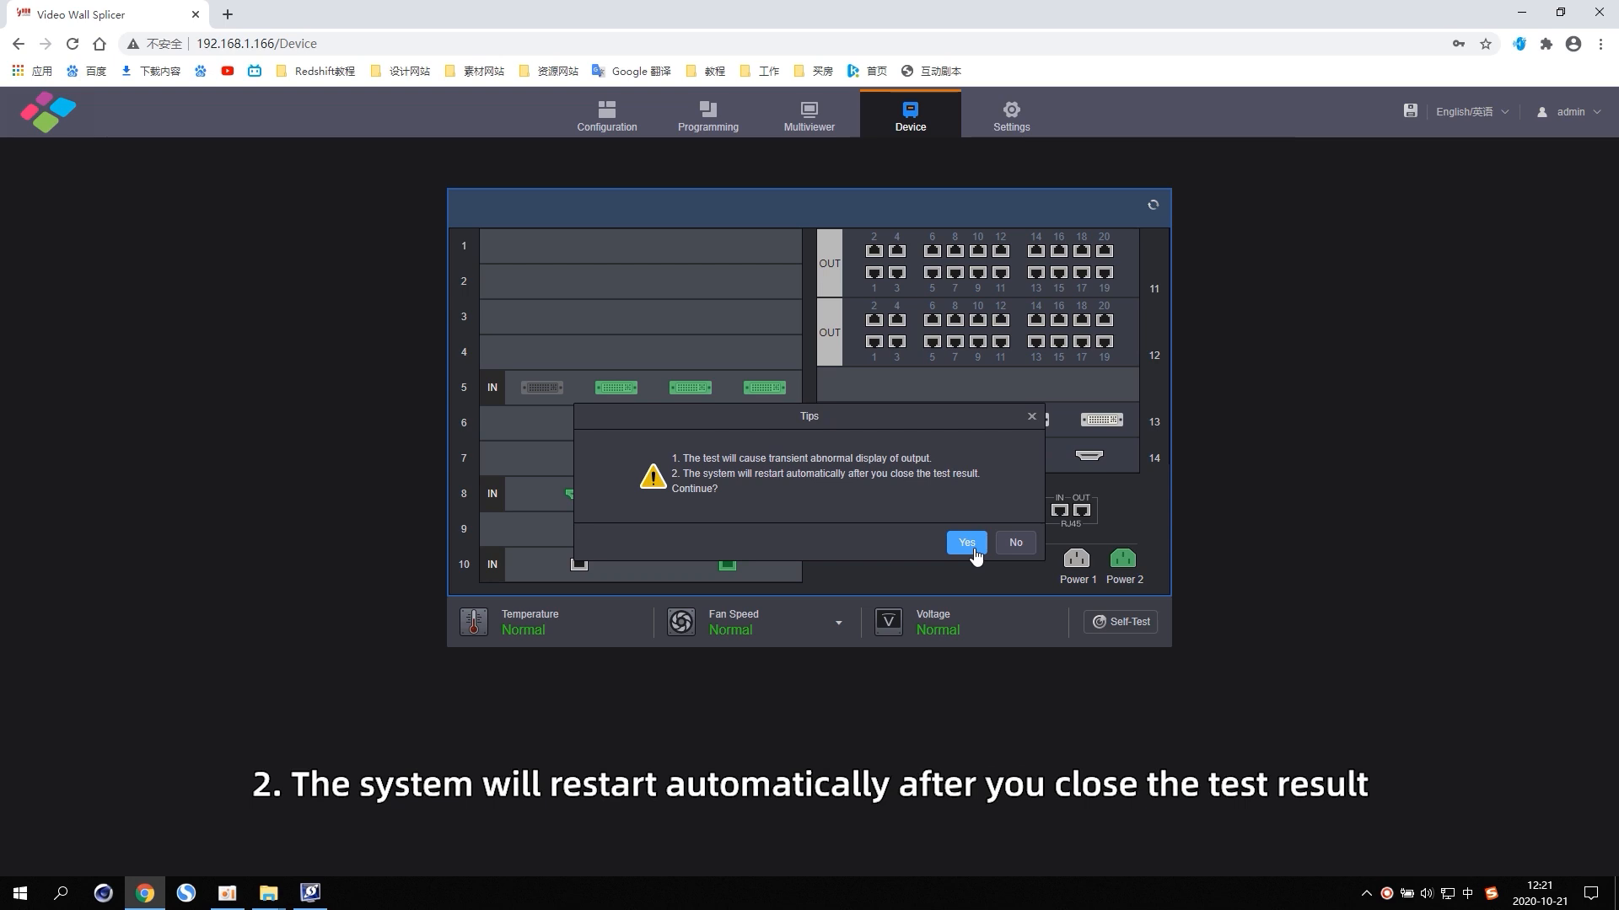
pyautogui.click(964, 543)
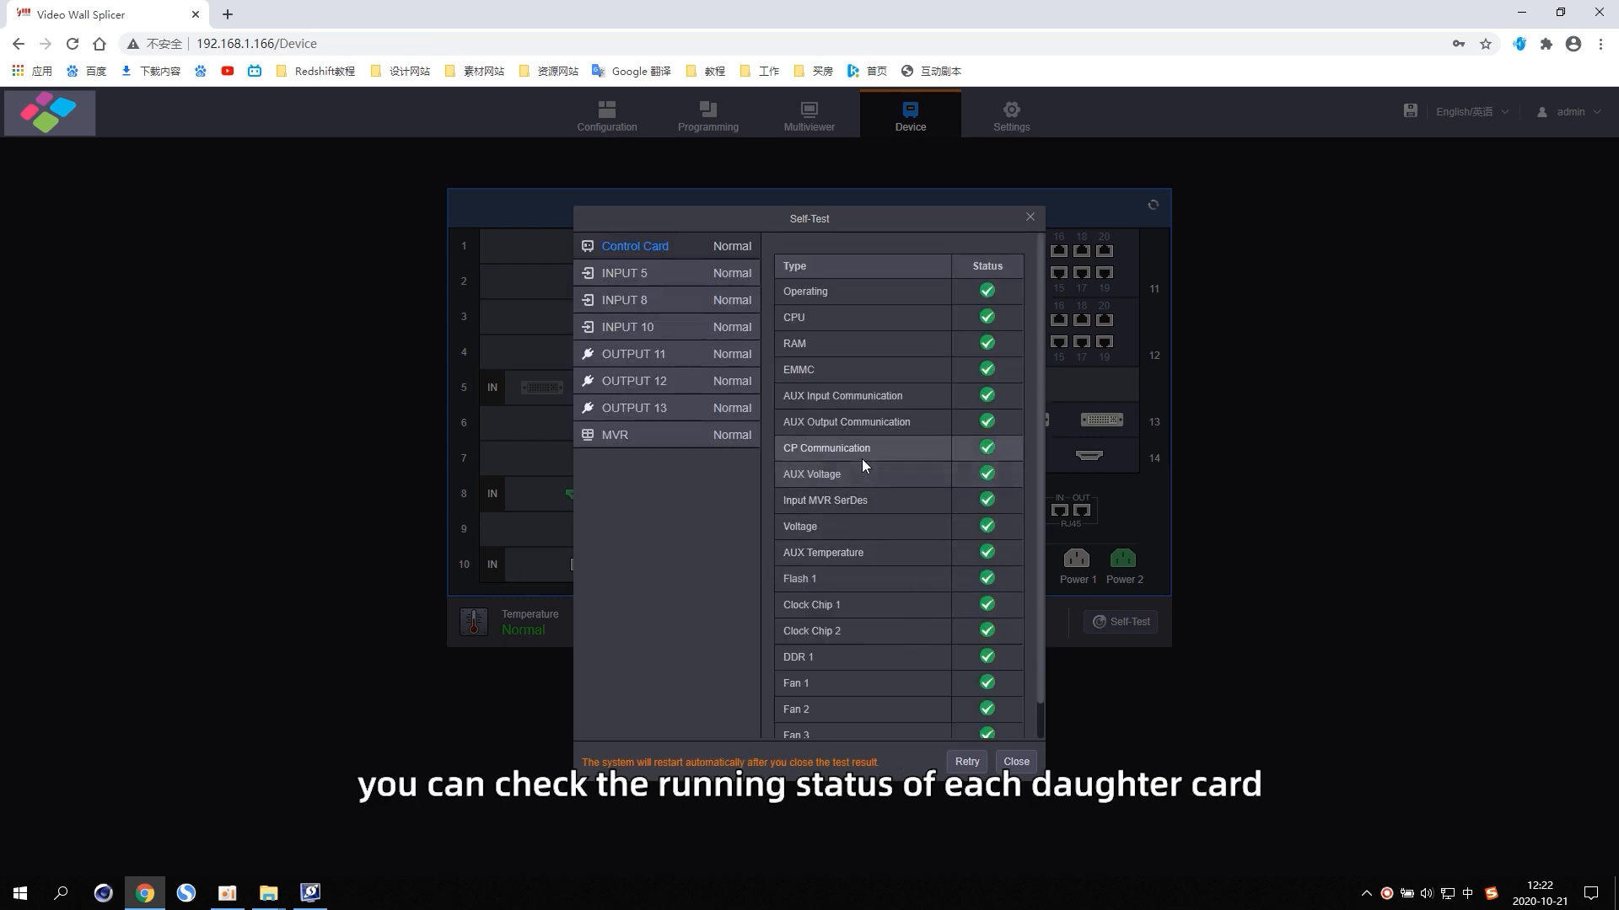
pyautogui.click(624, 273)
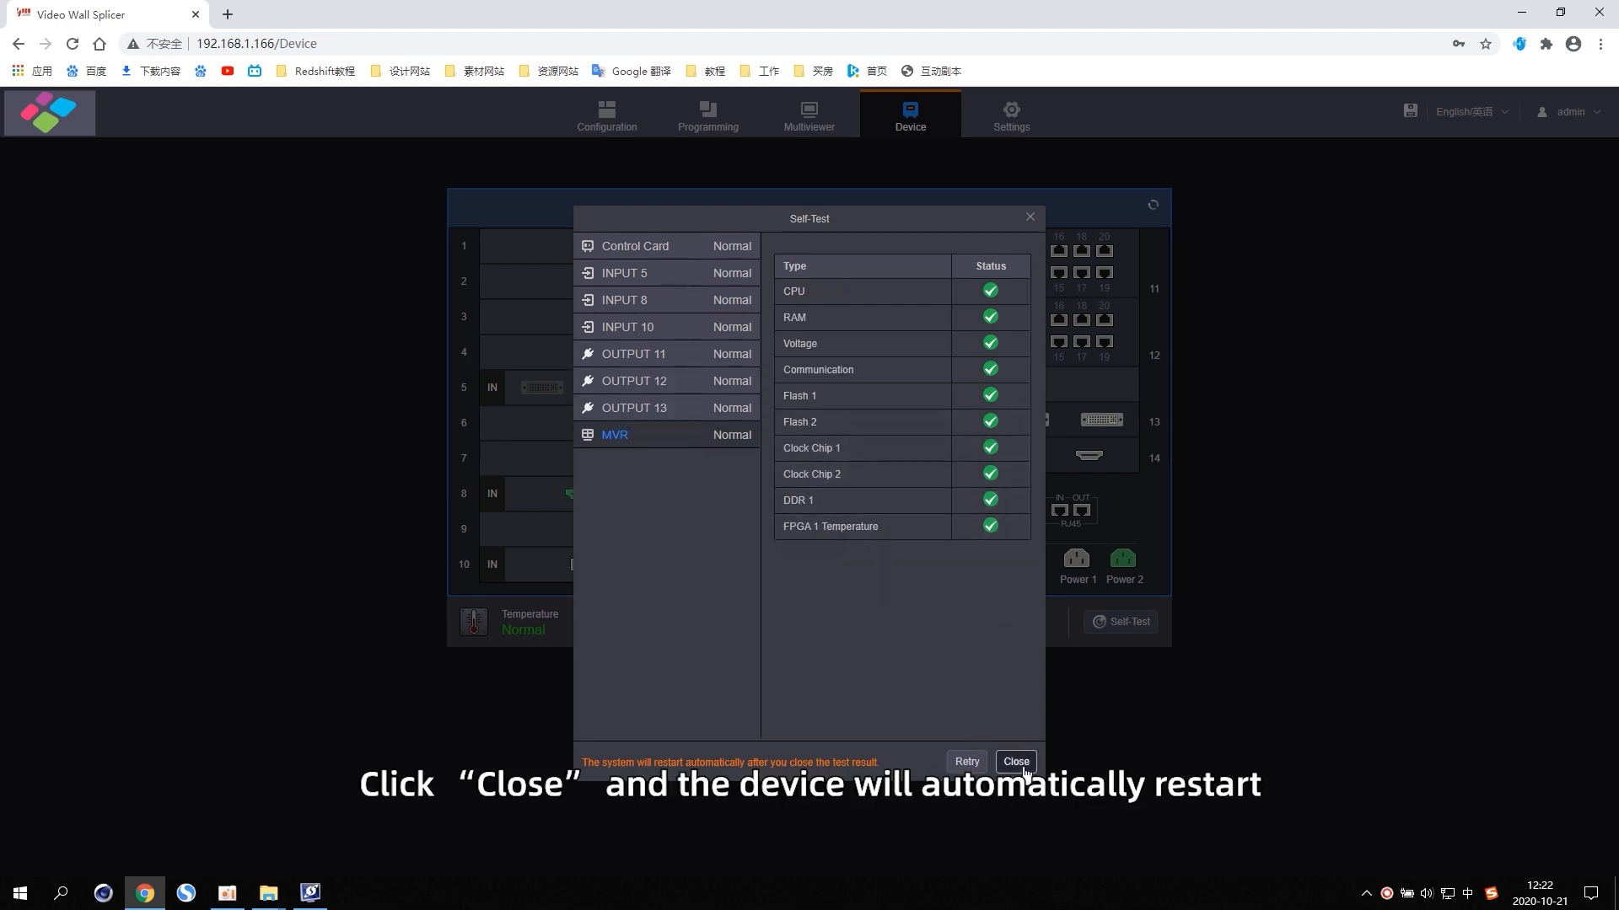
pyautogui.click(1014, 762)
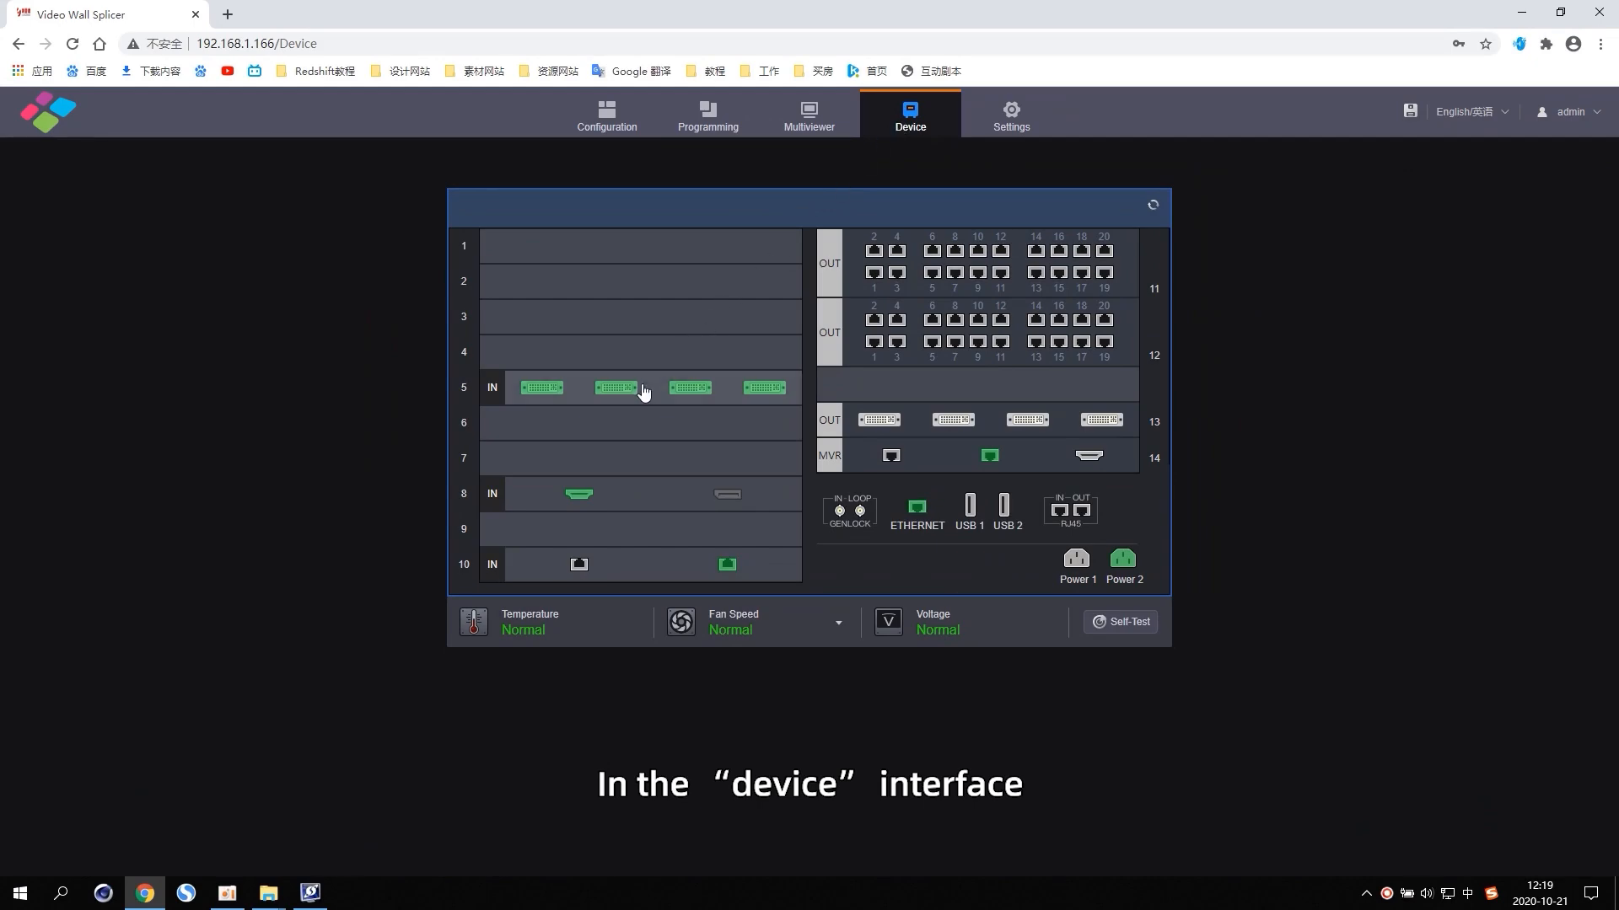
# Step: Open slot 5 input card's info panel to view its basic information and connector status
pyautogui.click(641, 388)
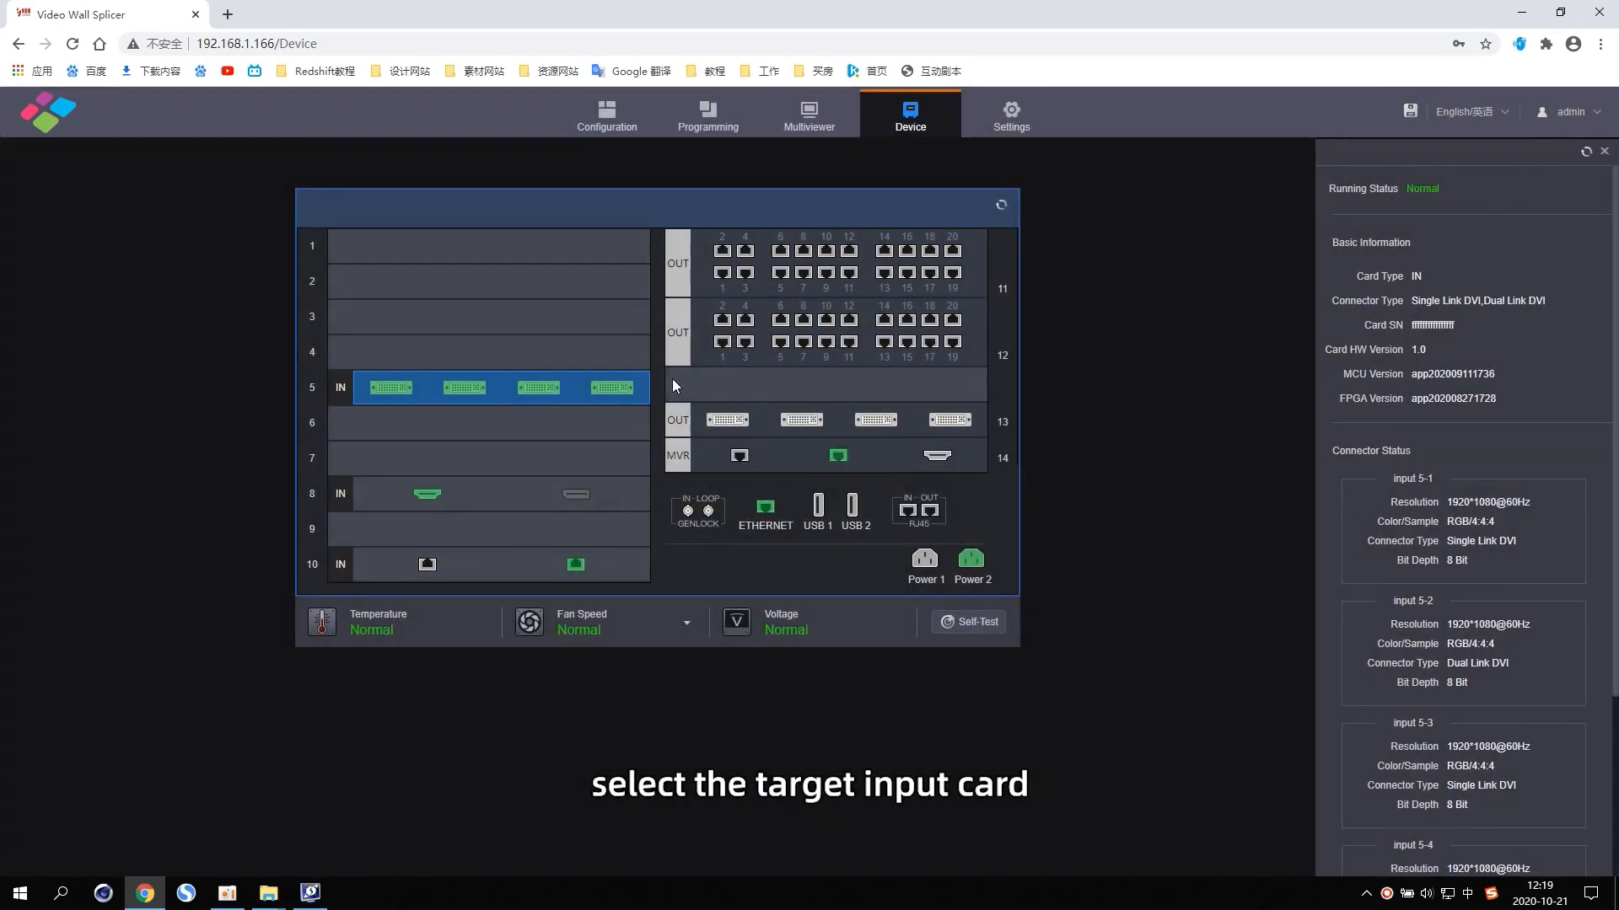
pyautogui.scroll(-3)
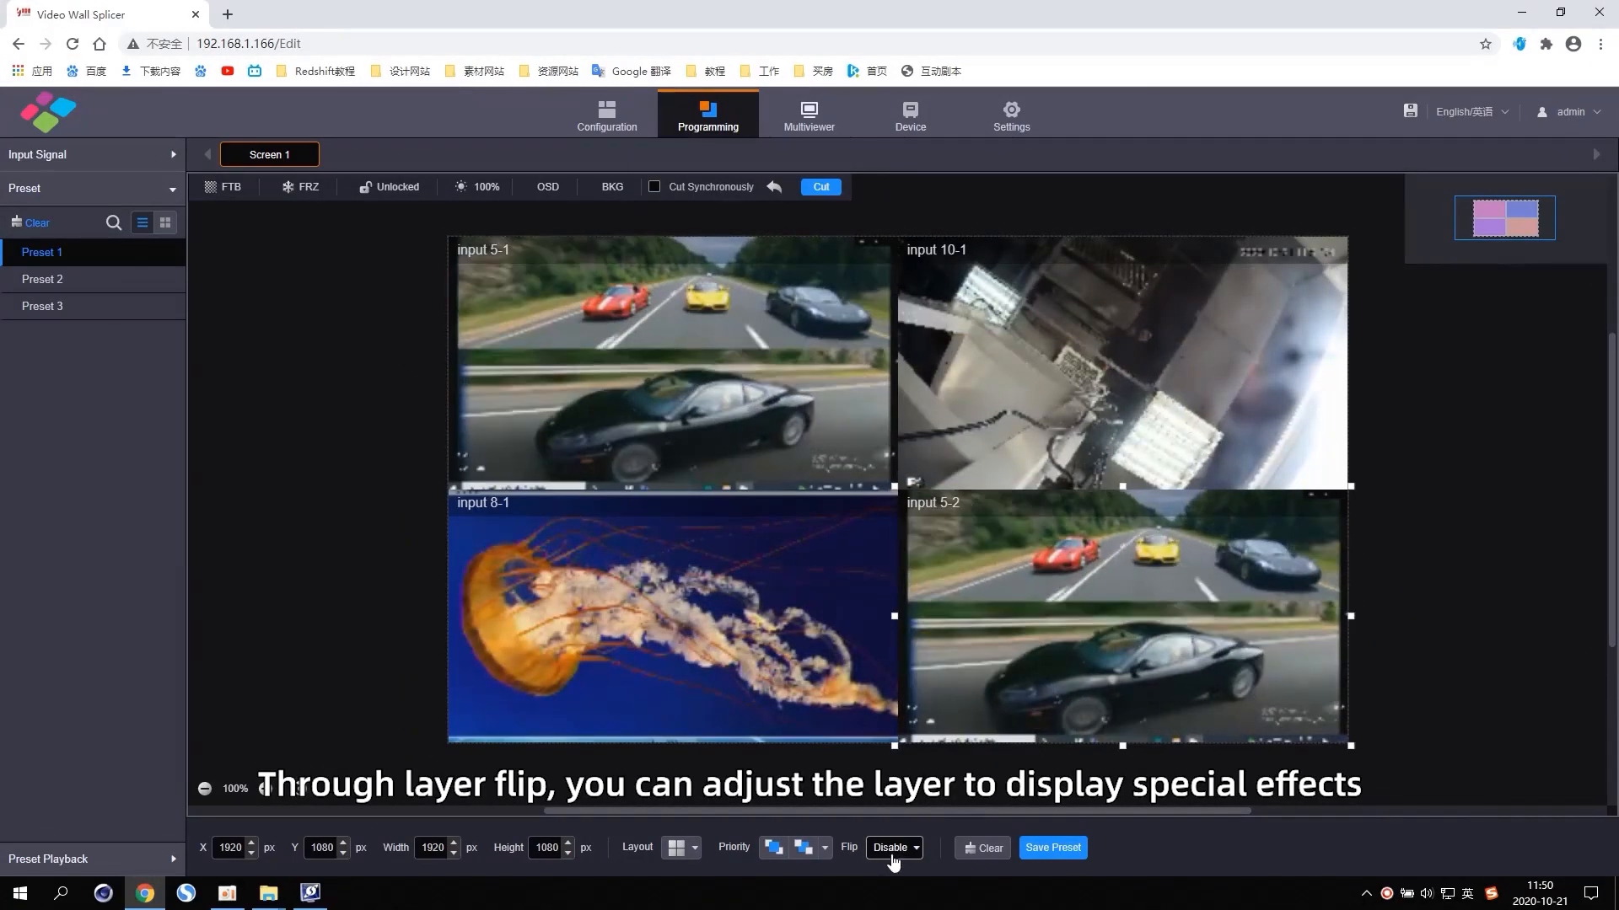
# Step: Apply horizontal, vertical, then combined up-down/left-right flips to the input 5-2 layer via the Flip dropdown
pyautogui.click(894, 848)
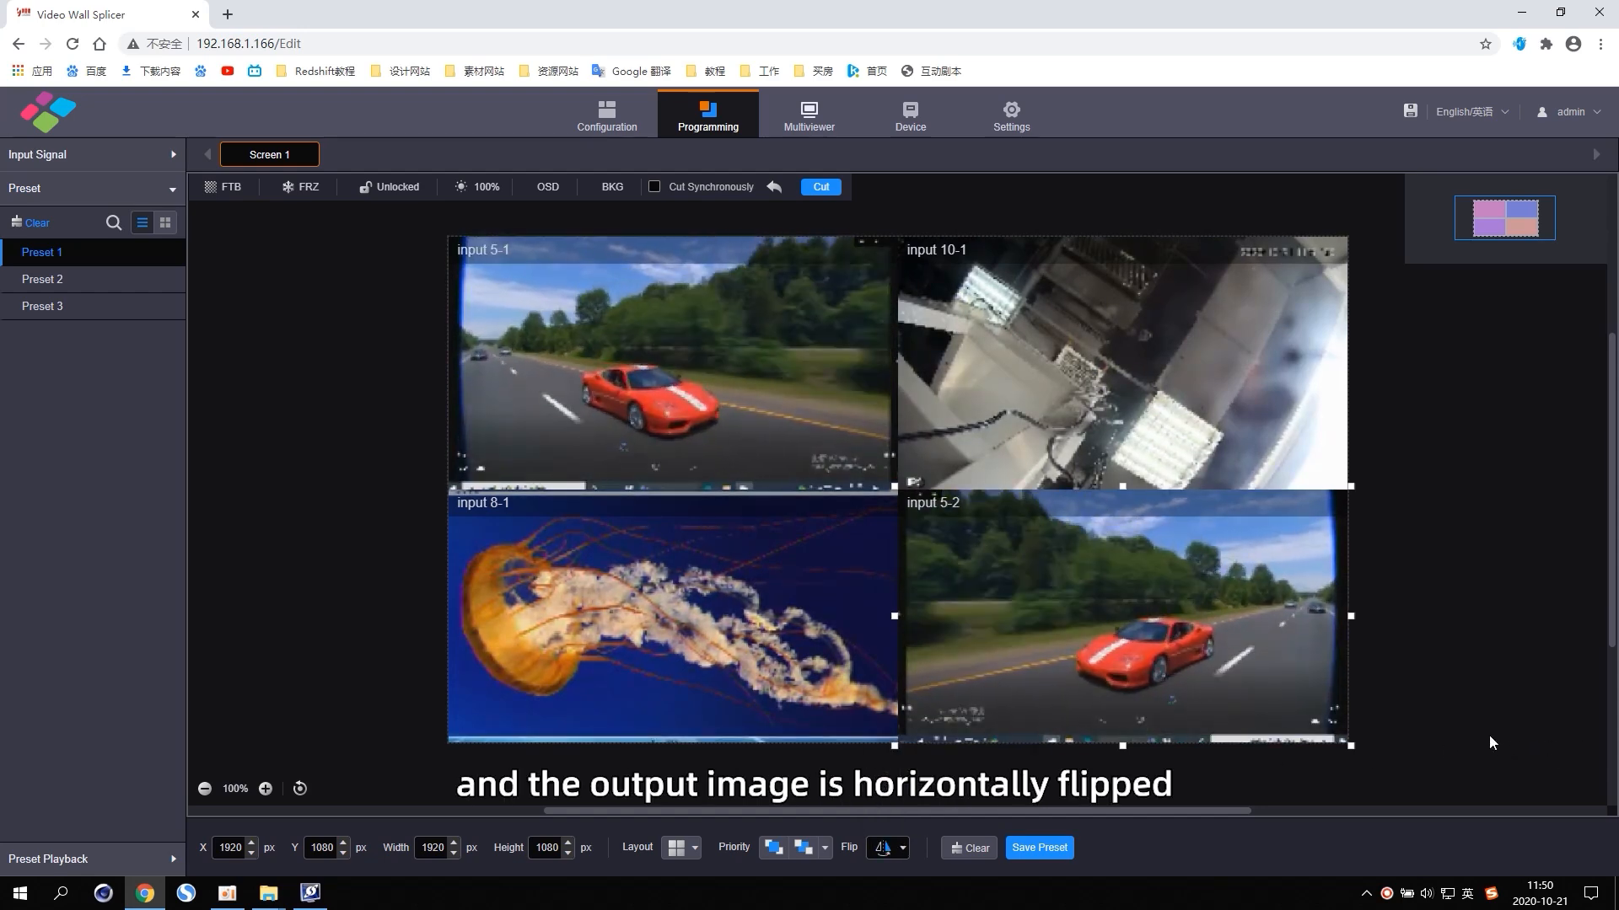
pyautogui.click(882, 848)
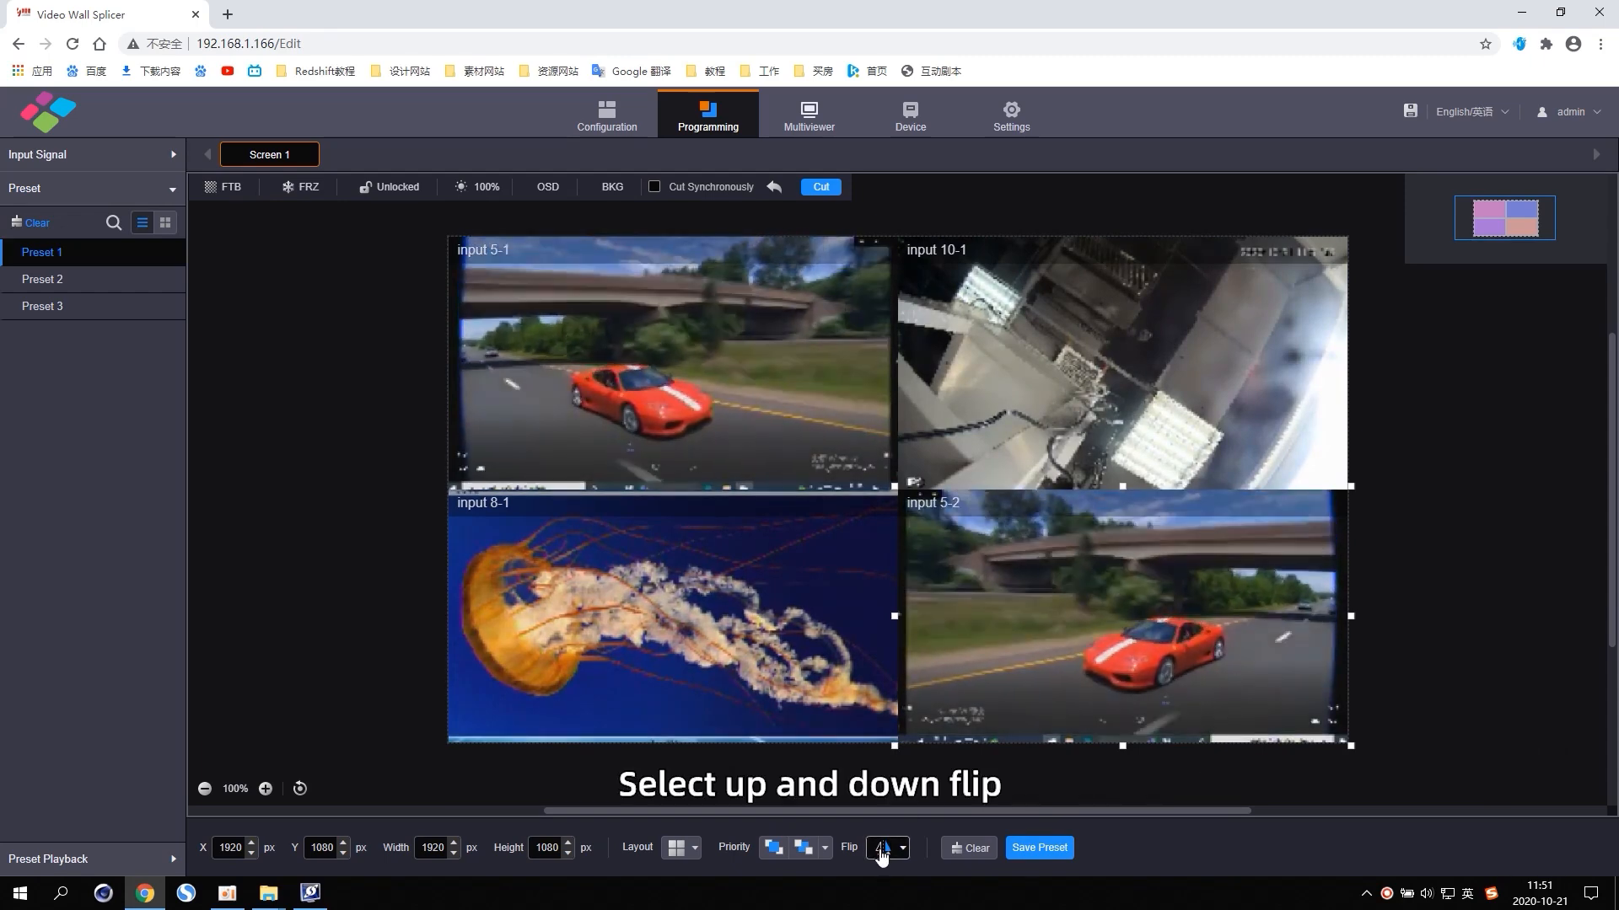
pyautogui.click(882, 848)
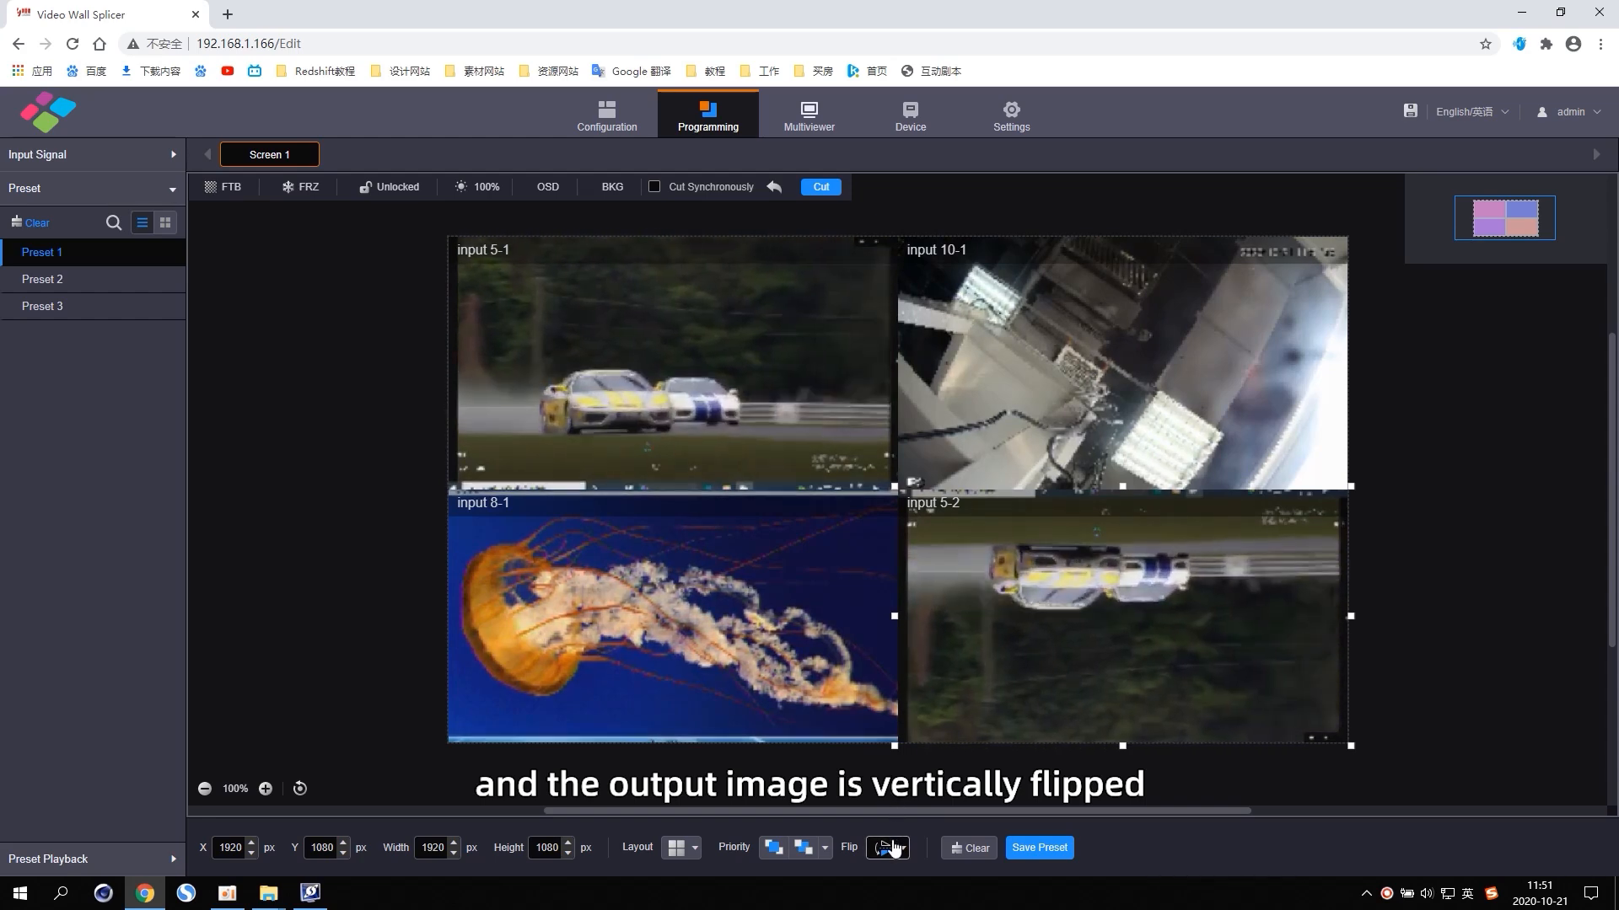
pyautogui.click(889, 848)
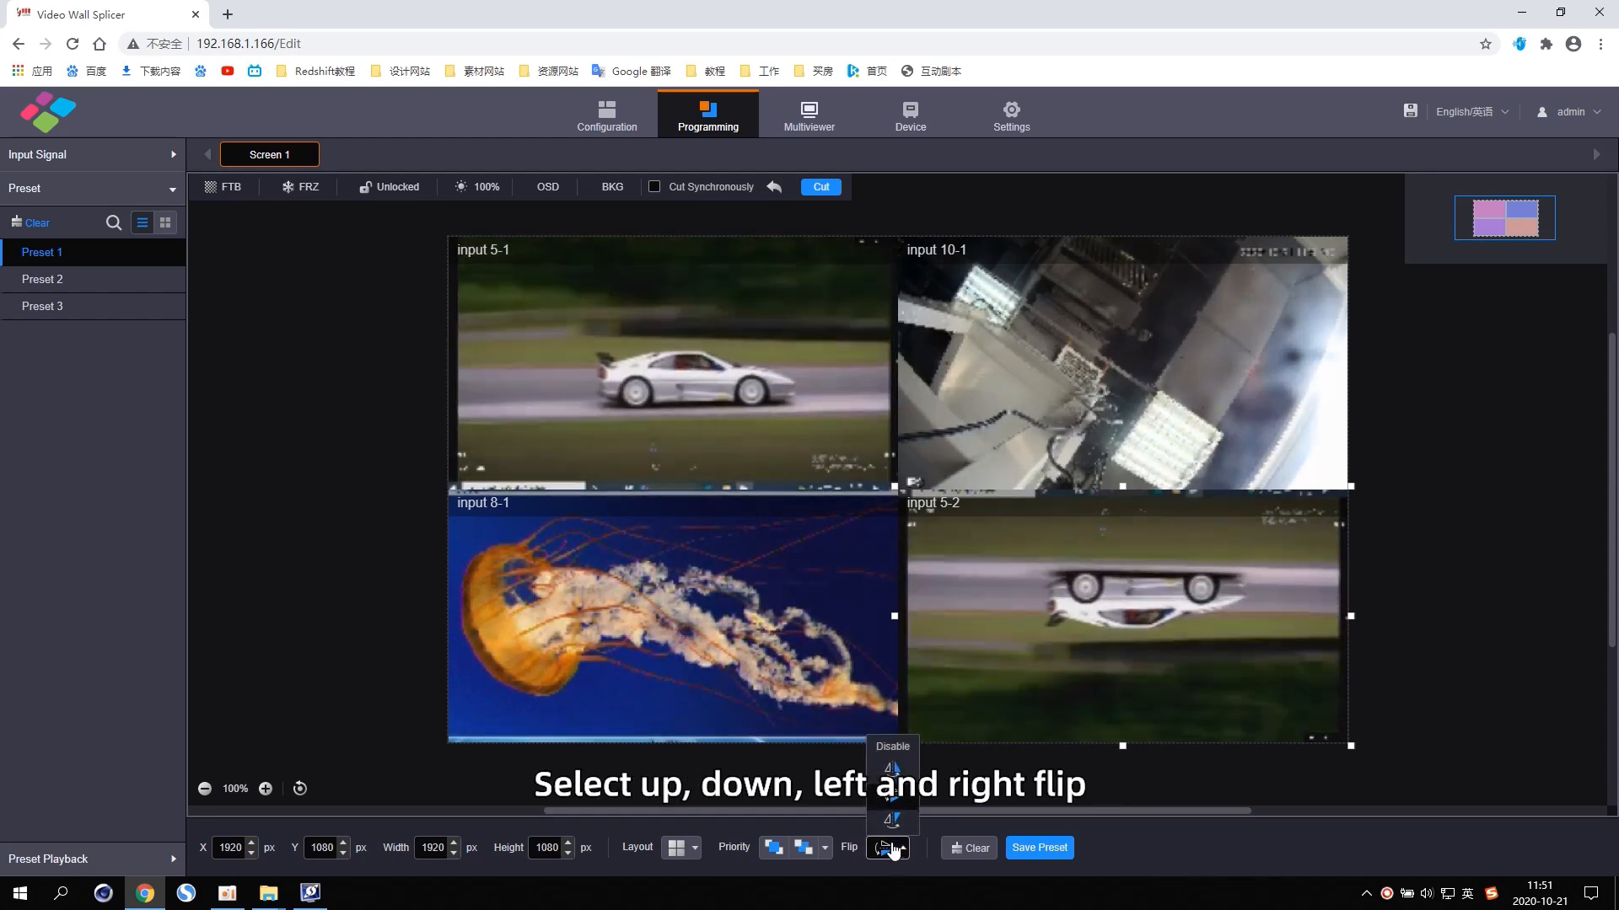
pyautogui.click(892, 820)
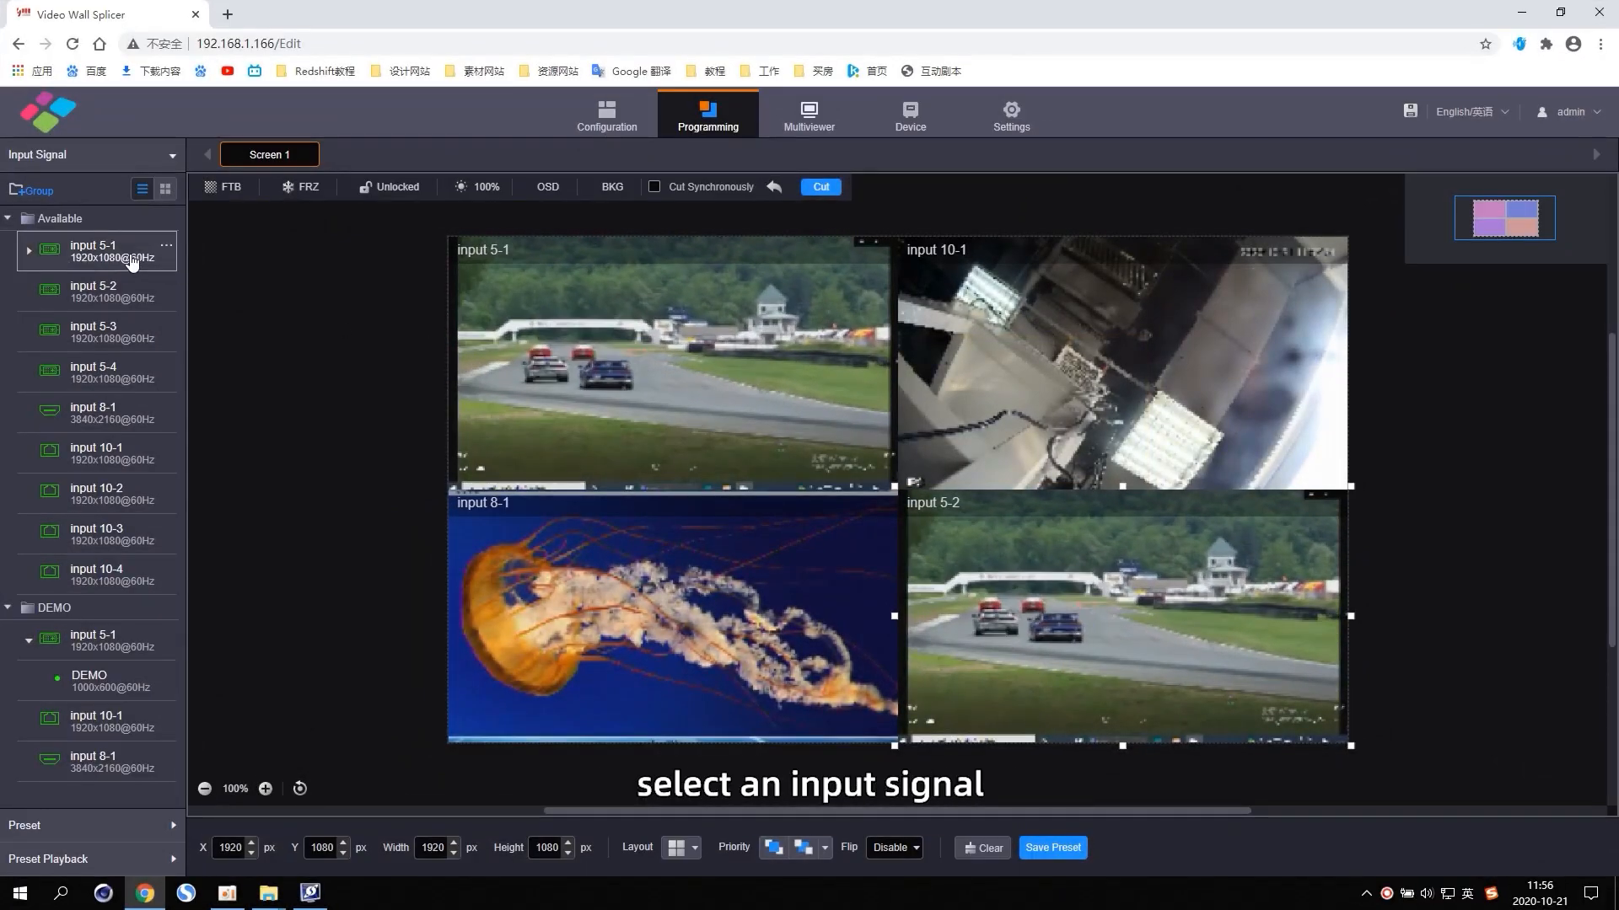
# Step: Enable input 5-1's CAM-1 text logo with Logo Status on and width 400
pyautogui.click(165, 246)
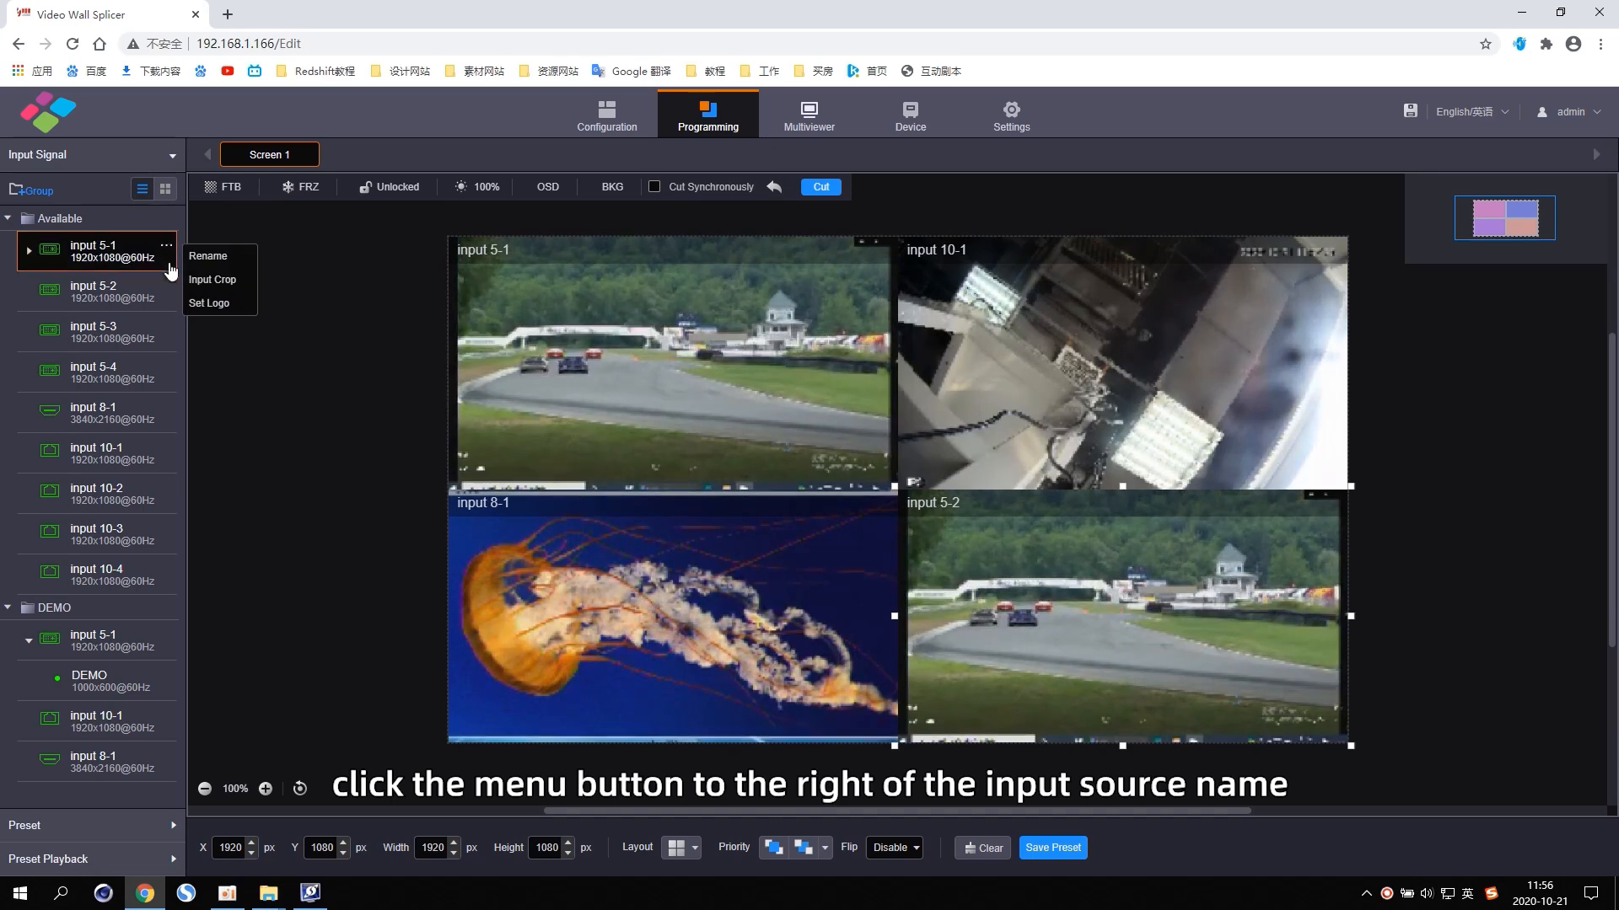
pyautogui.click(211, 302)
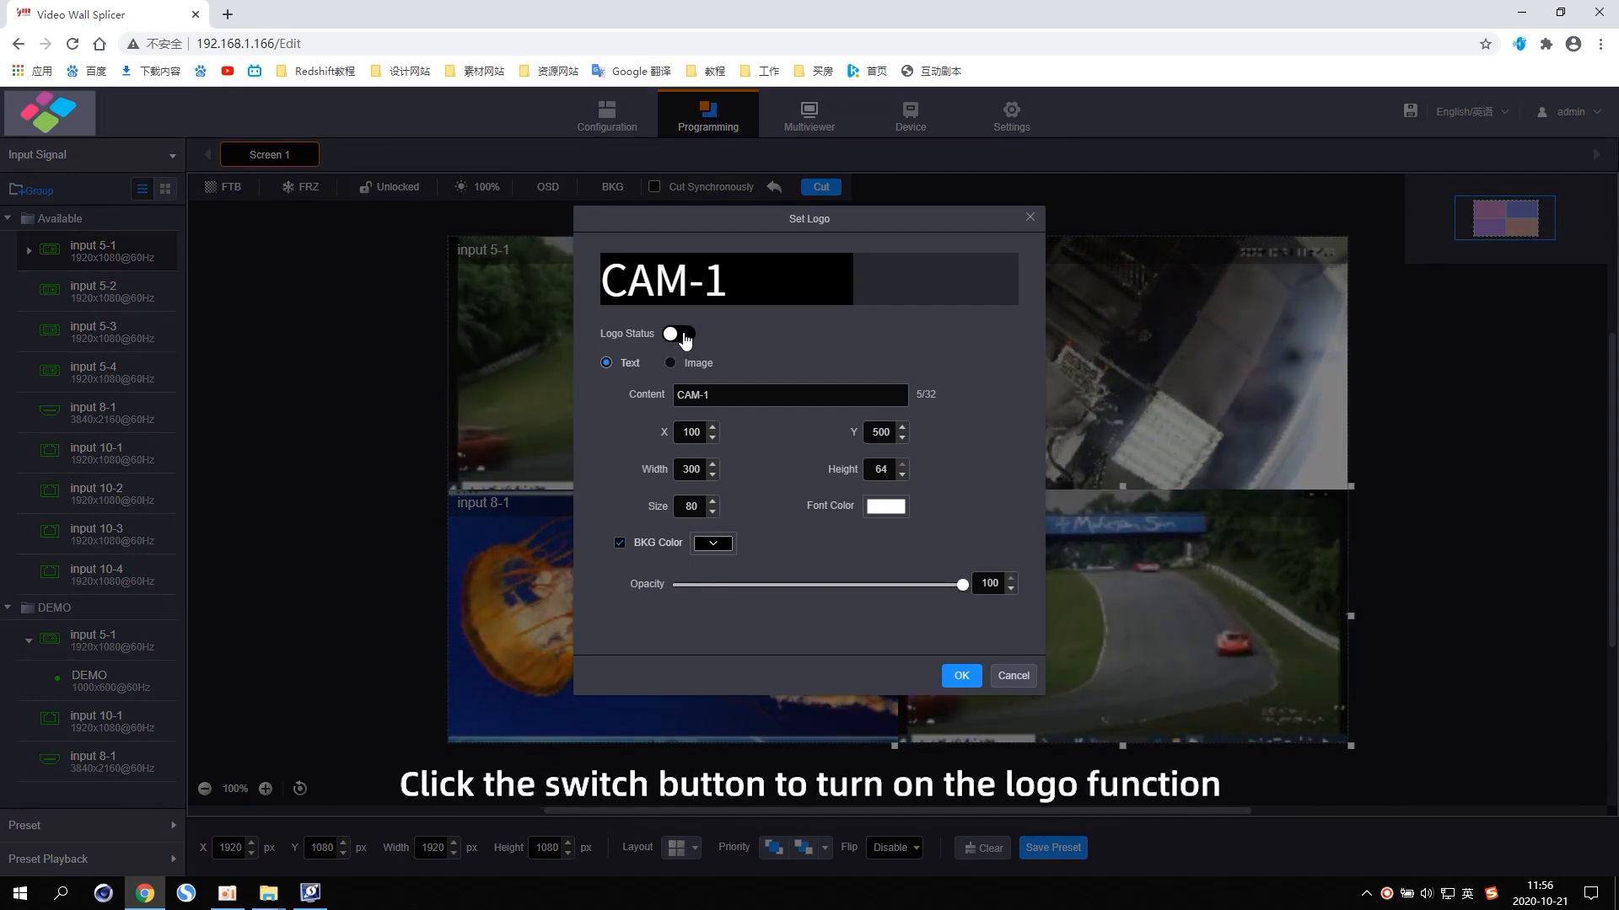
pyautogui.click(677, 334)
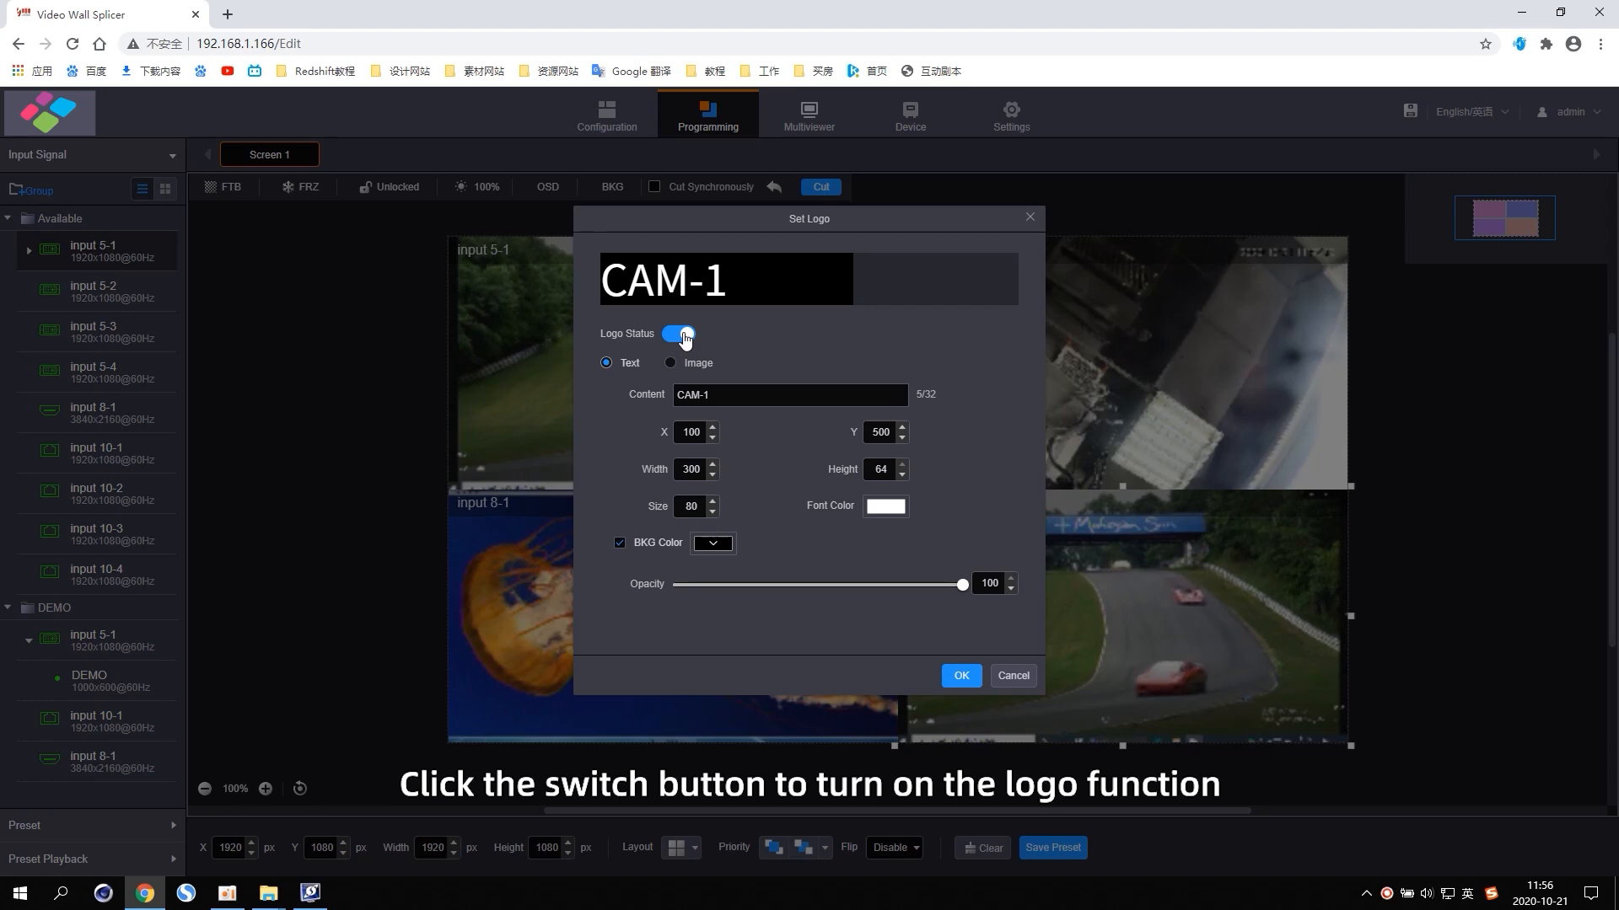
pyautogui.click(679, 334)
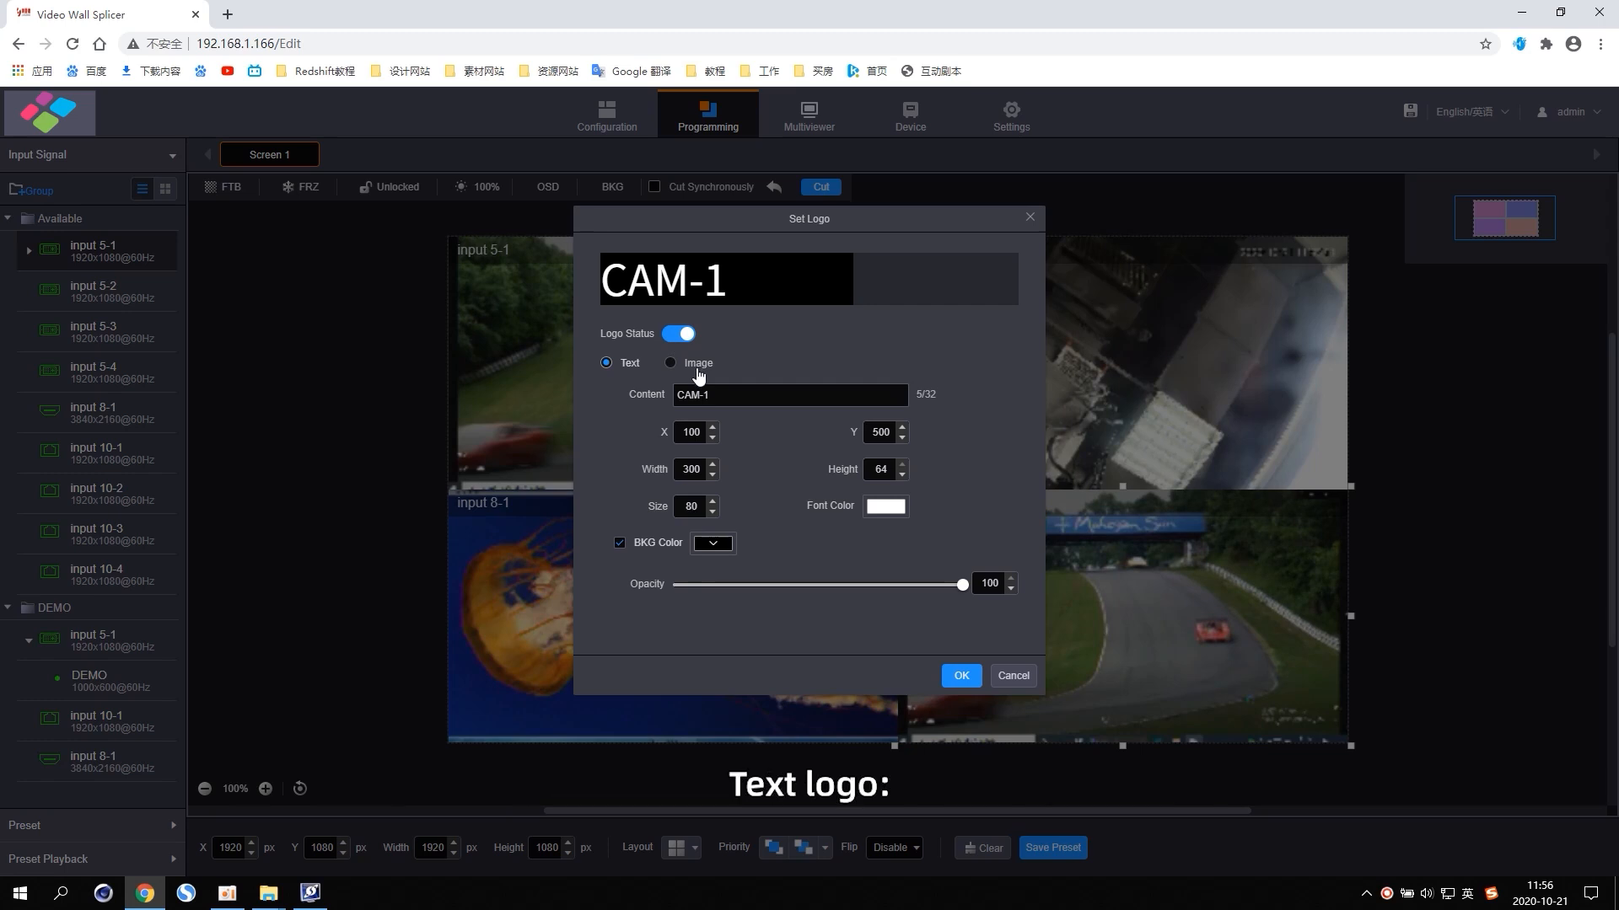
pyautogui.click(790, 395)
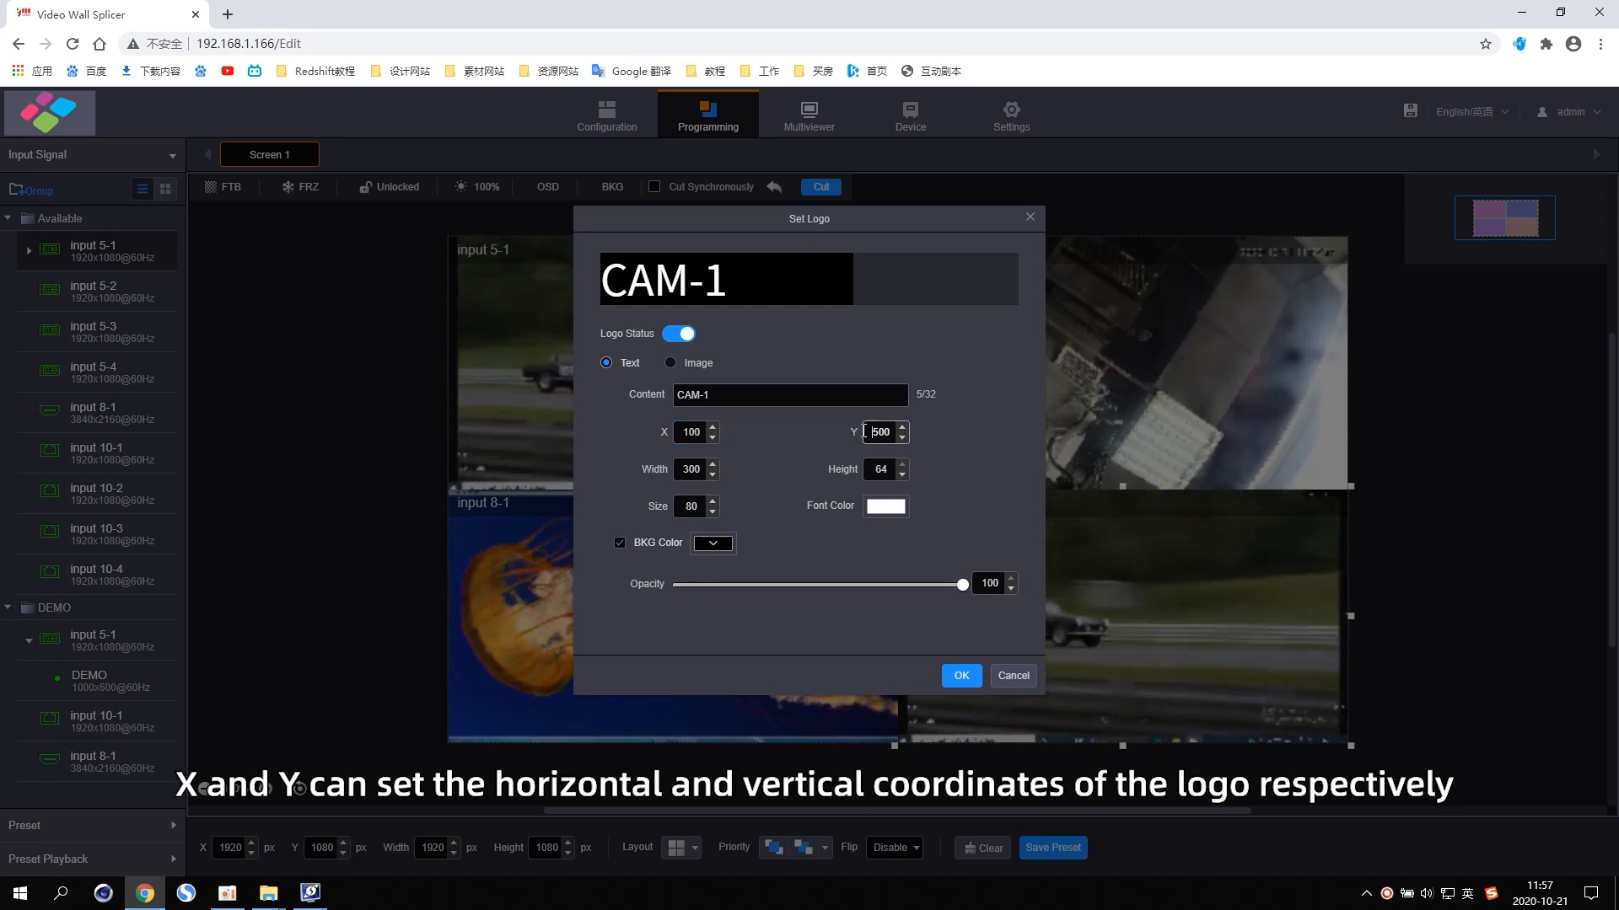
pyautogui.write('400')
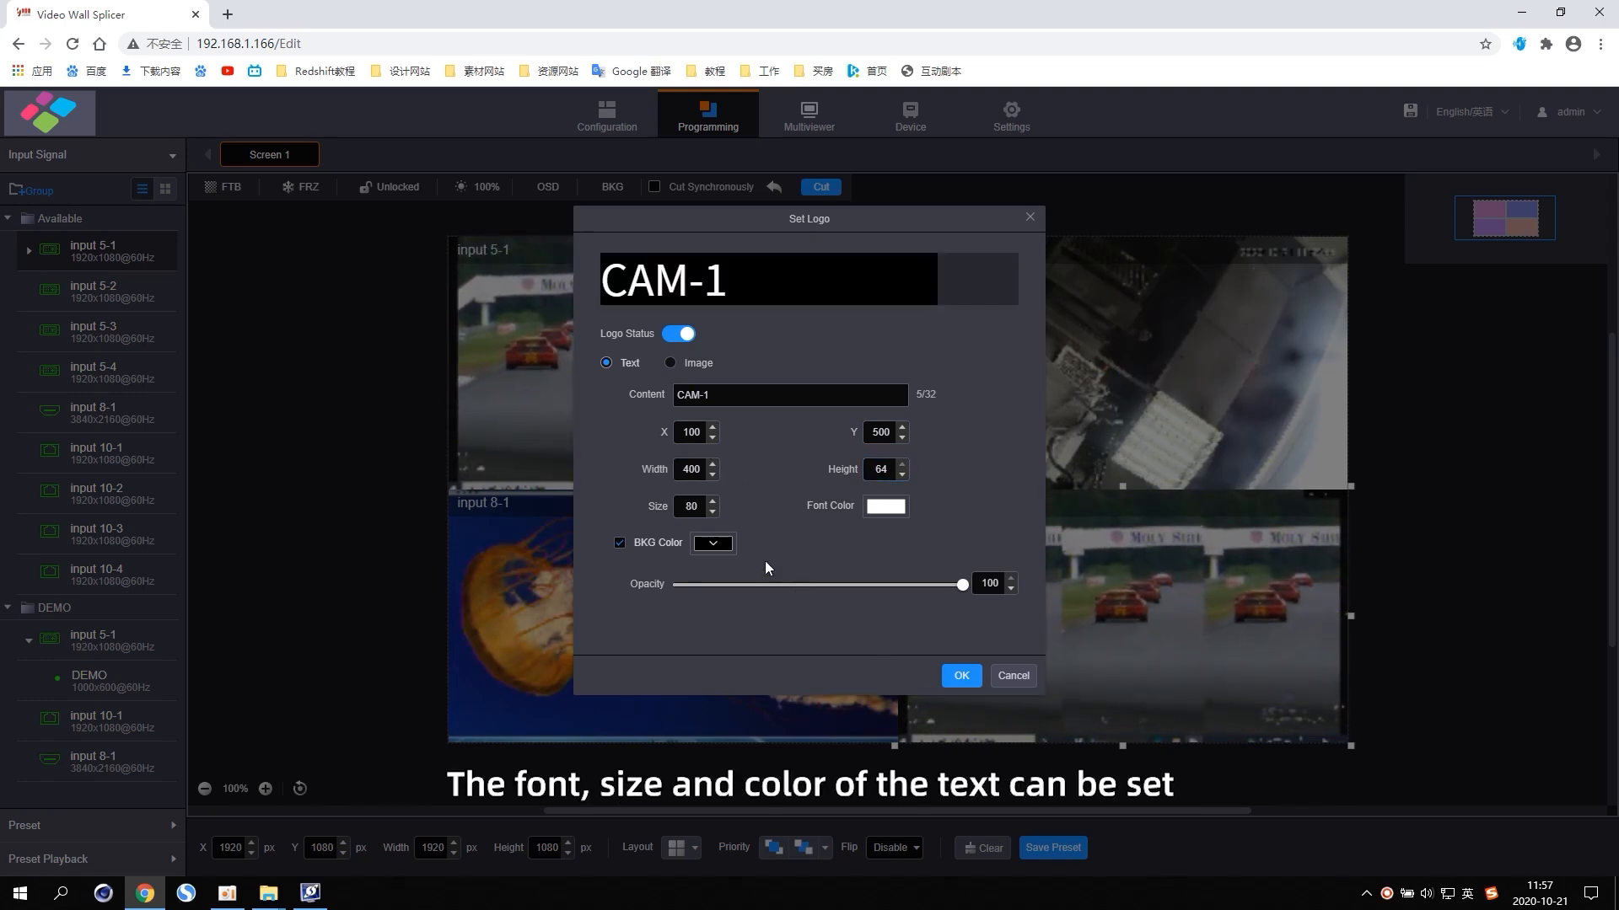
# Step: Give the logo red font colour and a cyan background, then confirm the settings
pyautogui.click(884, 506)
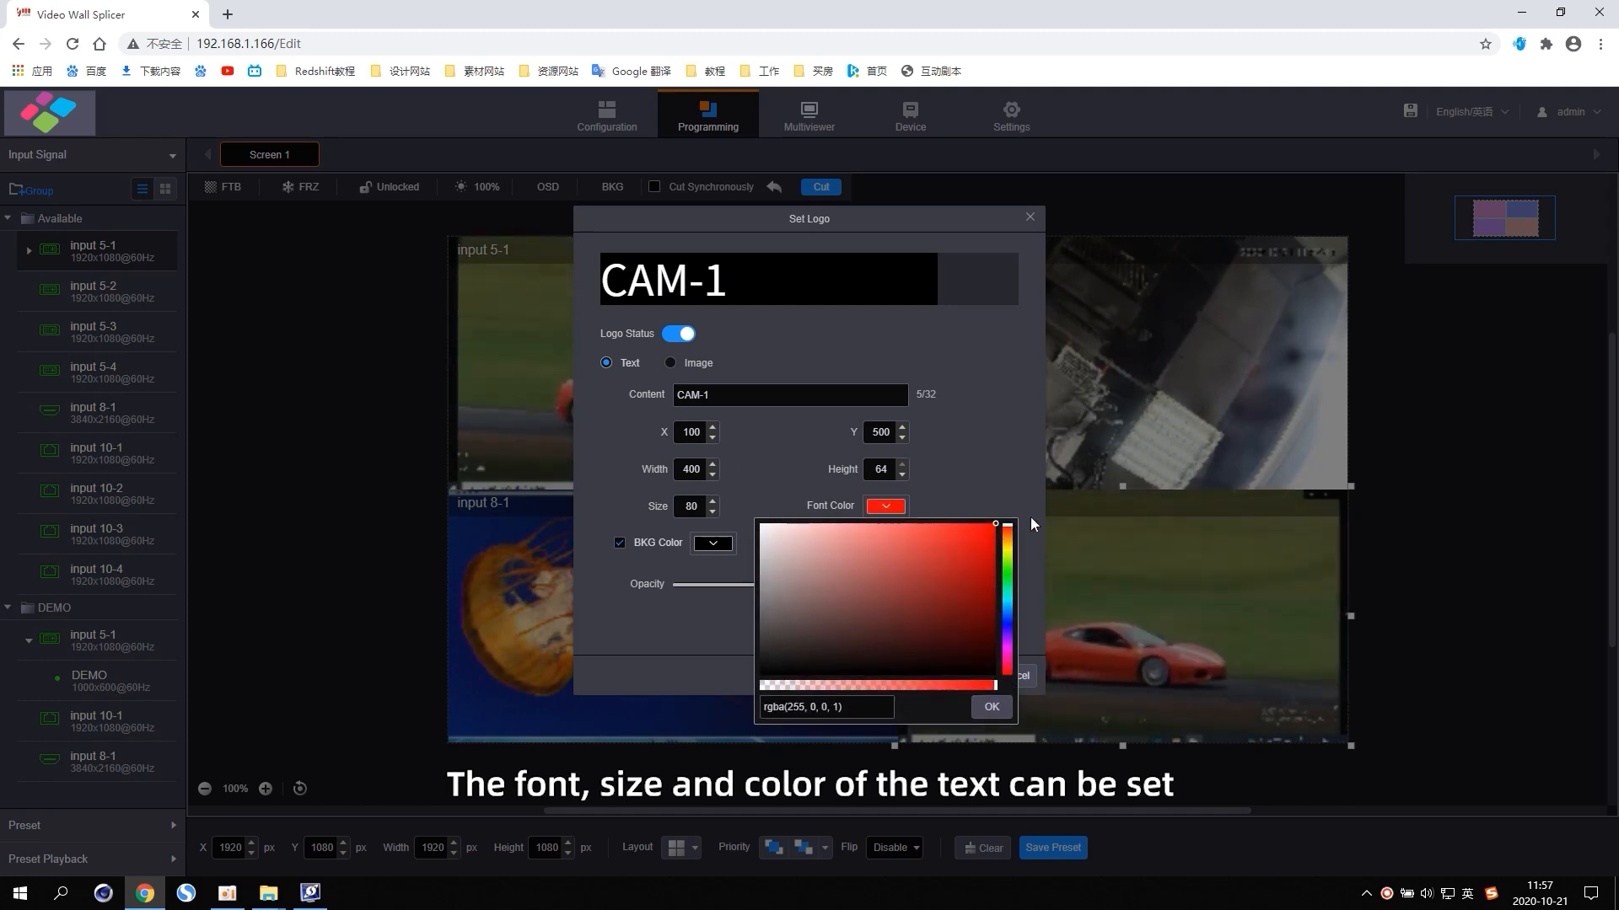
pyautogui.click(989, 706)
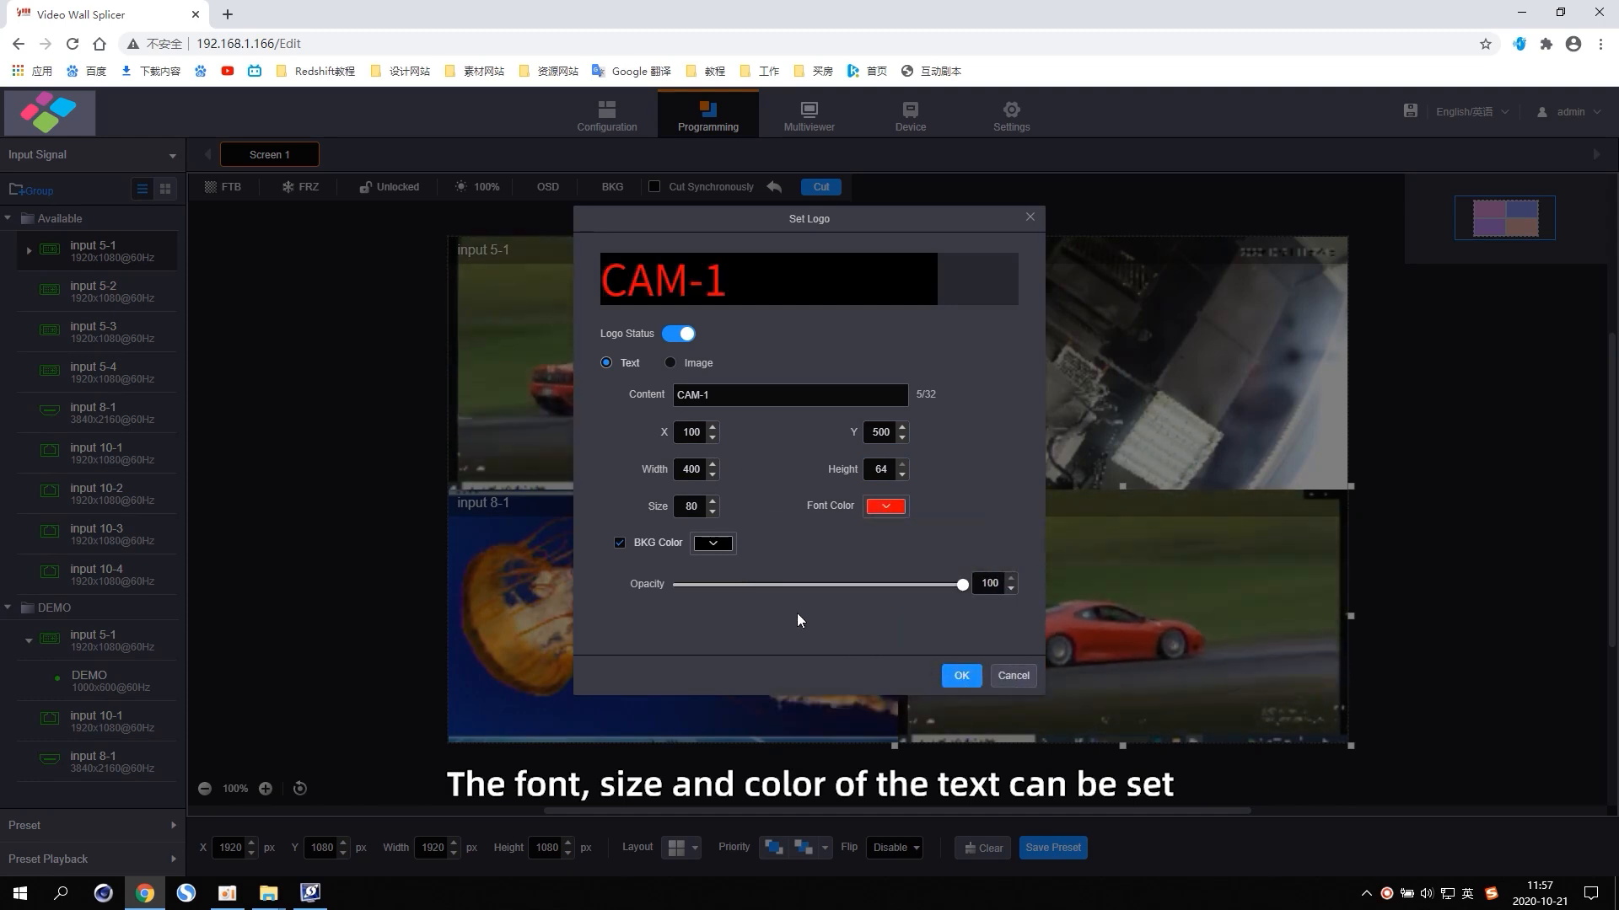
pyautogui.click(727, 545)
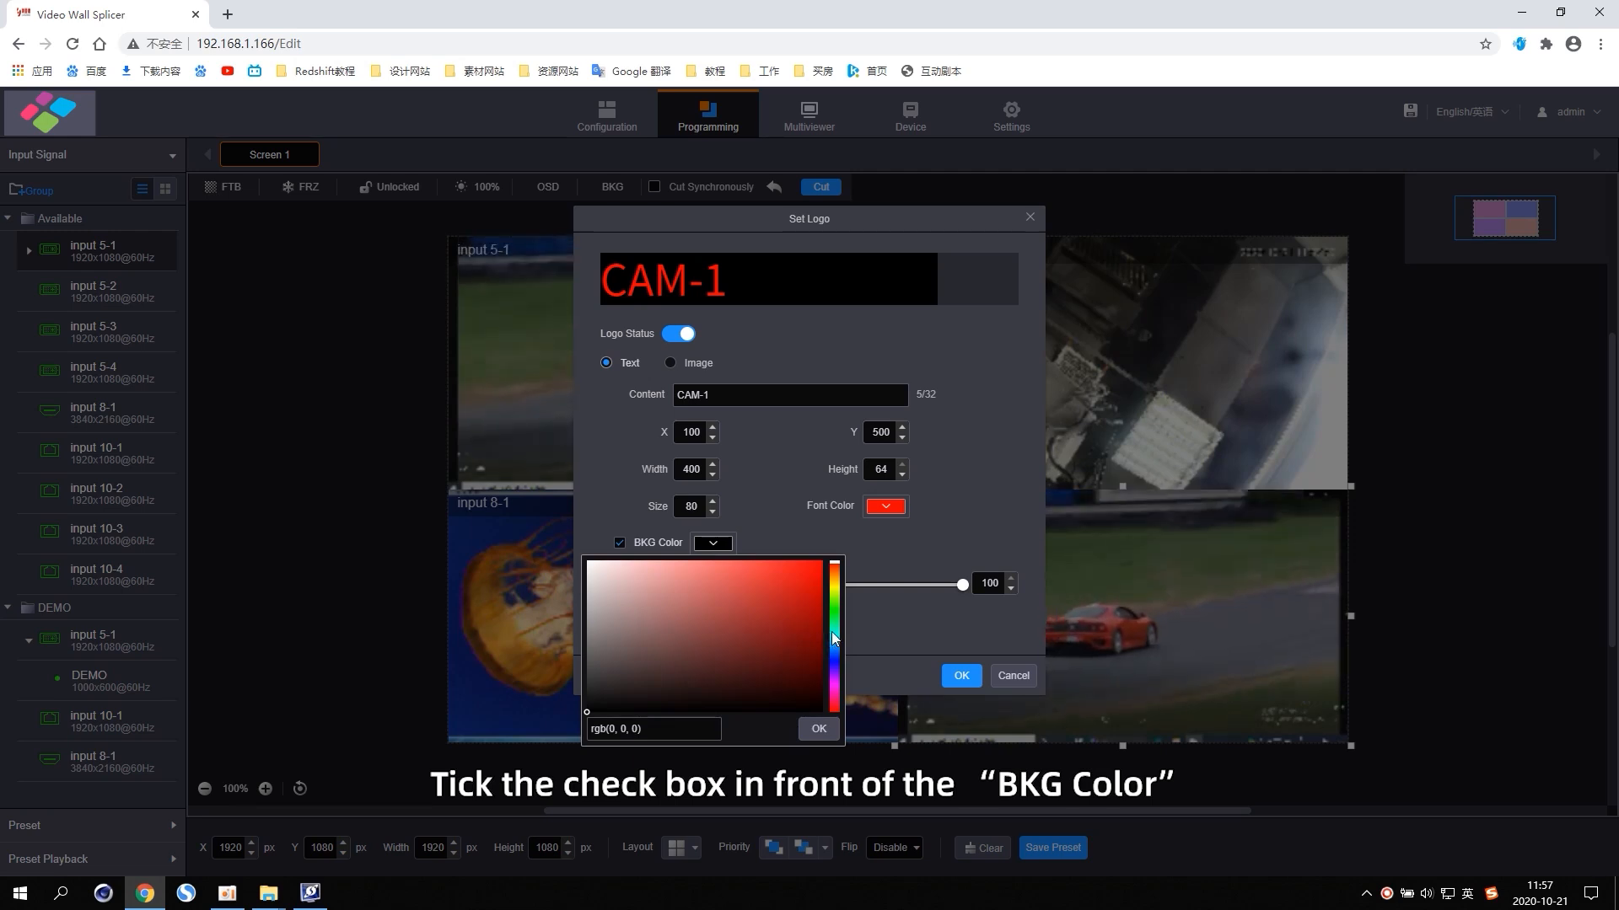
pyautogui.click(821, 559)
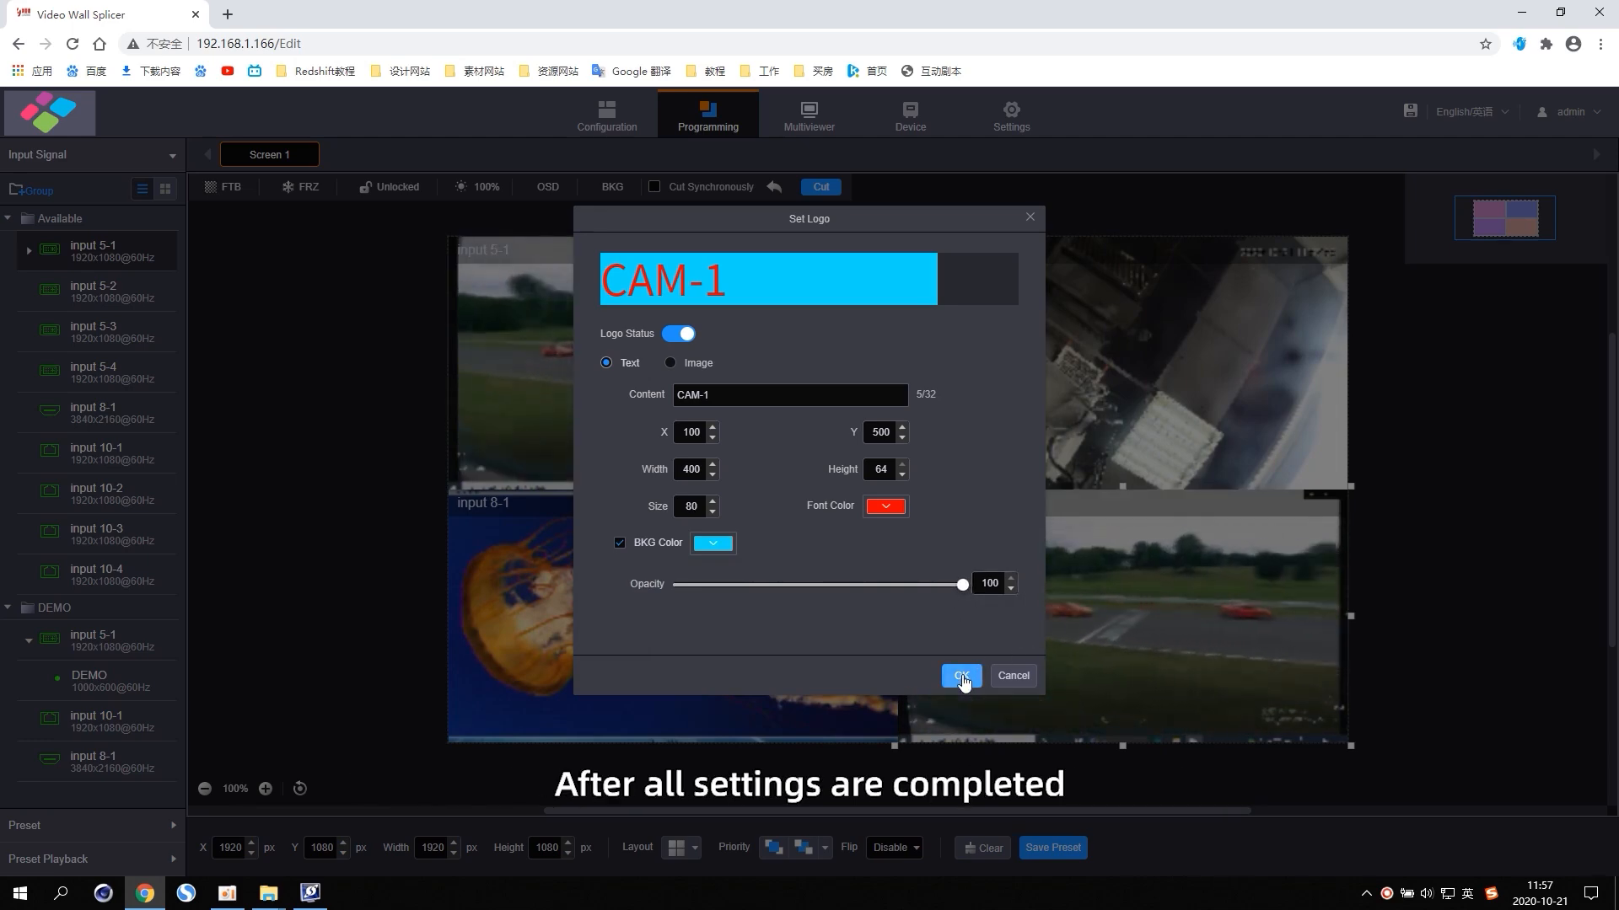
pyautogui.click(960, 675)
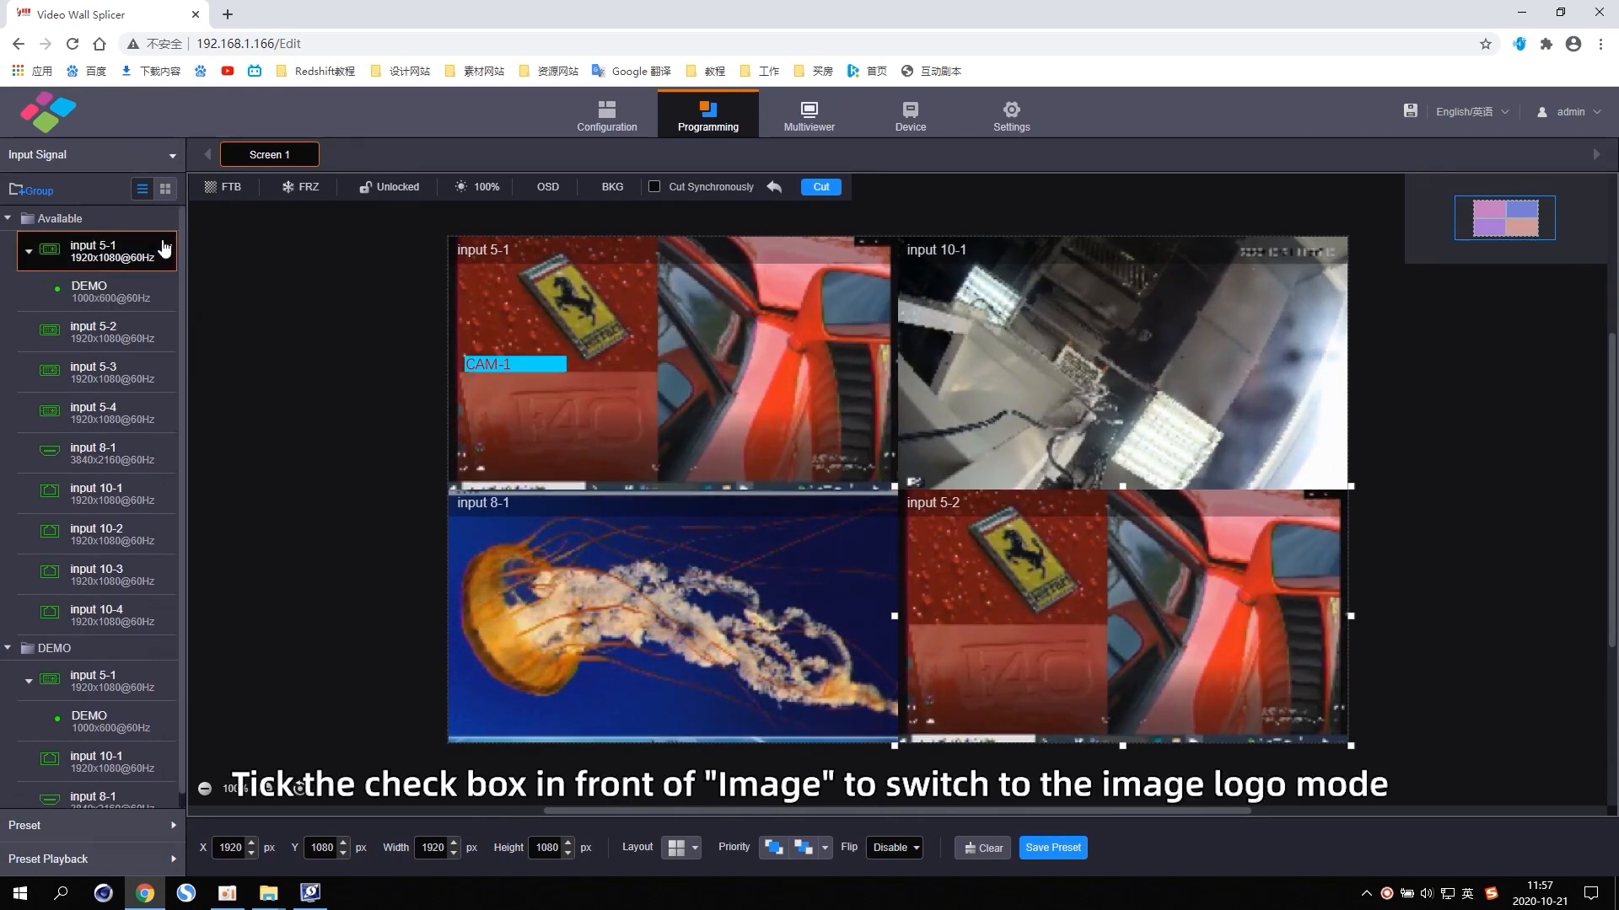
# Step: Switch input 5-1's logo to image DEMO LOGO.jpg at X 100, Y 600 and confirm
pyautogui.rightClick(98, 251)
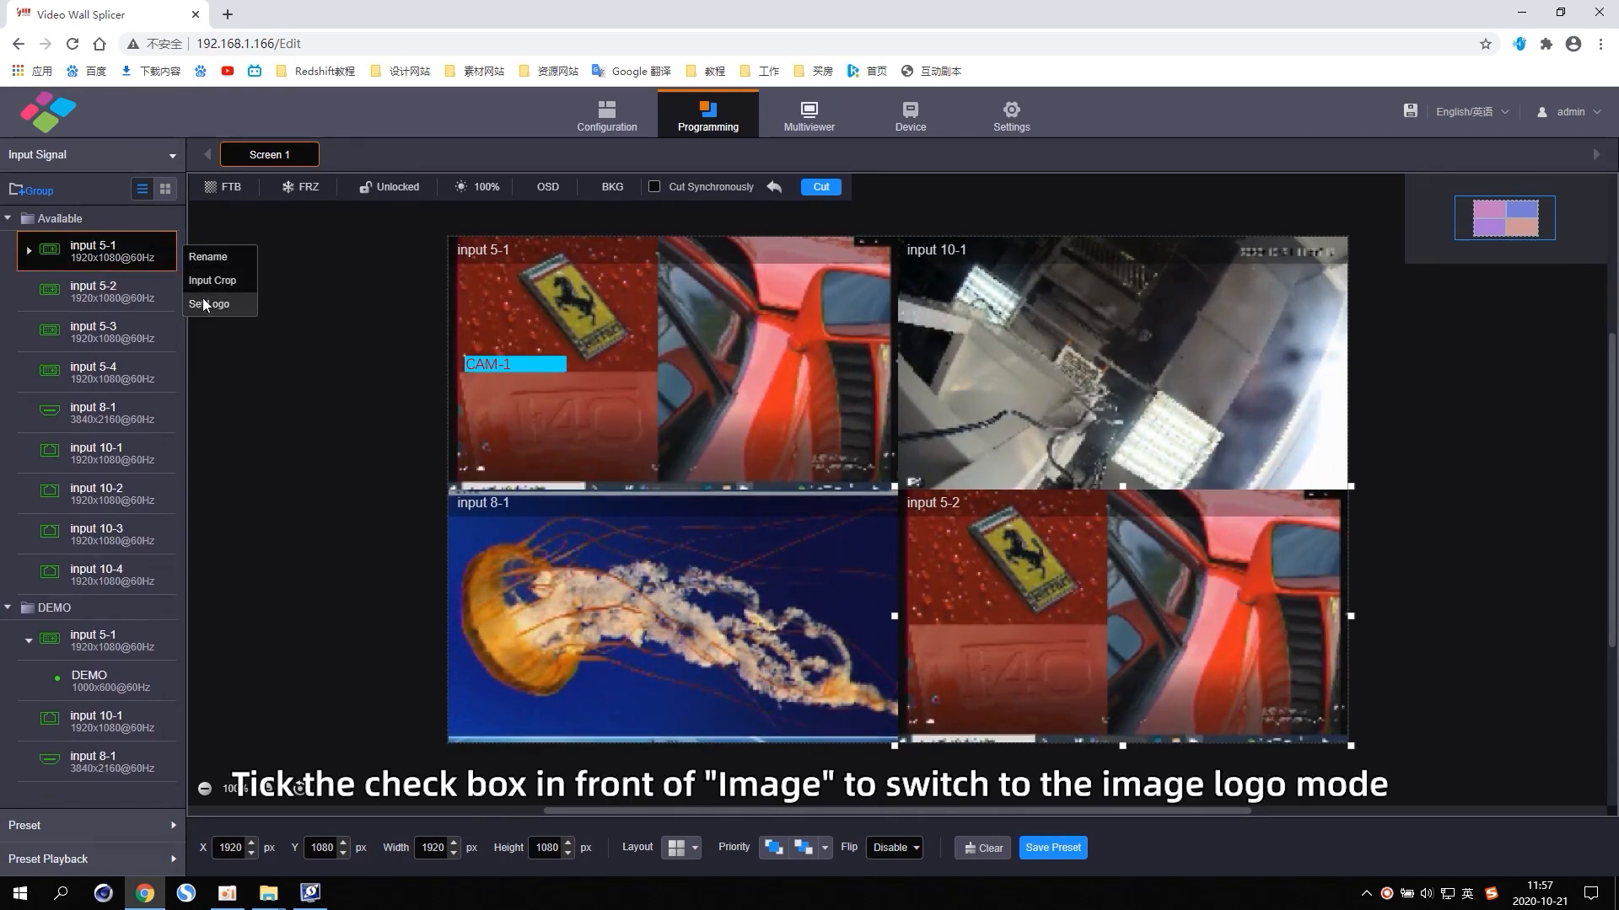
pyautogui.click(209, 304)
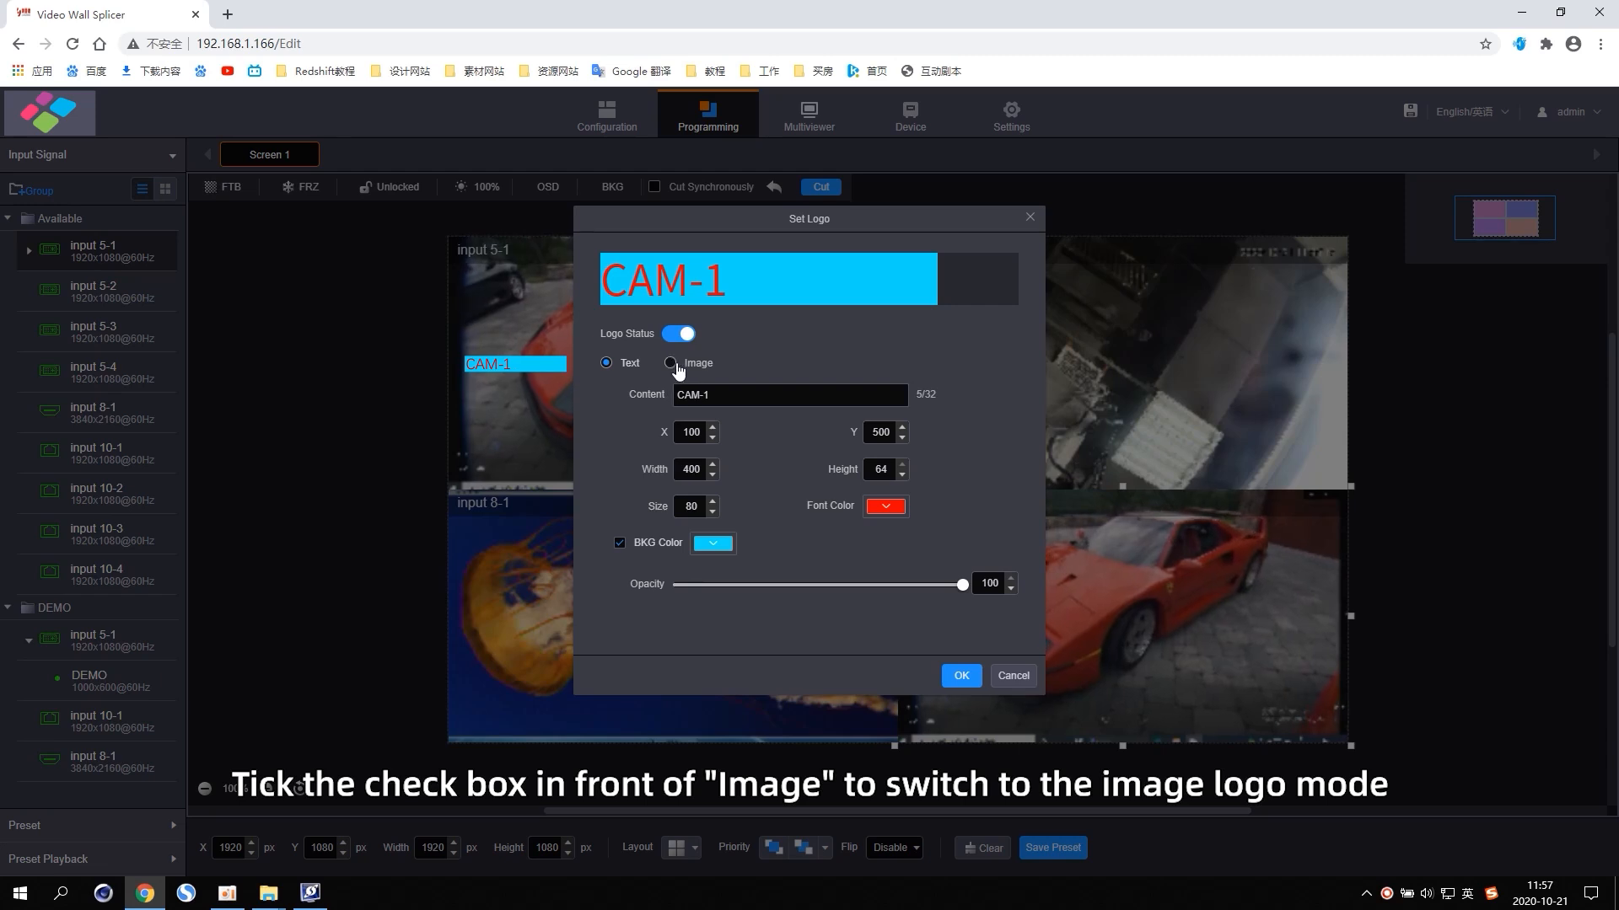
pyautogui.click(670, 363)
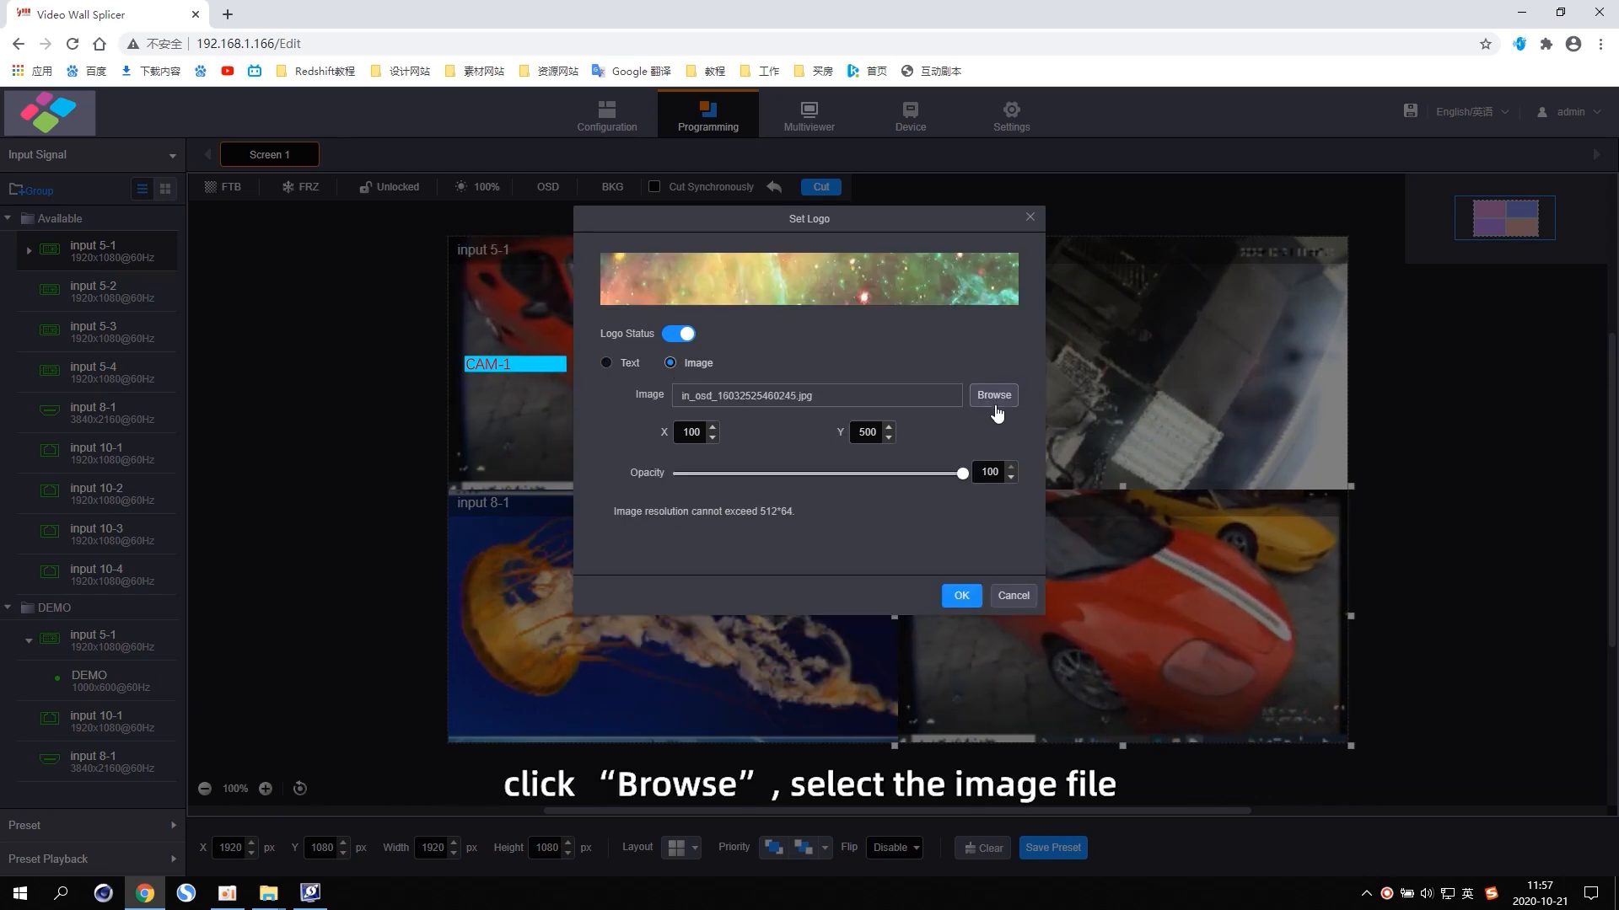
pyautogui.click(992, 395)
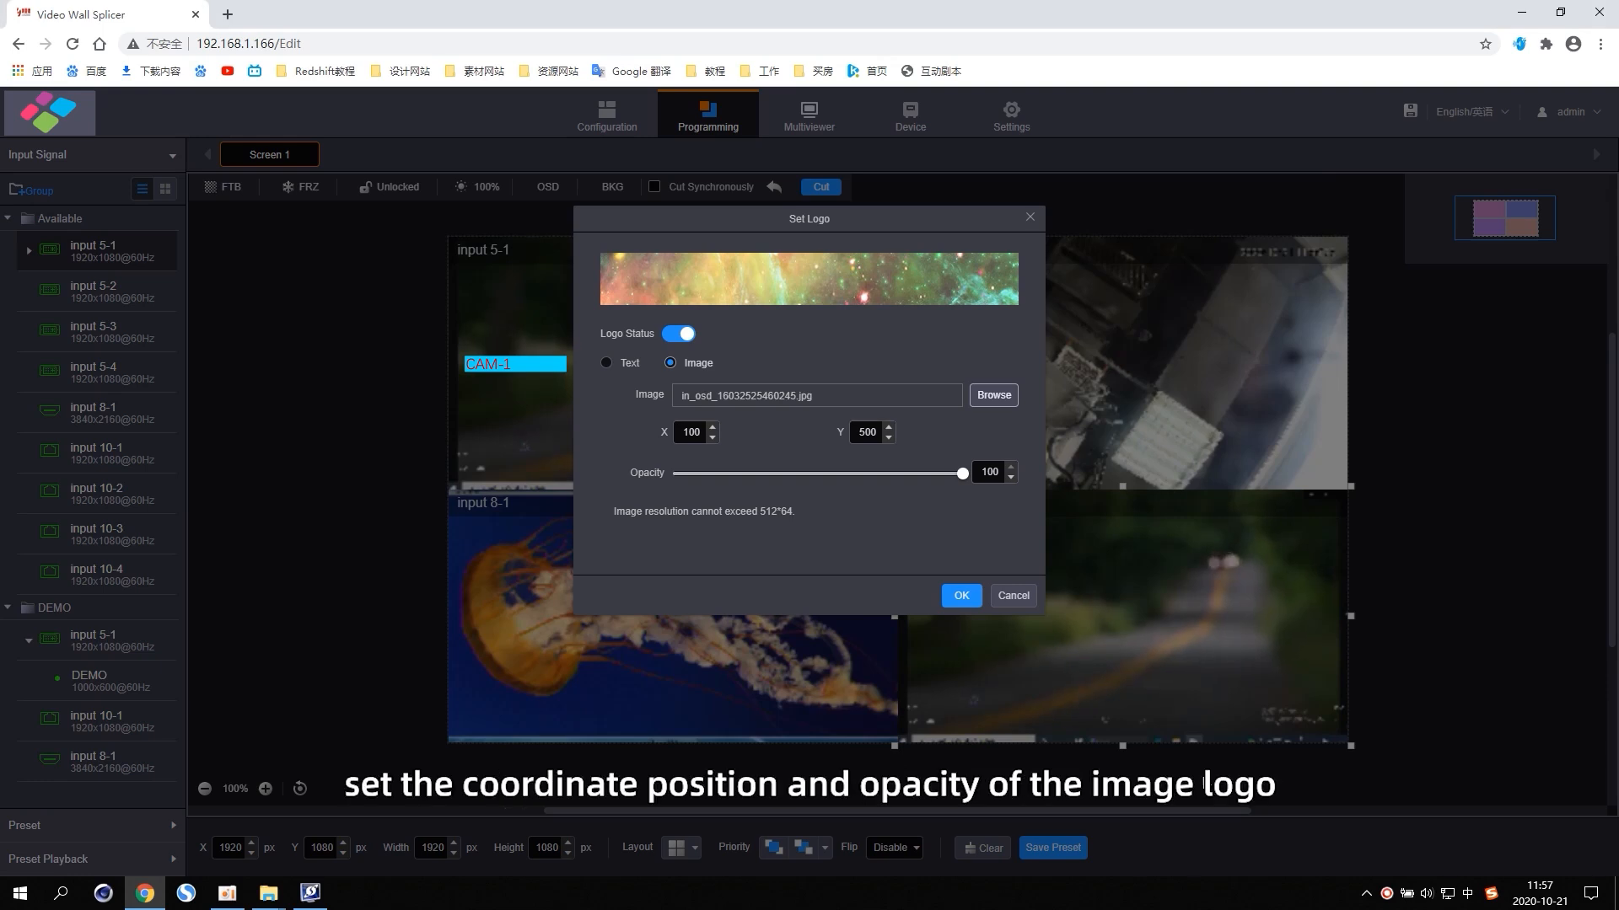
pyautogui.click(990, 395)
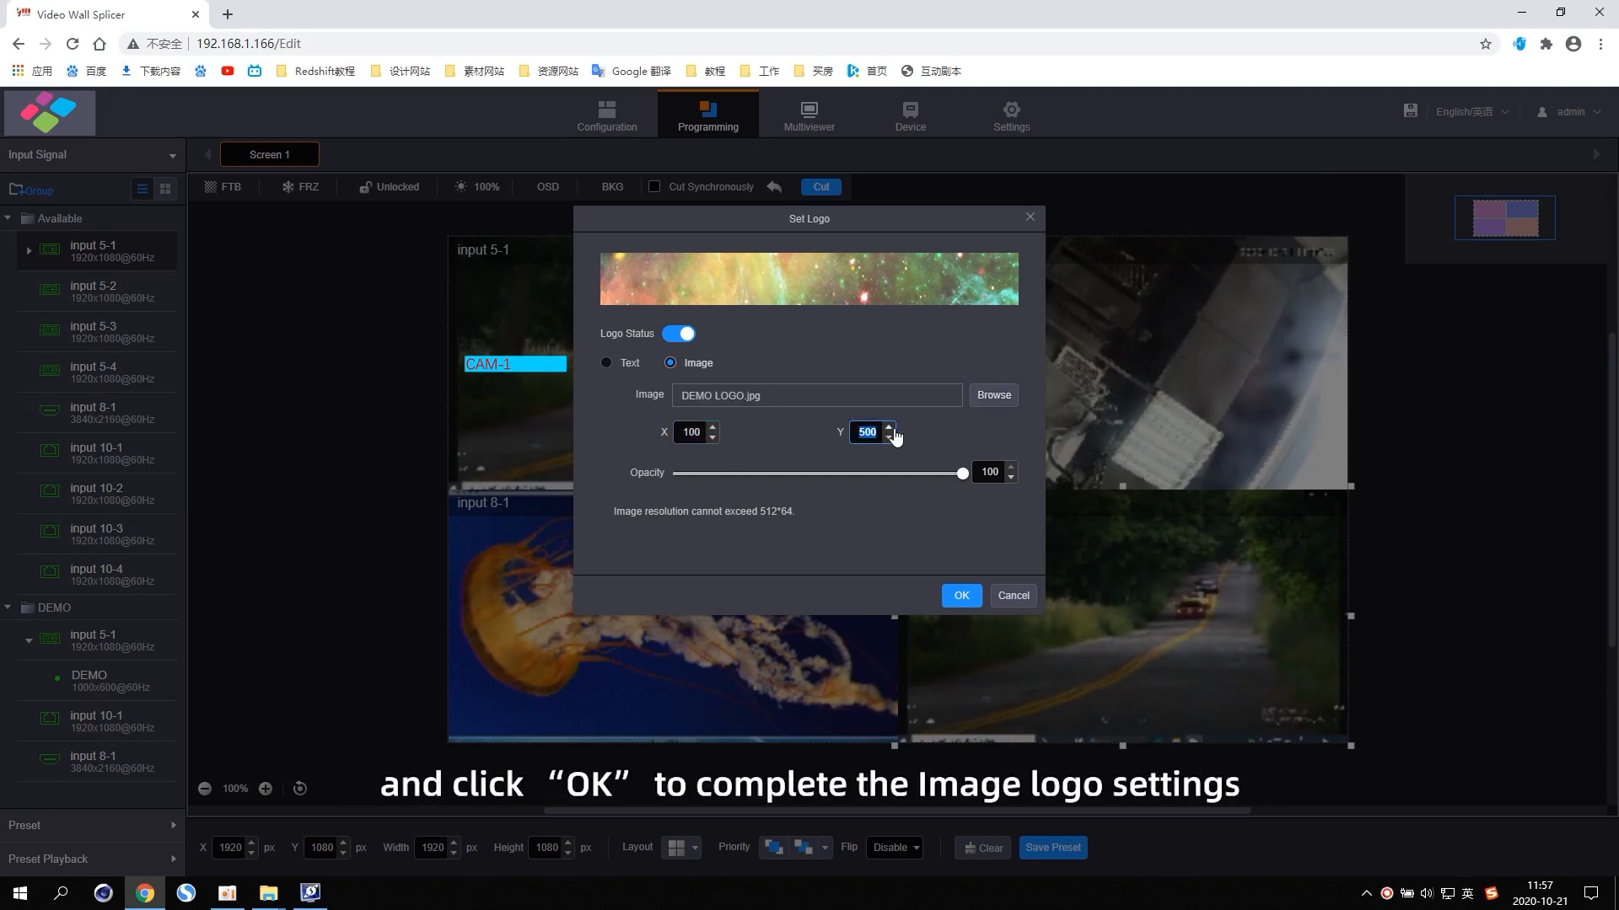
pyautogui.click(889, 426)
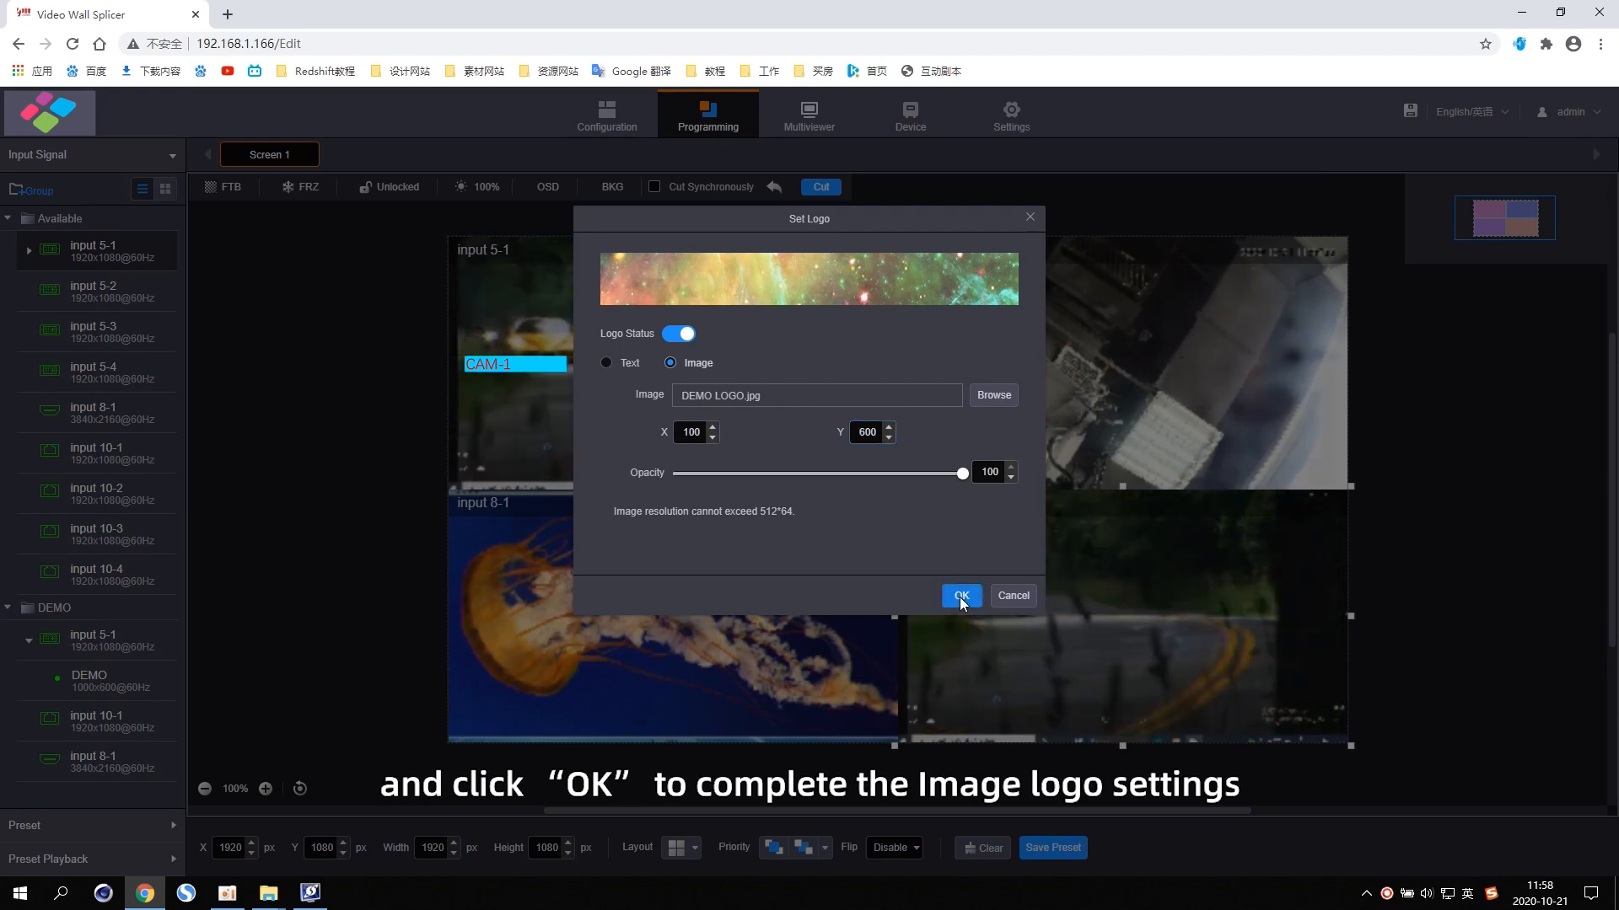
pyautogui.click(960, 595)
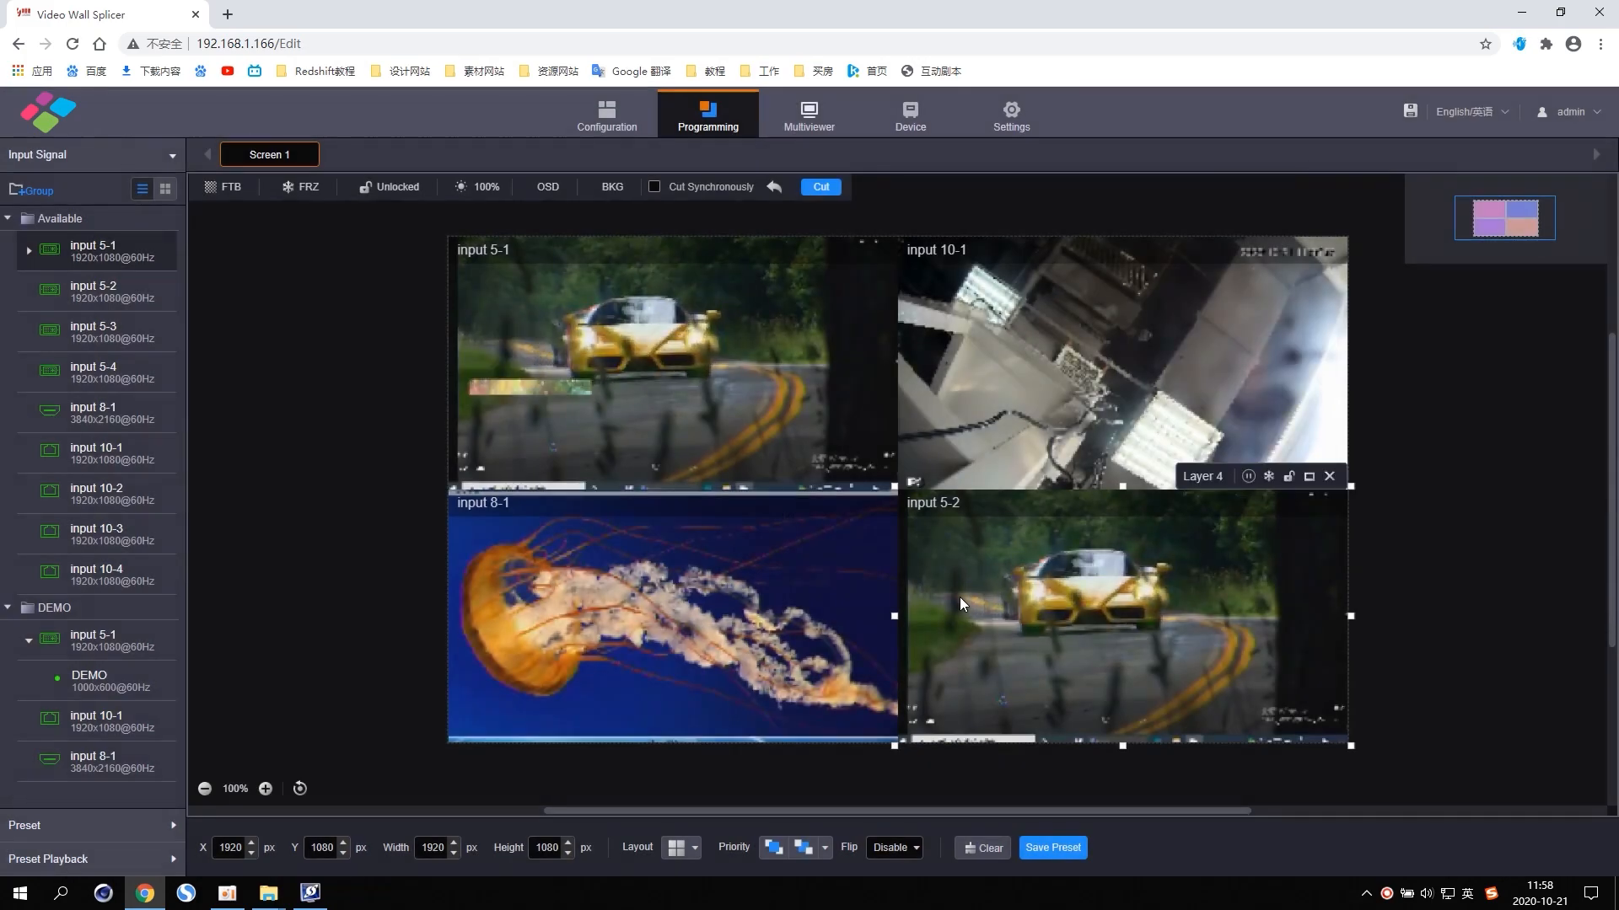